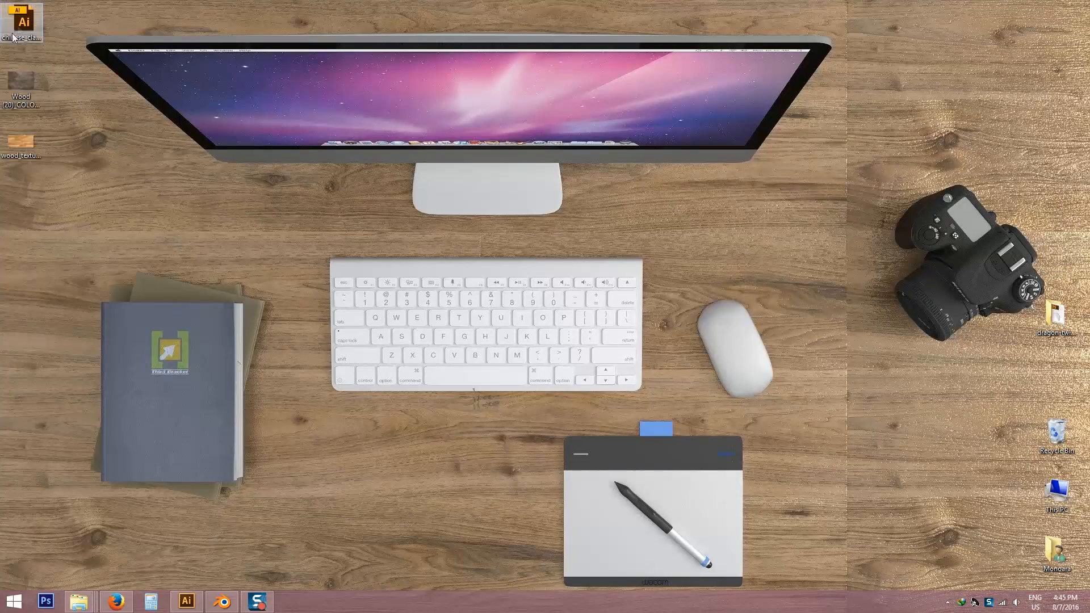
mouse_move(62, 35)
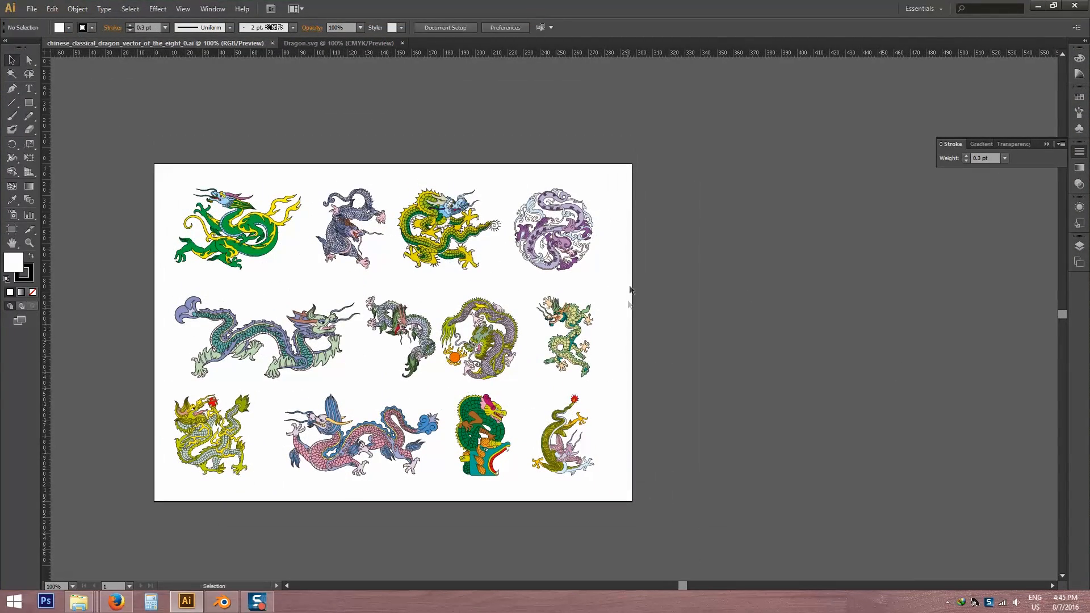
mouse_move(556, 232)
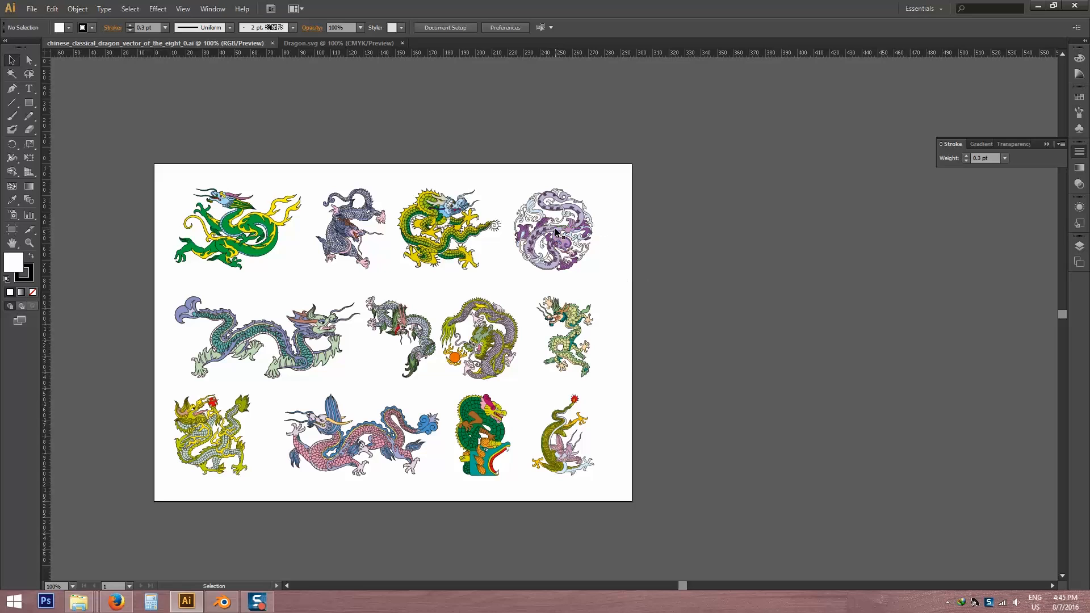
Select the round purple dragon group and close the separate Dragon.svg document
click(553, 231)
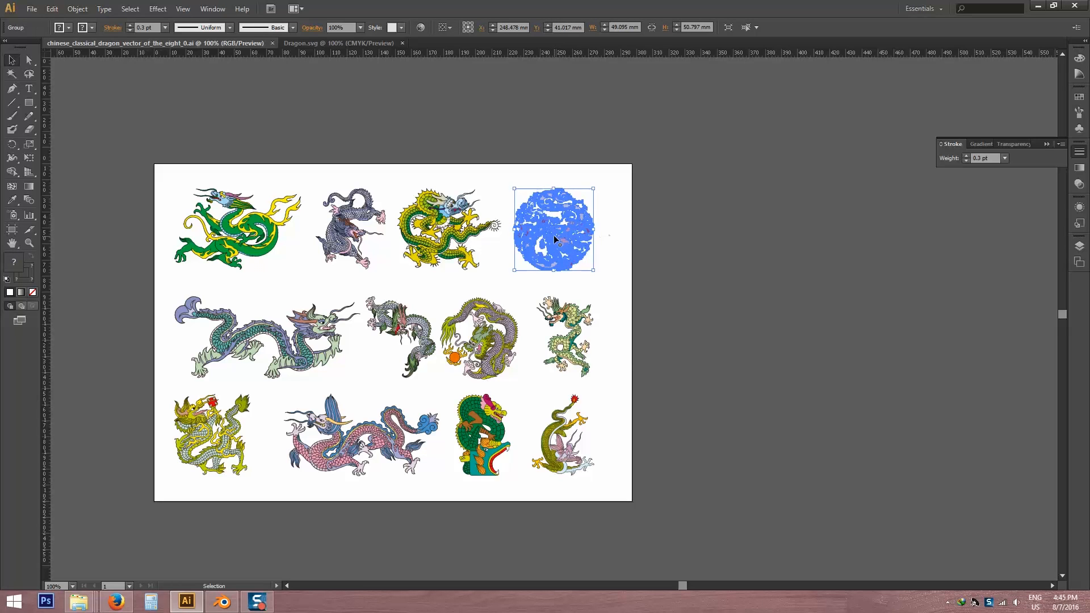
mouse_move(492, 295)
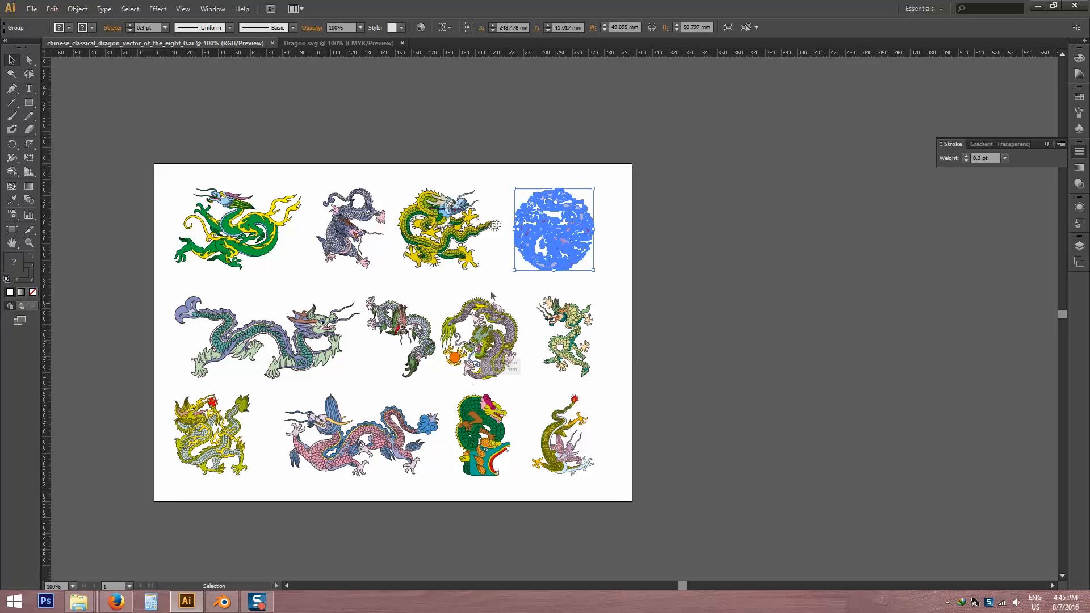
click(403, 42)
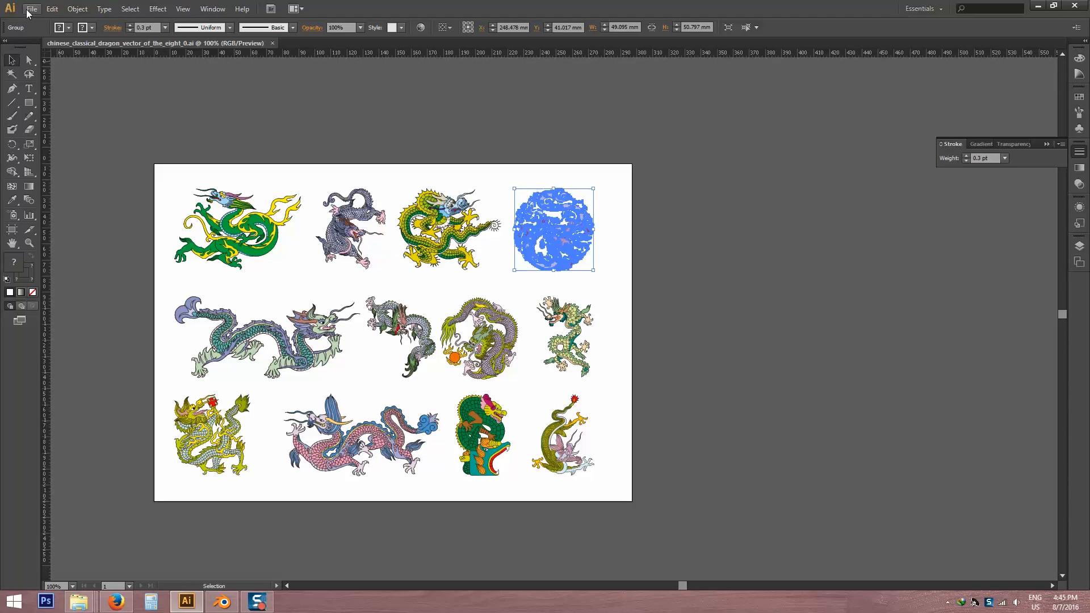
Create a new A4 document Untitled-3, copy the round purple dragon, and return to the new document
click(31, 9)
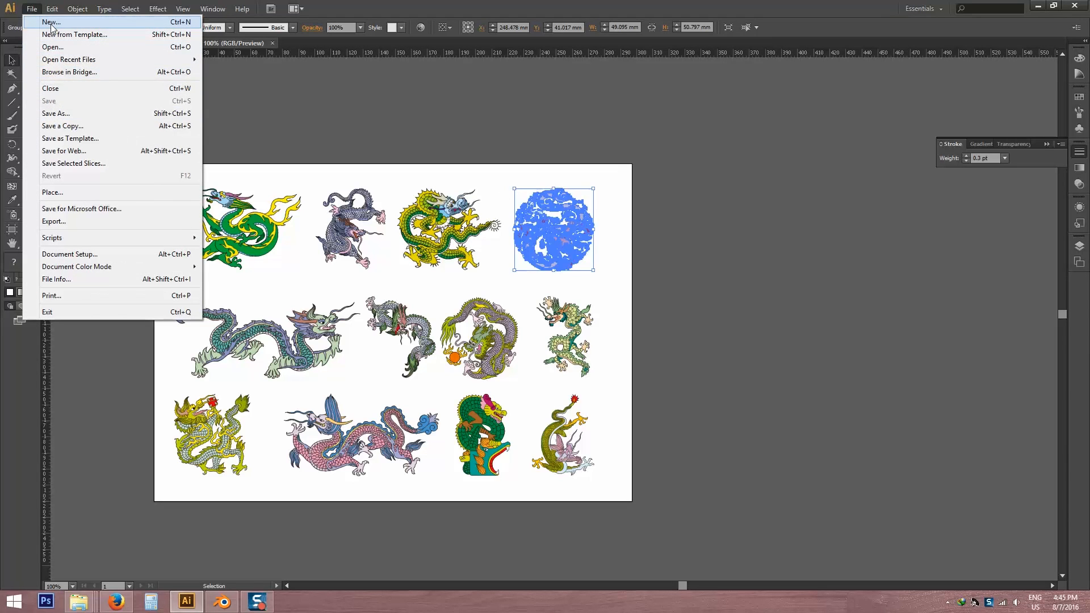
click(50, 22)
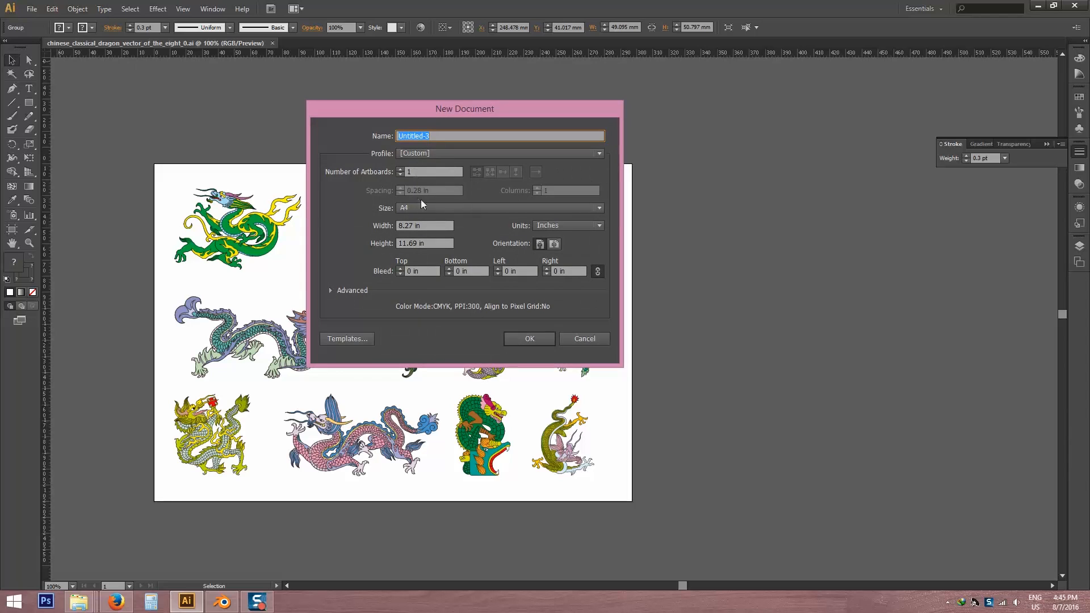
mouse_move(479, 216)
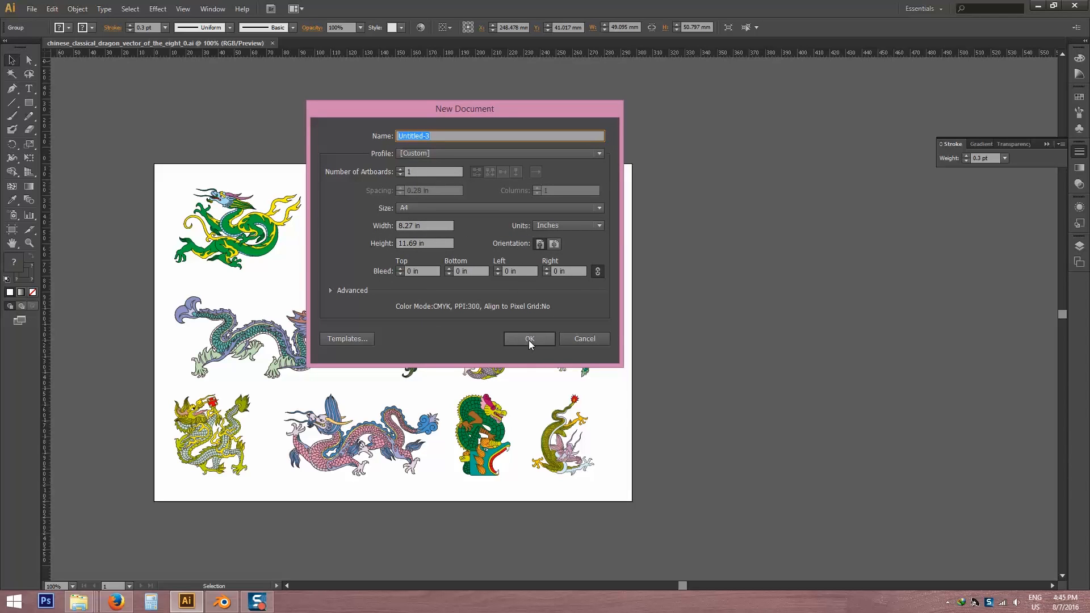
click(528, 340)
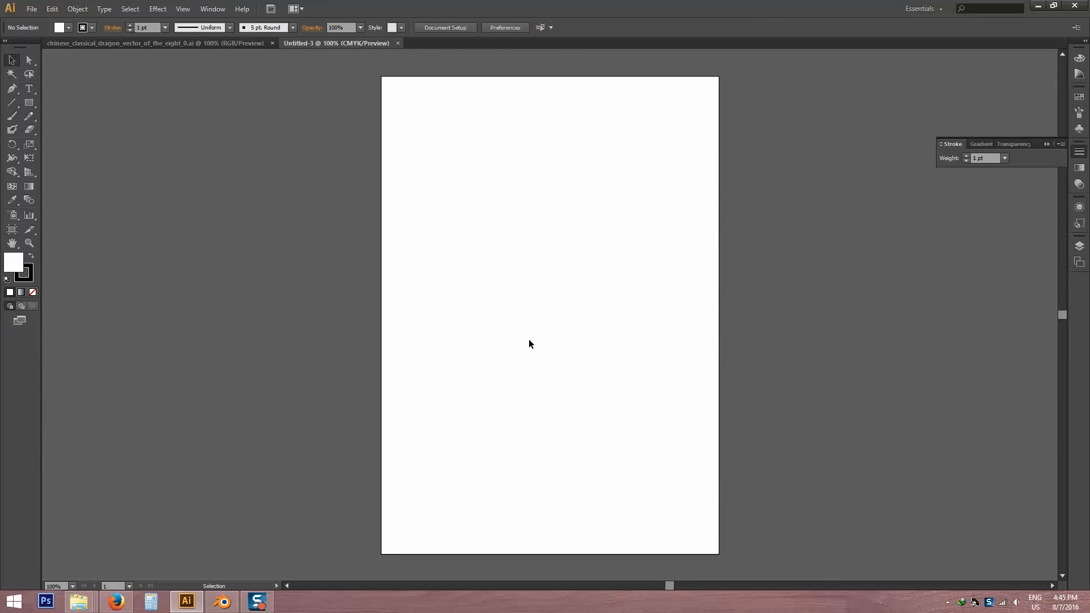
click(157, 43)
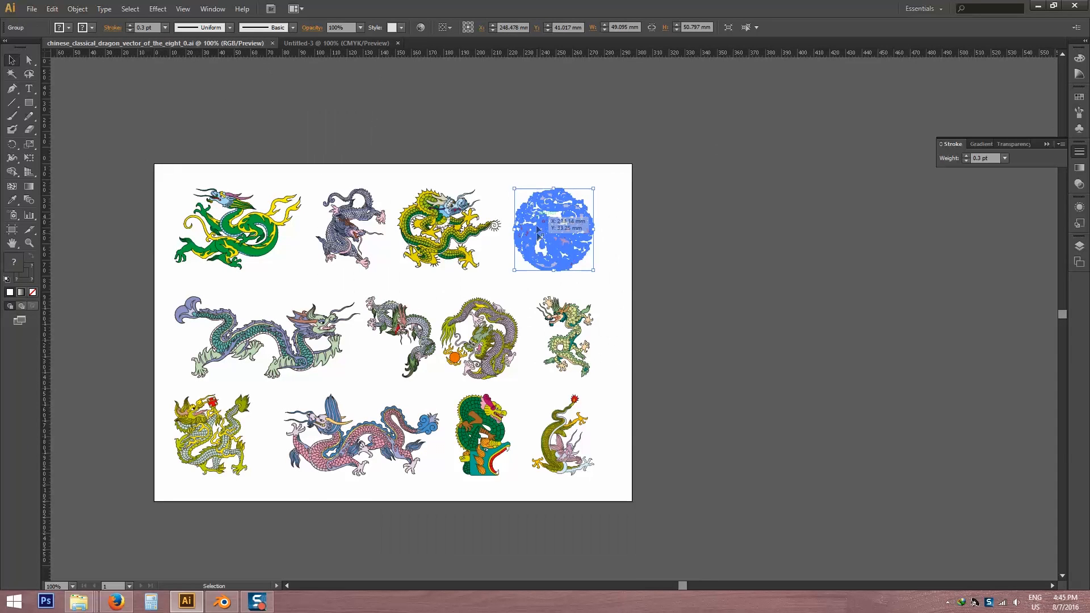
mouse_move(557, 235)
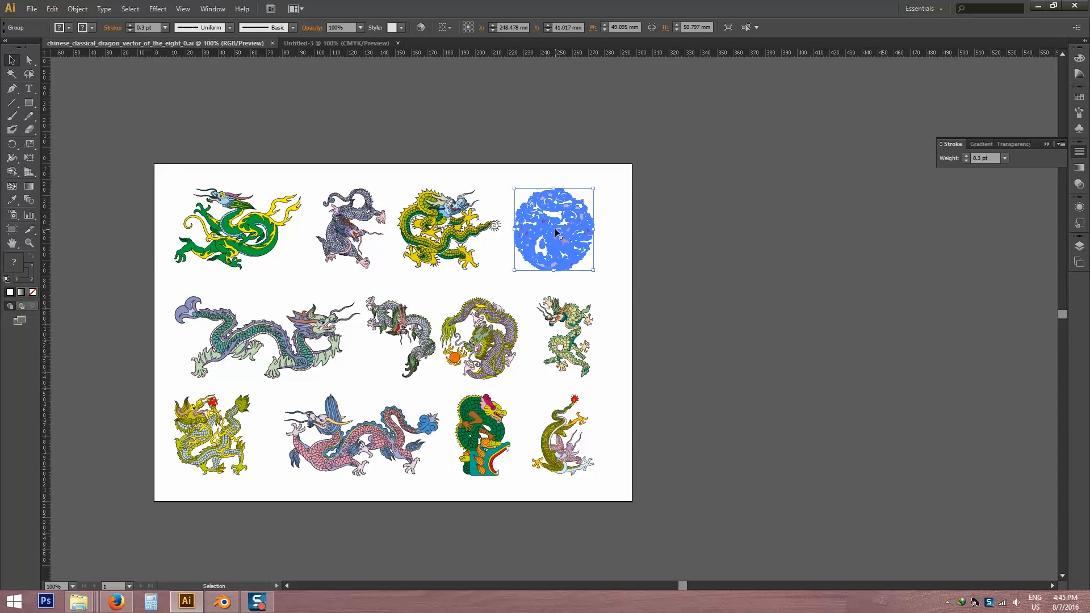
click(52, 9)
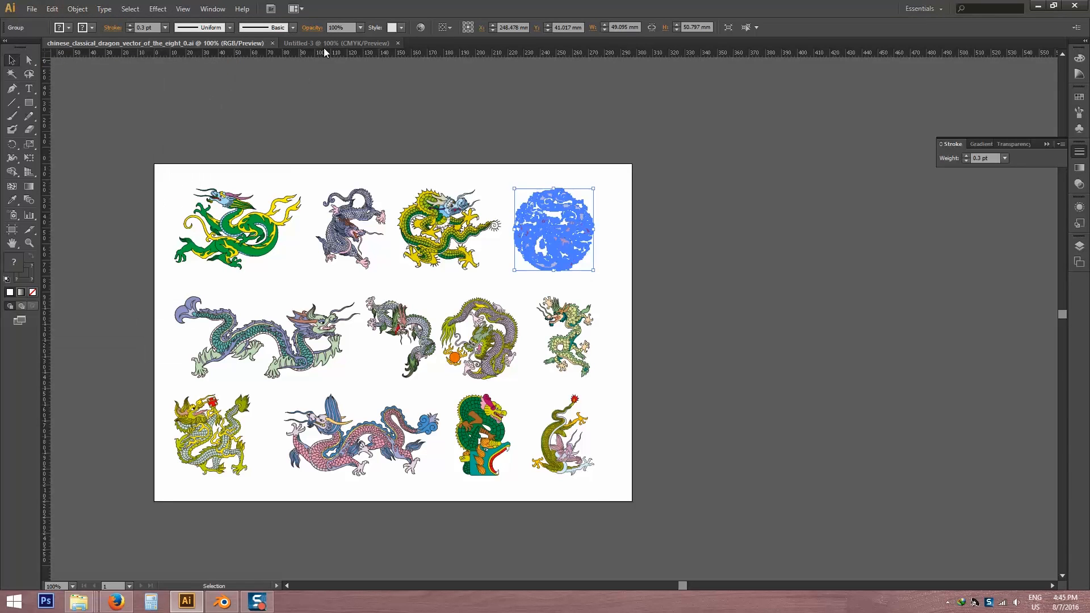
click(338, 43)
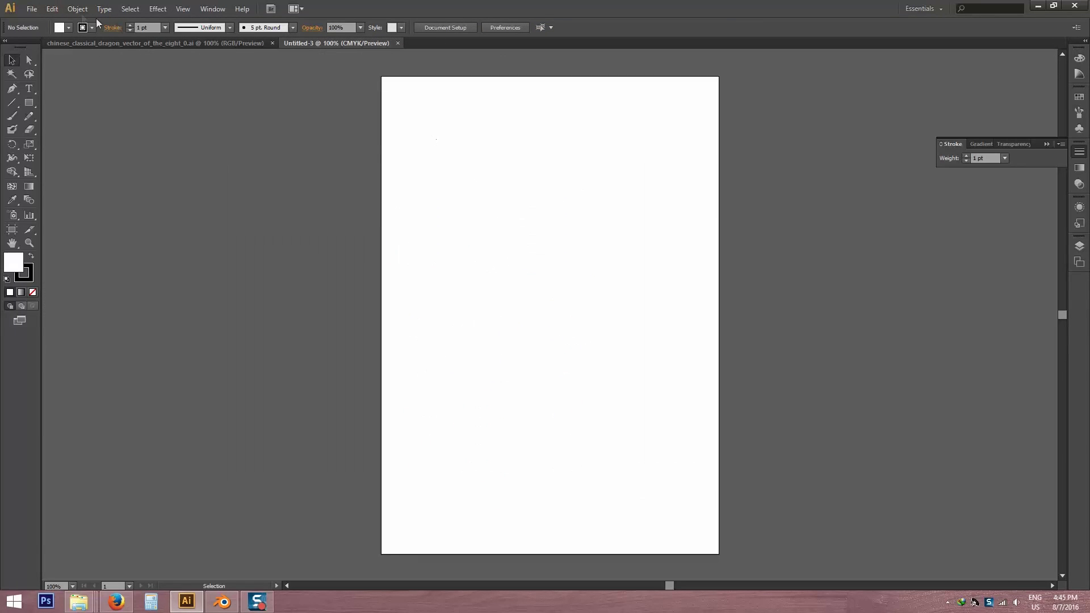
Paste the round purple dragon into Untitled-3 and ungroup it into separate parts
click(69, 75)
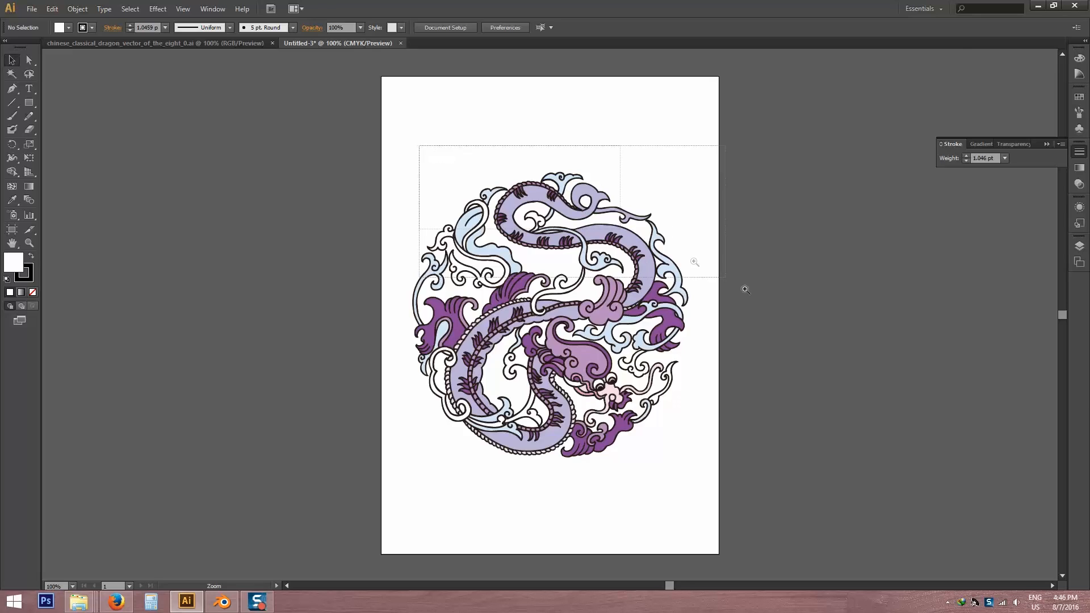
right_click(501, 216)
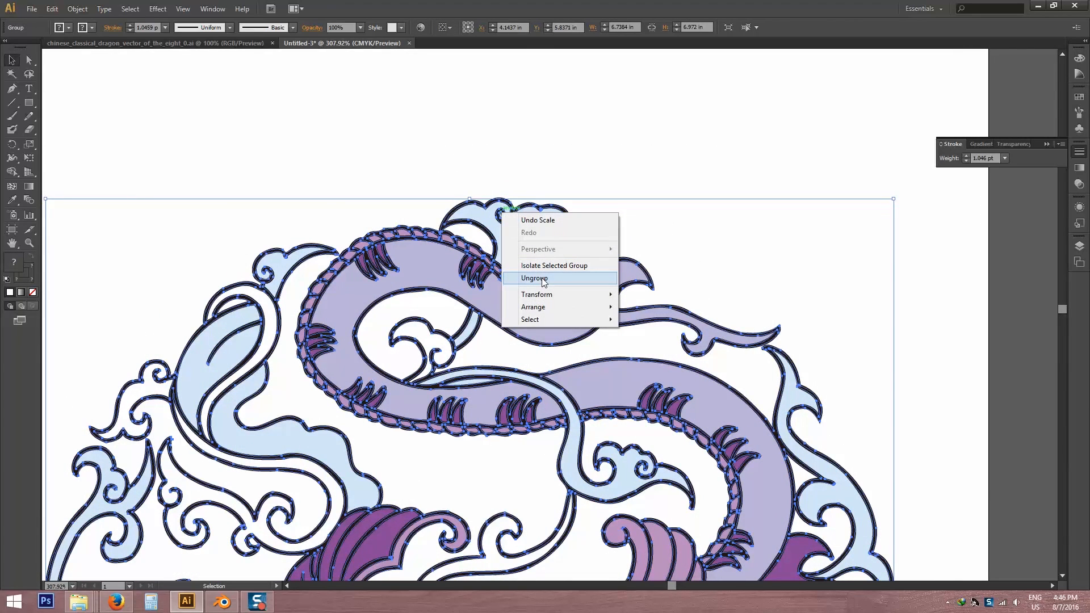
click(533, 278)
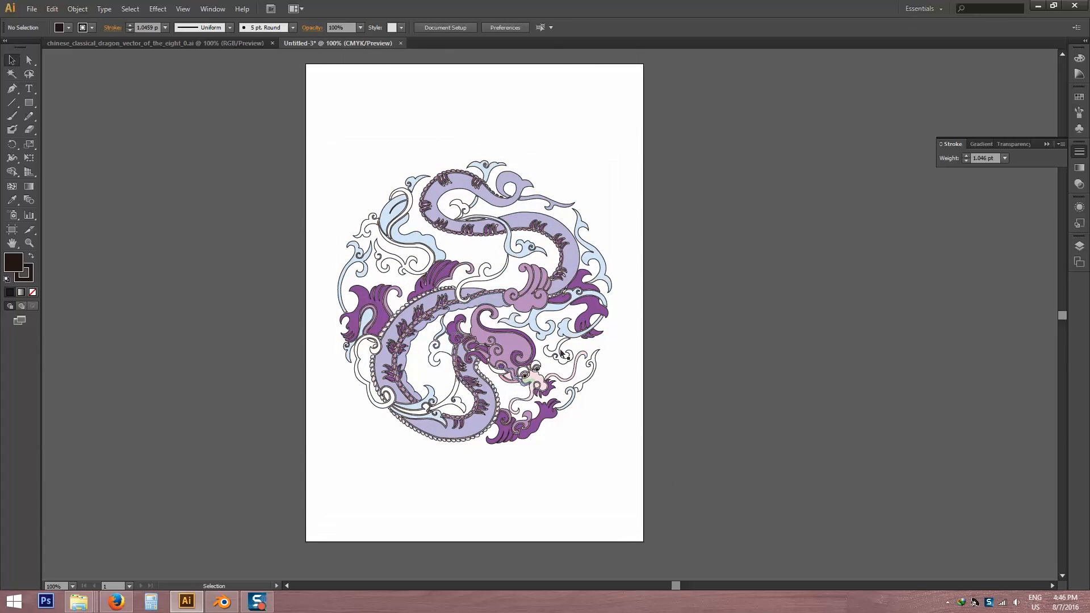
mouse_move(629, 356)
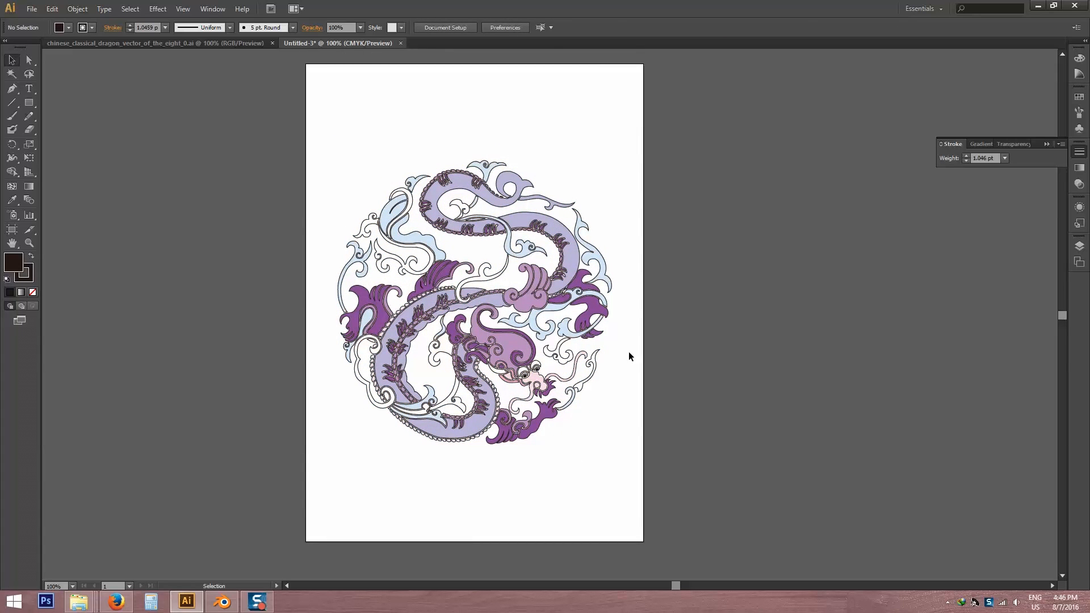
mouse_move(105, 82)
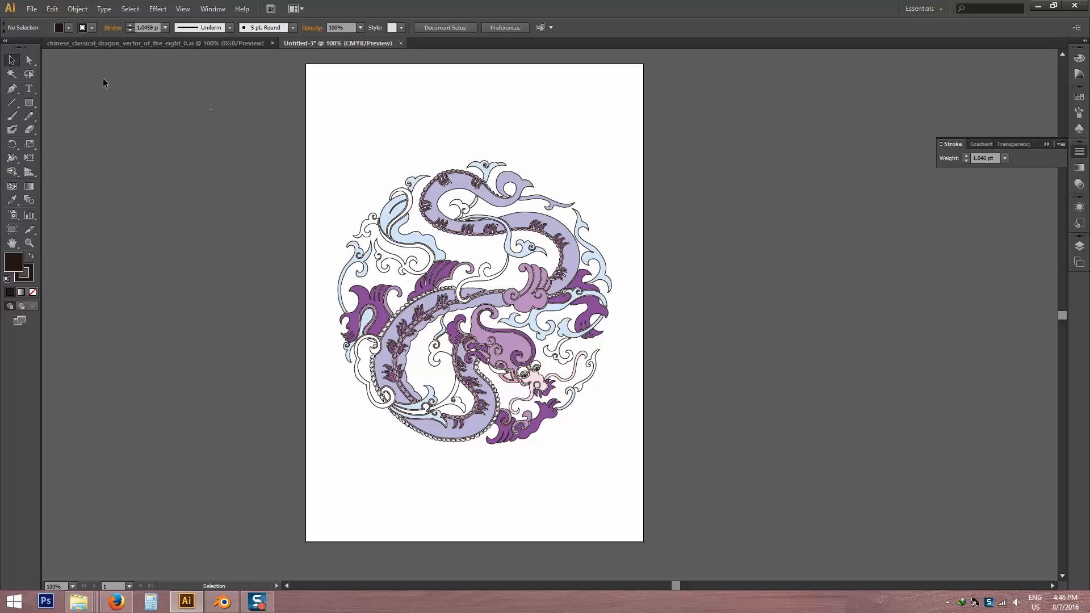
Save the drawing to the Desktop as Dragon.svg with default SVG options
click(32, 9)
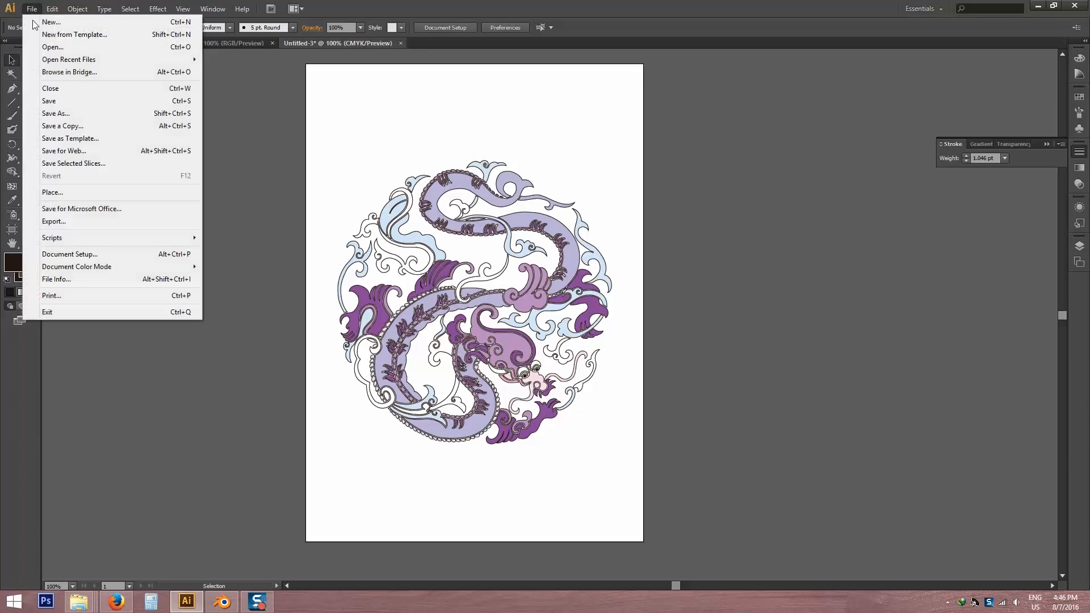
click(56, 114)
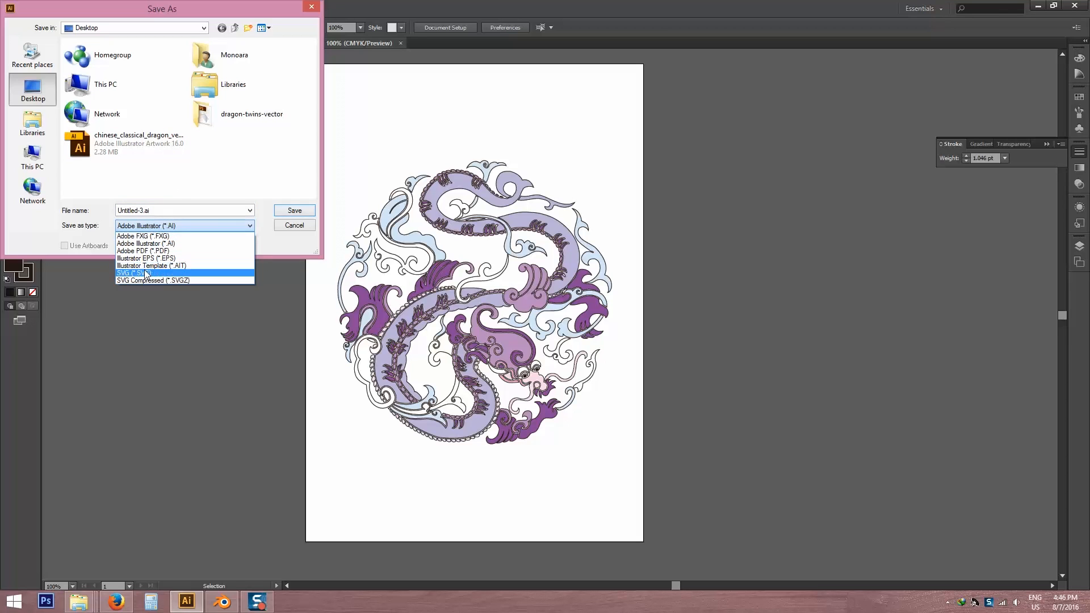
click(133, 272)
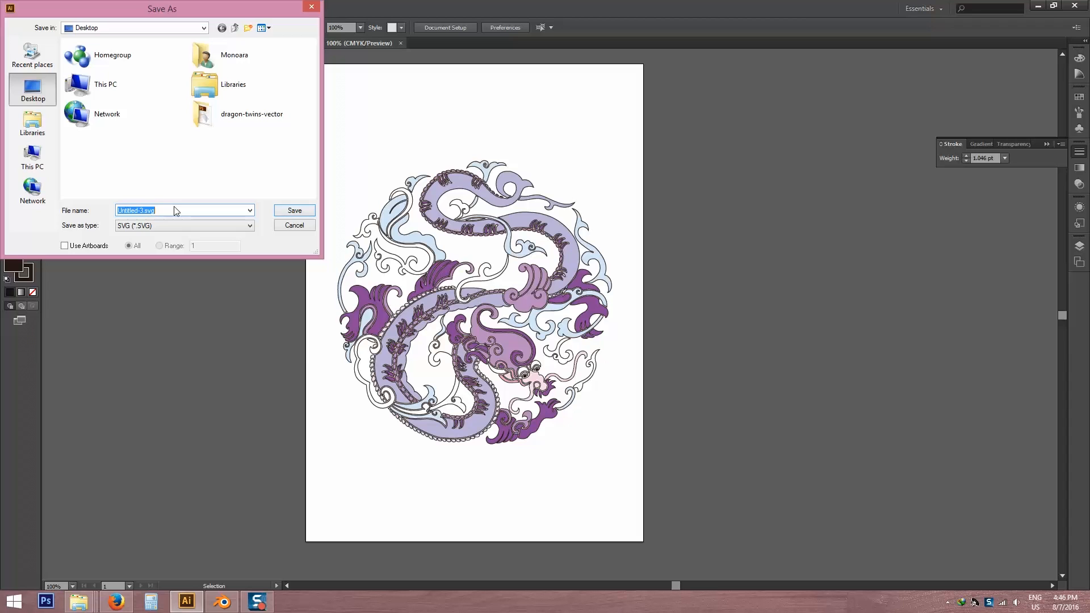
text(Dra)
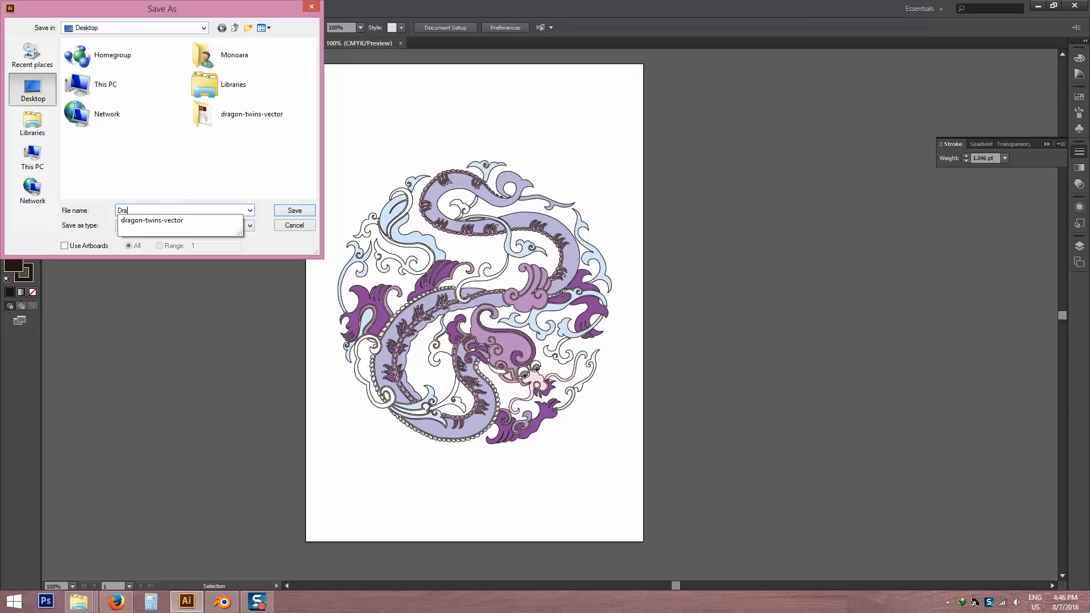
text(gon)
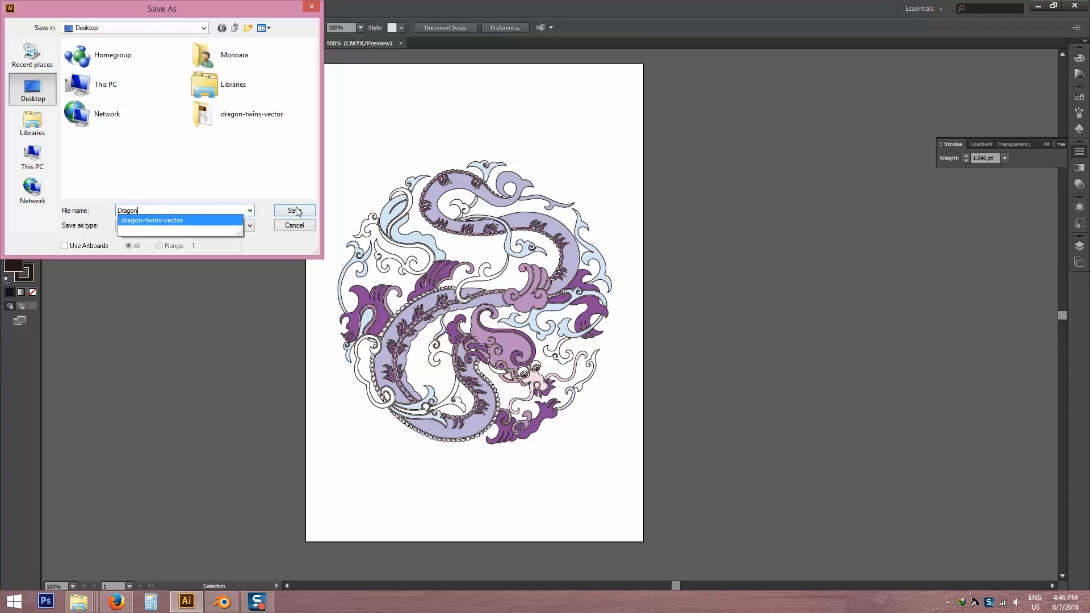
click(293, 211)
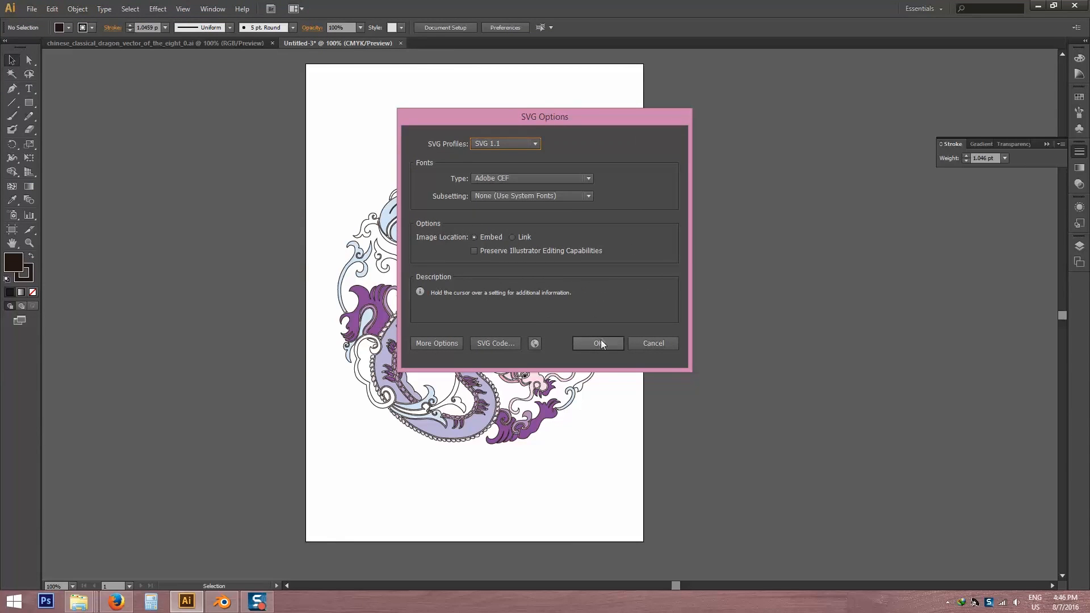
click(597, 343)
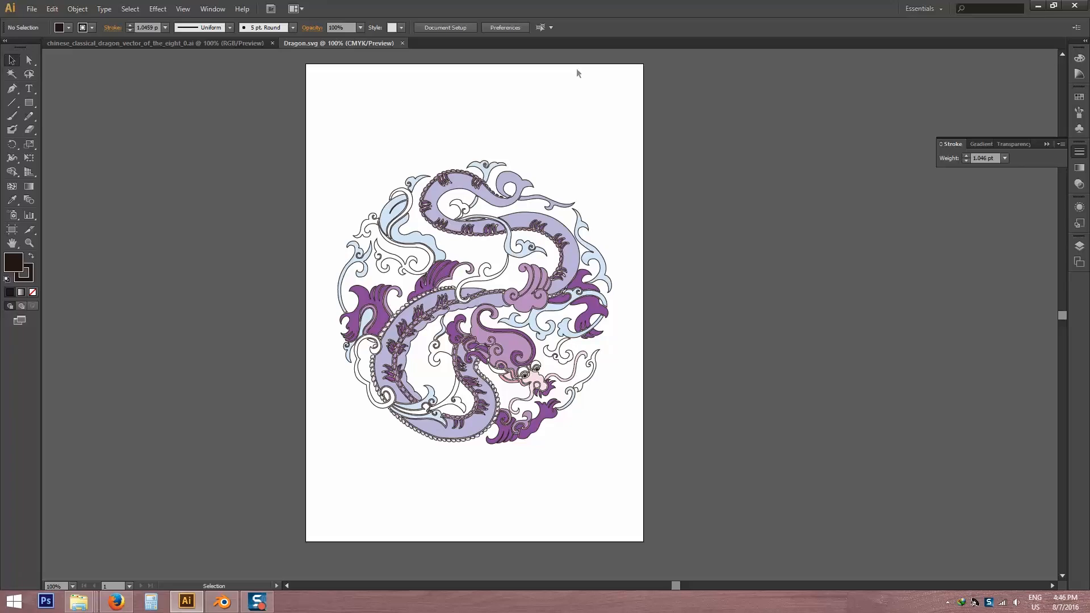
Launch Blender and delete the default cube, leaving only camera and lamp
click(1037, 6)
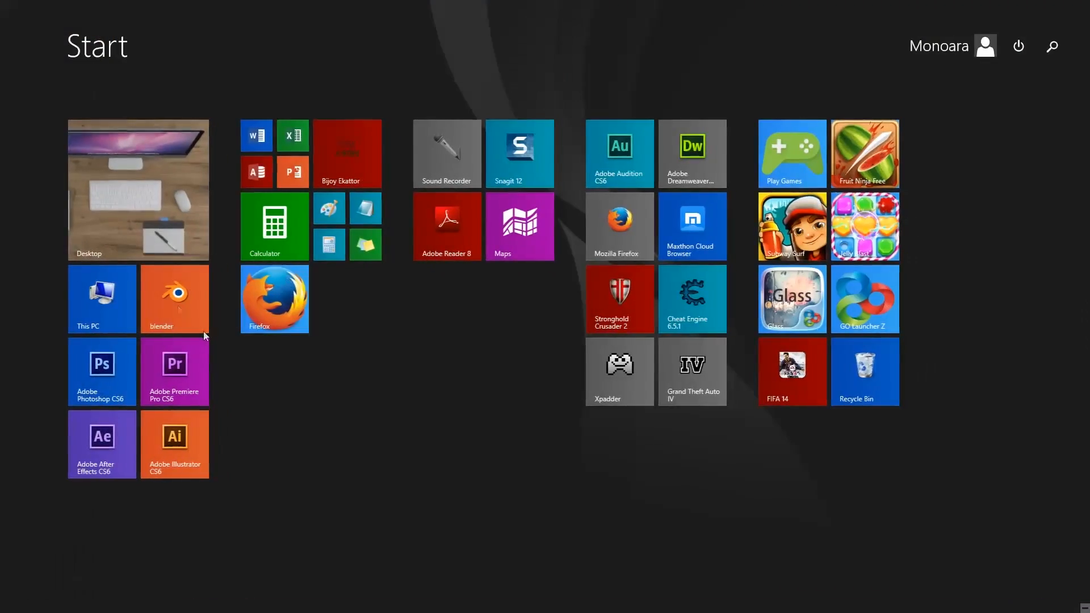
click(174, 299)
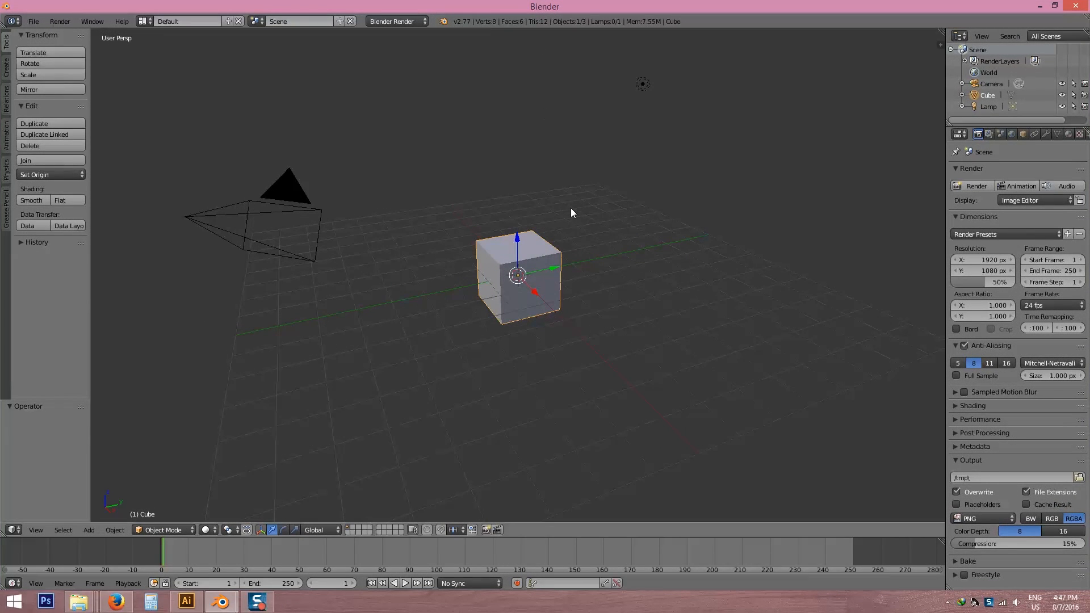
mouse_move(617, 210)
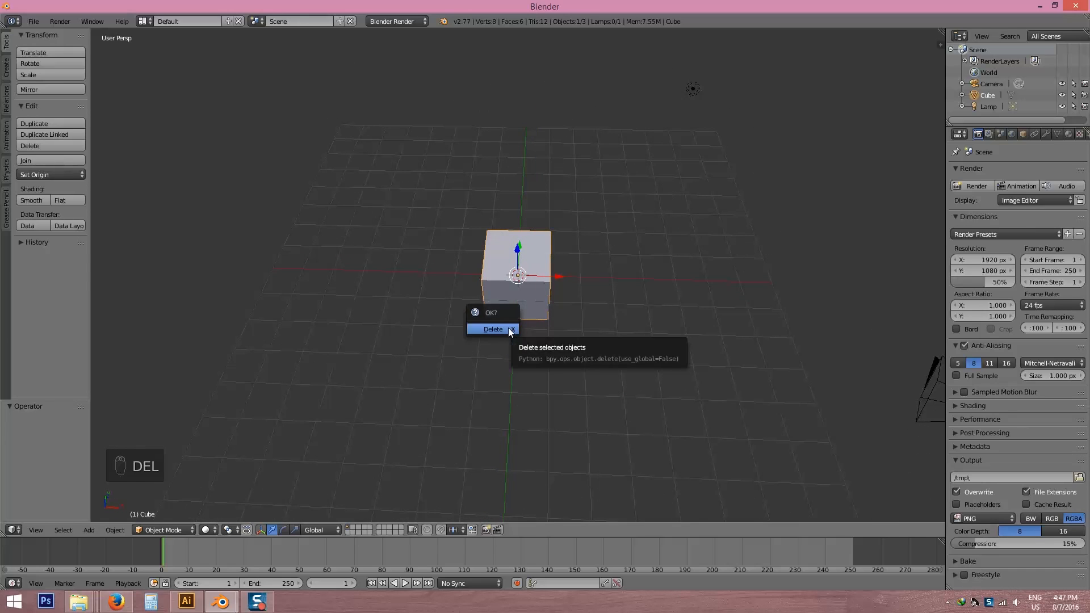
click(492, 328)
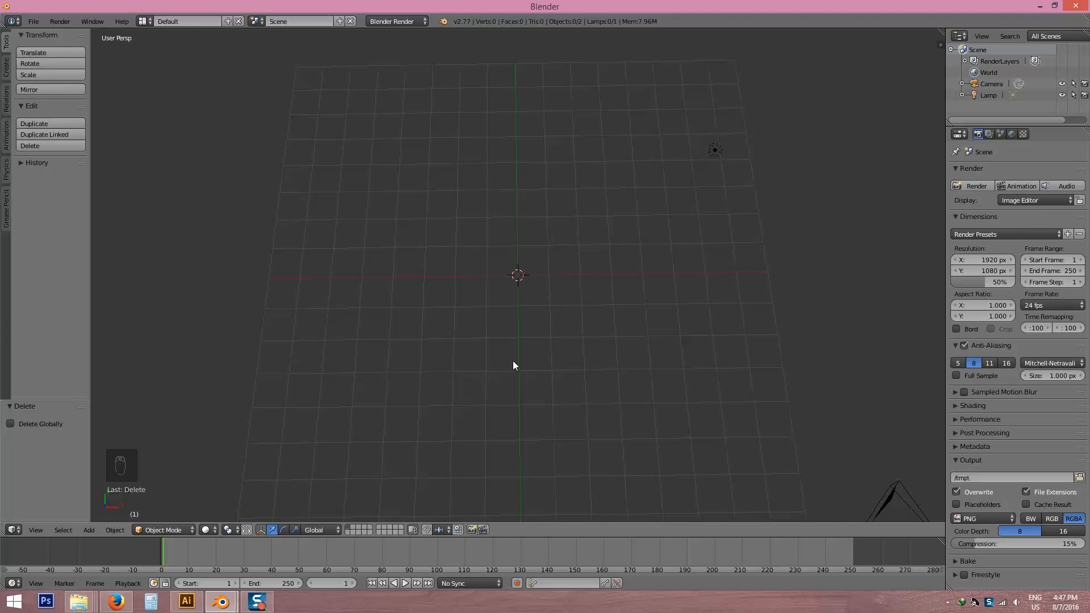
Set the render engine to Cycles and switch to a top orthographic view
click(394, 21)
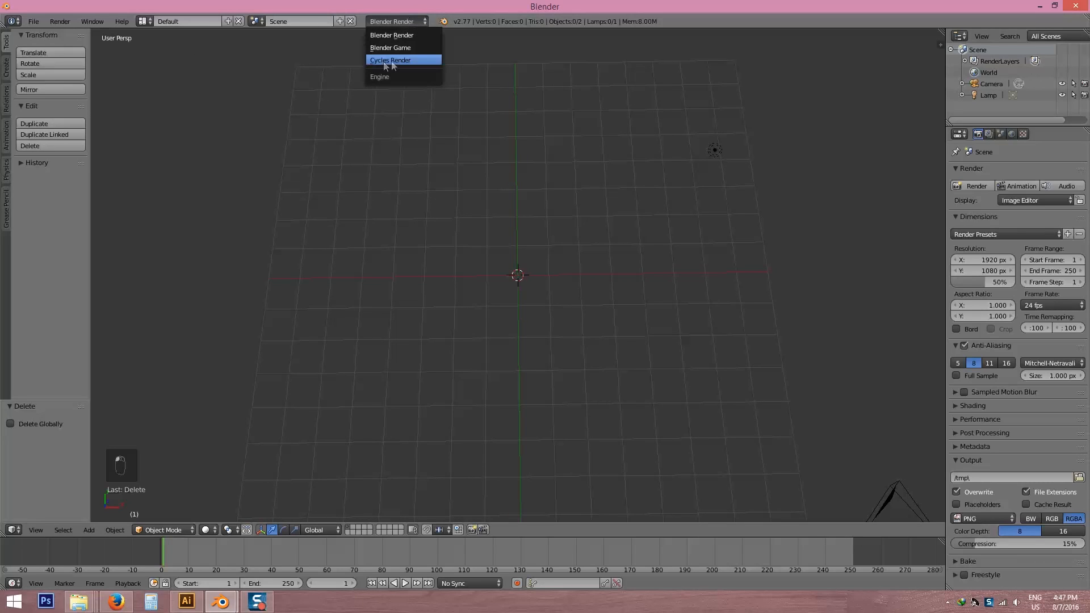
click(390, 60)
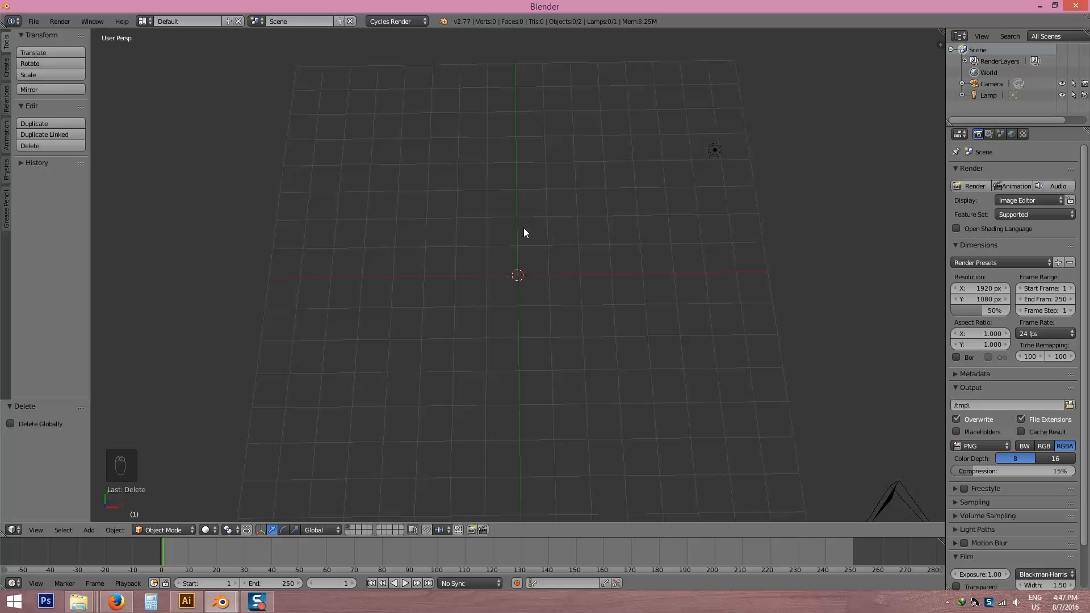
key(numpad_7)
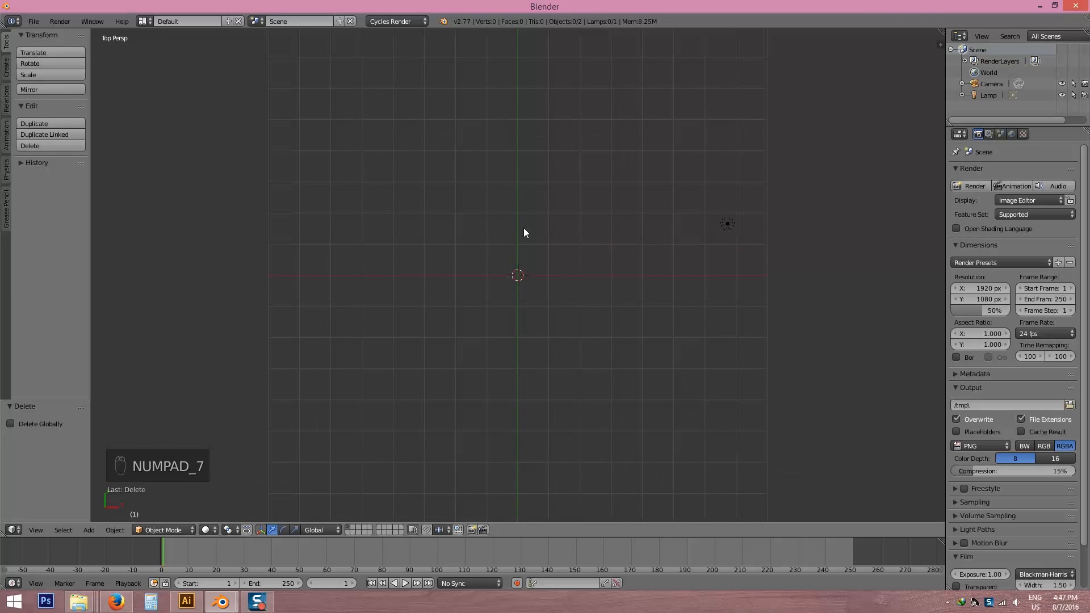
key(NUMPAD_5)
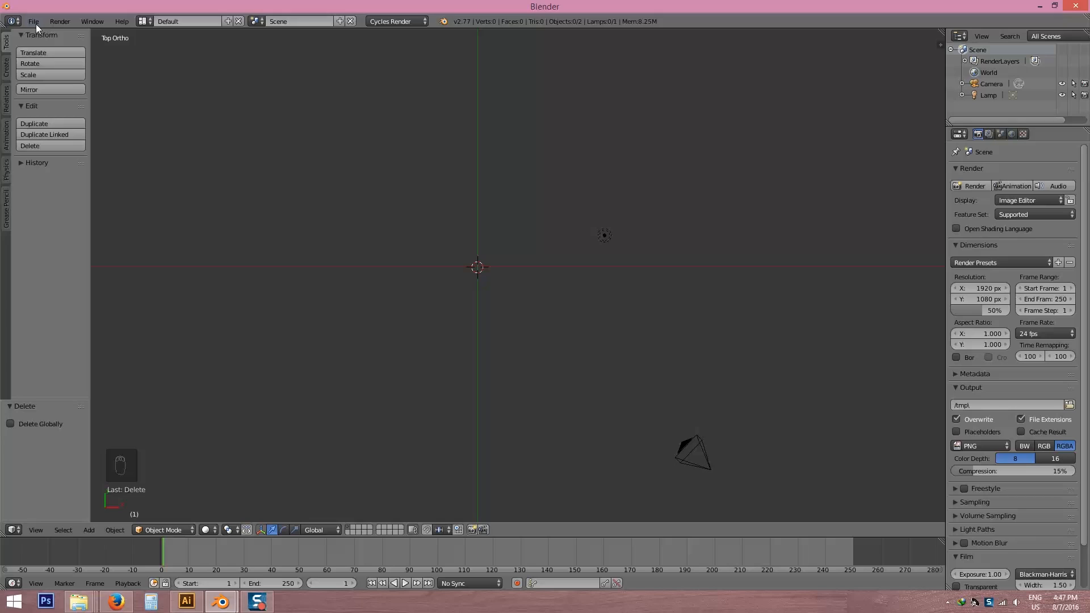
mouse_move(33, 21)
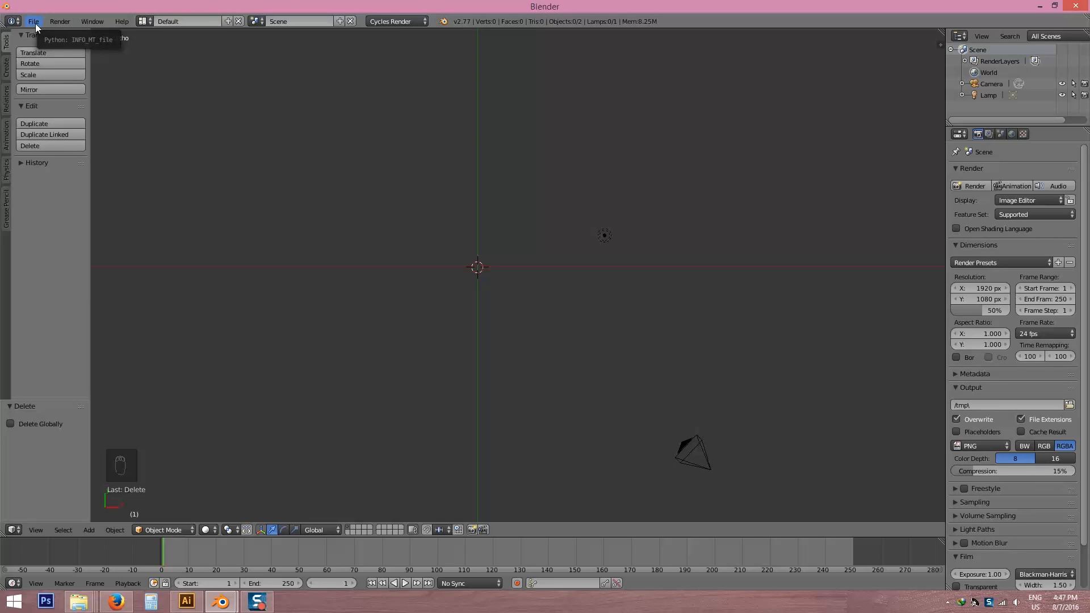
click(33, 21)
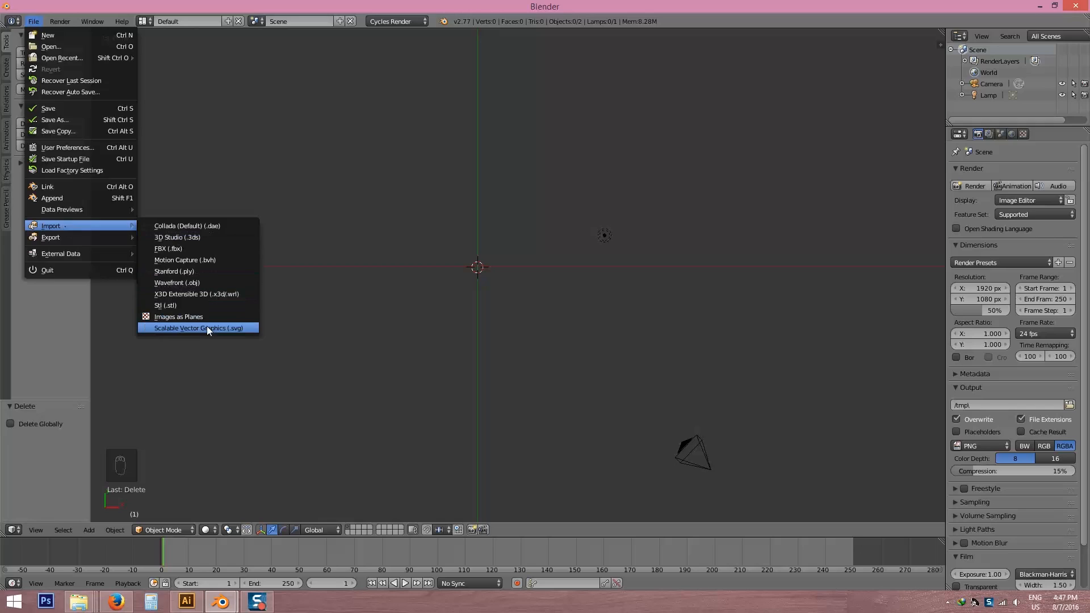
mouse_move(197, 328)
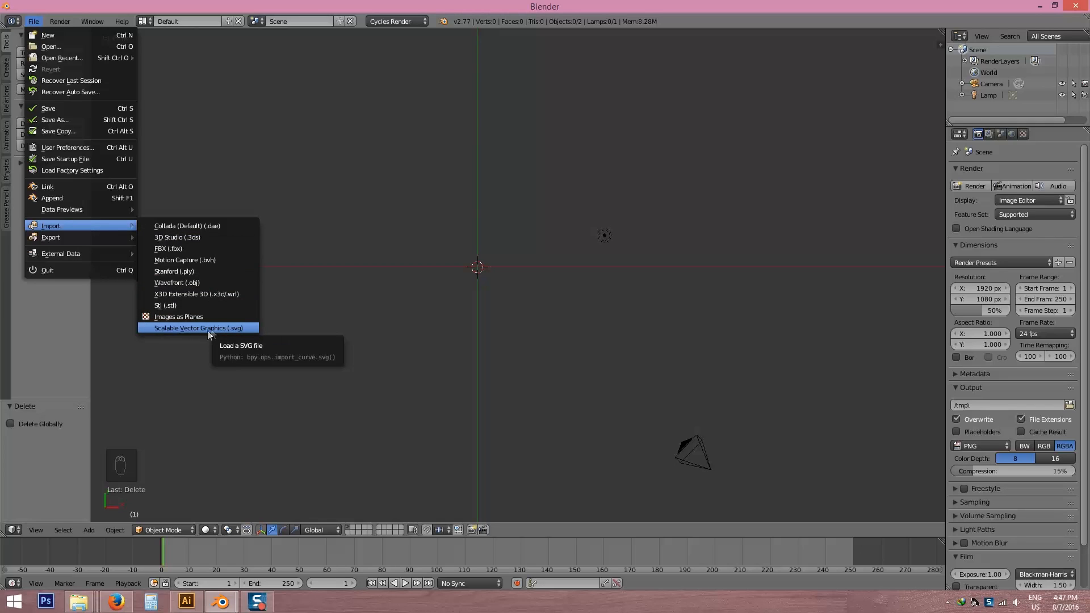
mouse_move(203, 336)
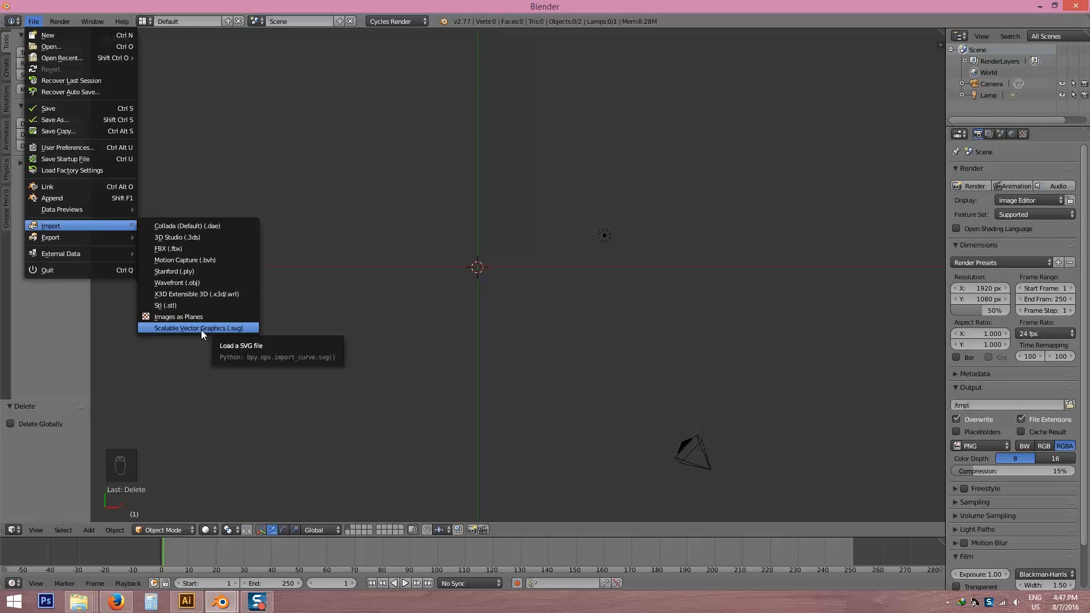
mouse_move(178, 317)
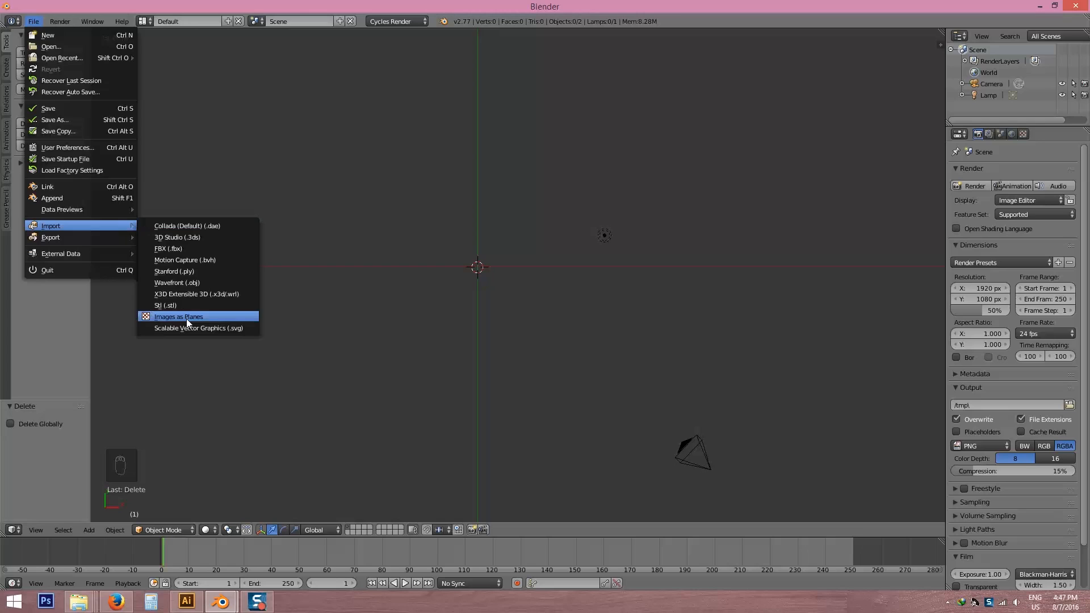
mouse_move(49, 149)
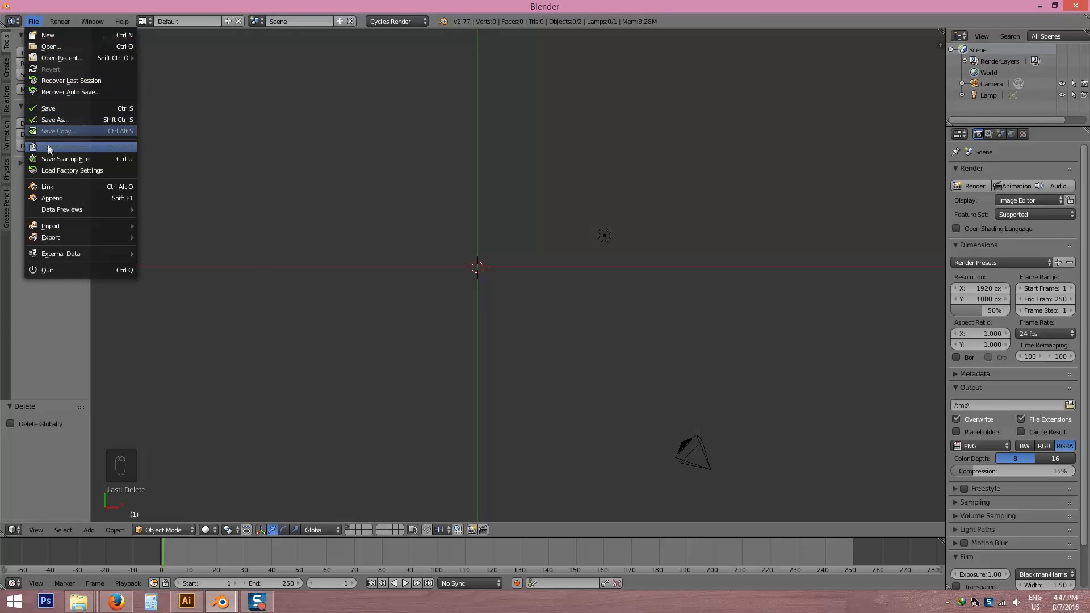
Show User Preferences add-ons filtered by 'svg'
click(63, 146)
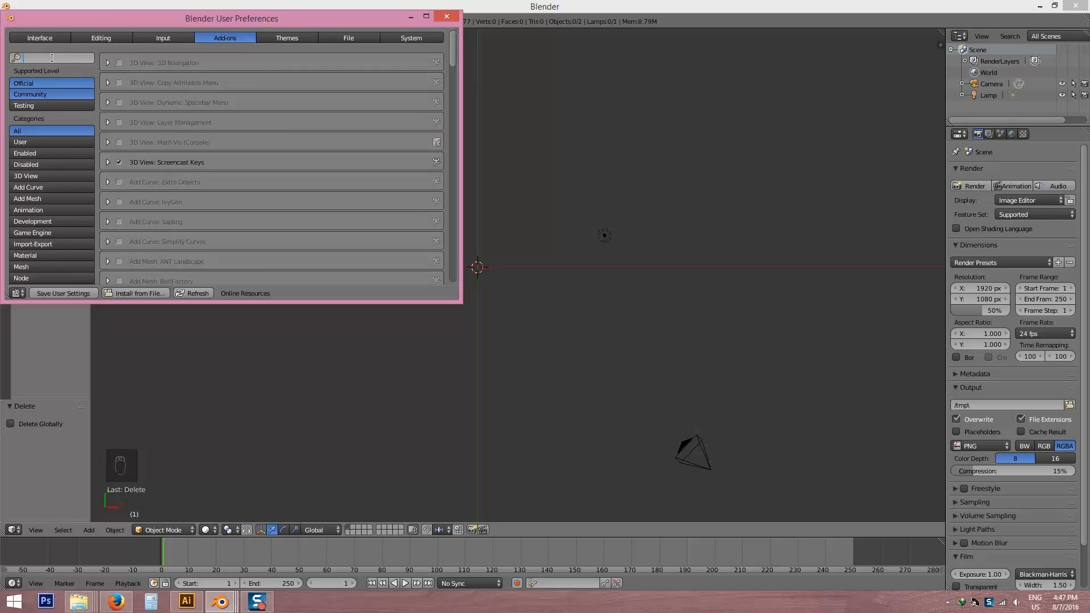
text(svg)
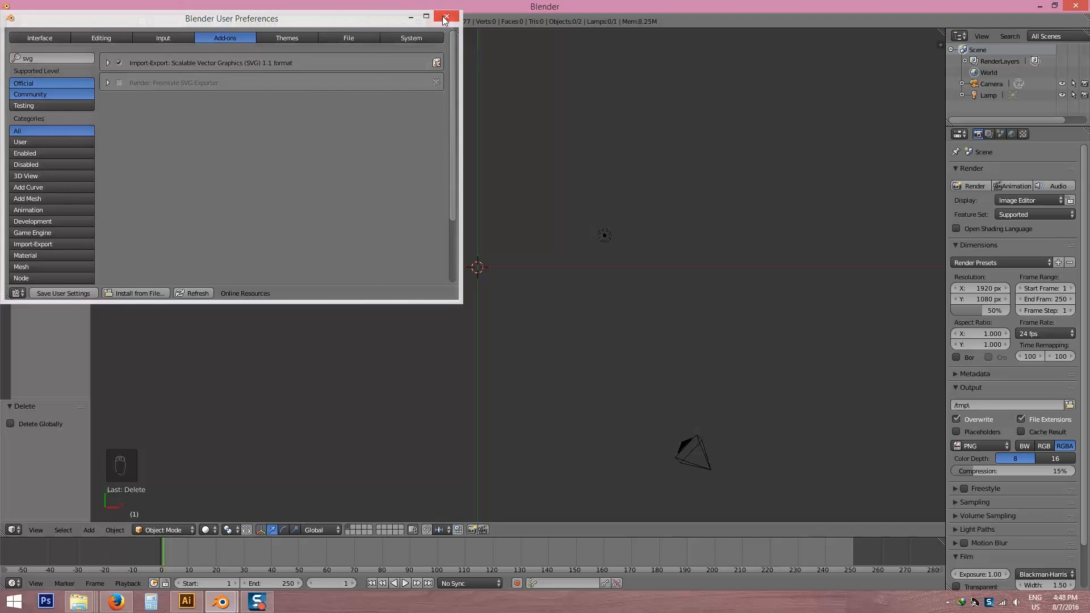
Close the preferences with the SVG import-export add-on enabled and go to the import formats
click(445, 18)
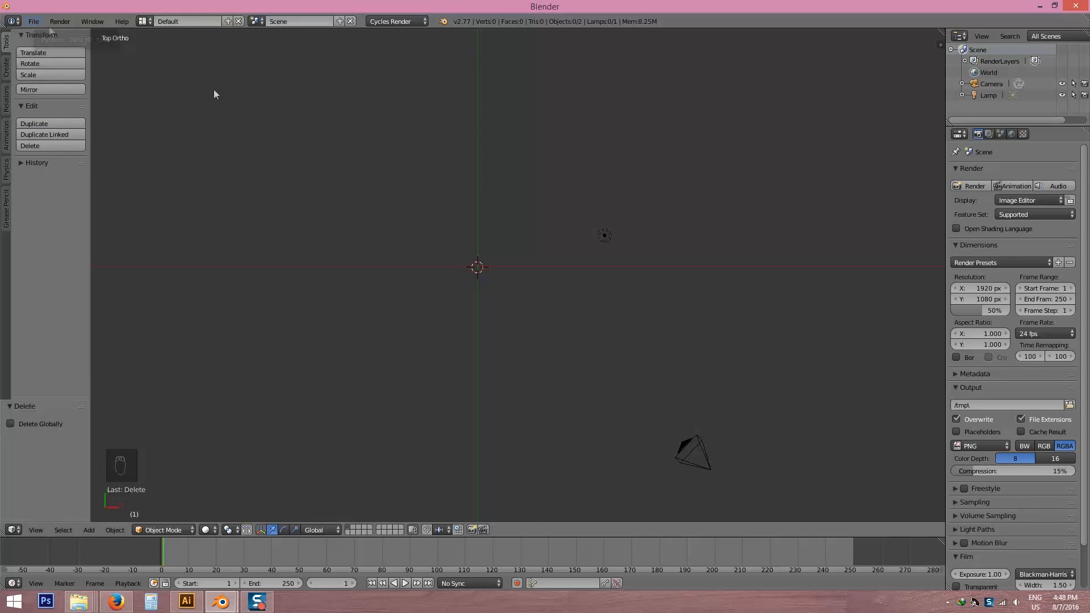
click(32, 21)
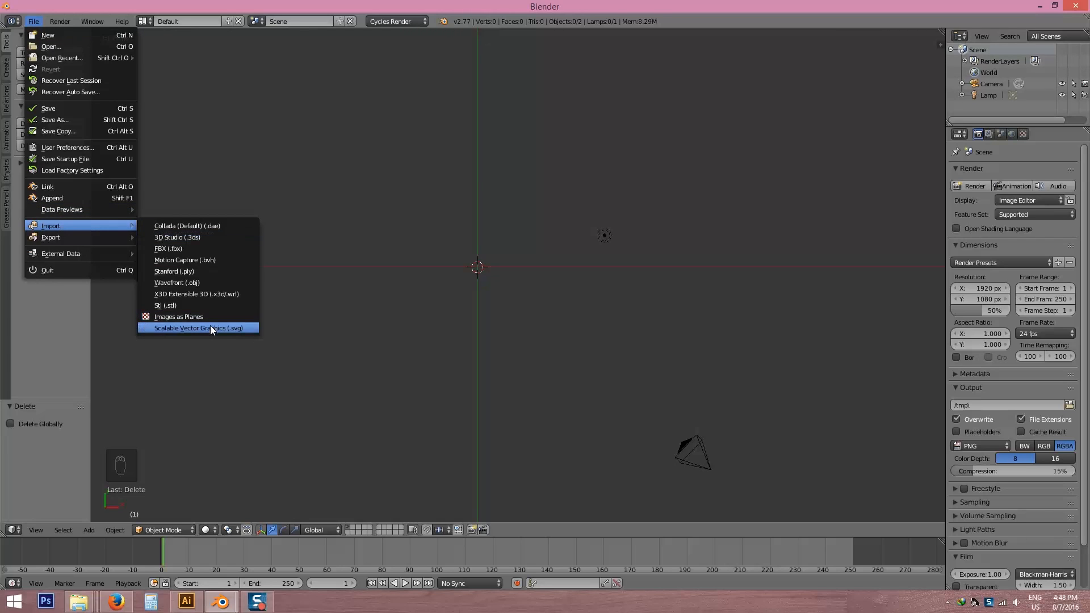
Import Dragon.svg from the Desktop as curves into the scene
click(198, 327)
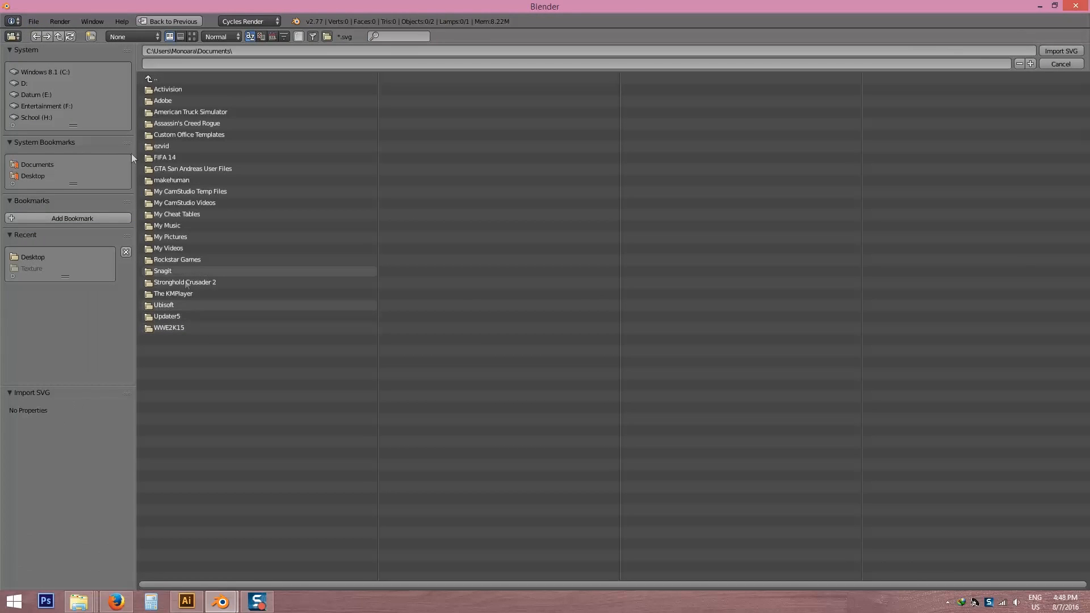
mouse_move(33, 176)
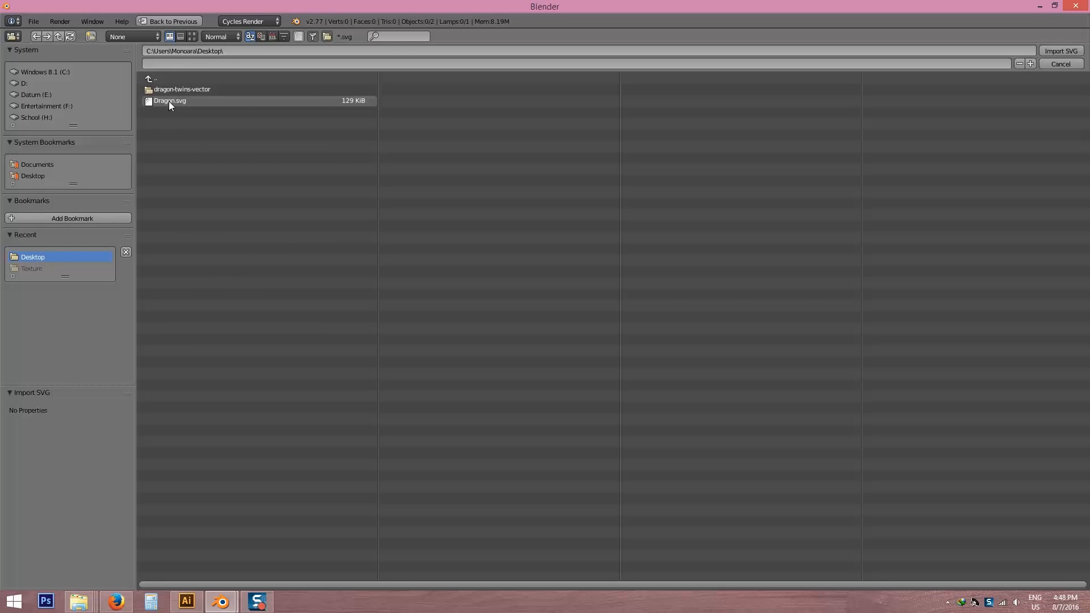
click(170, 100)
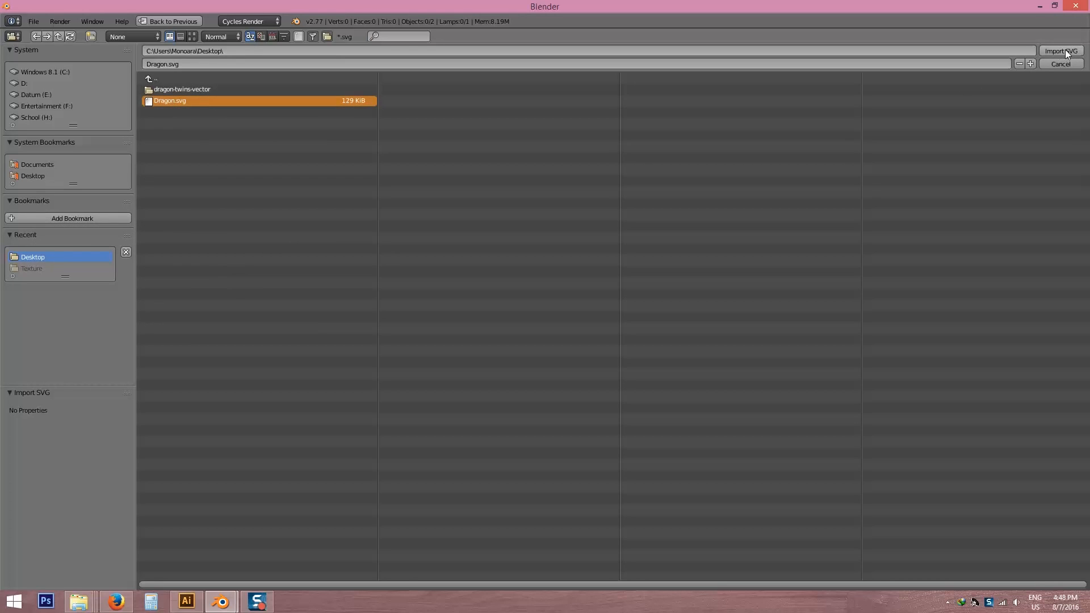
click(1060, 51)
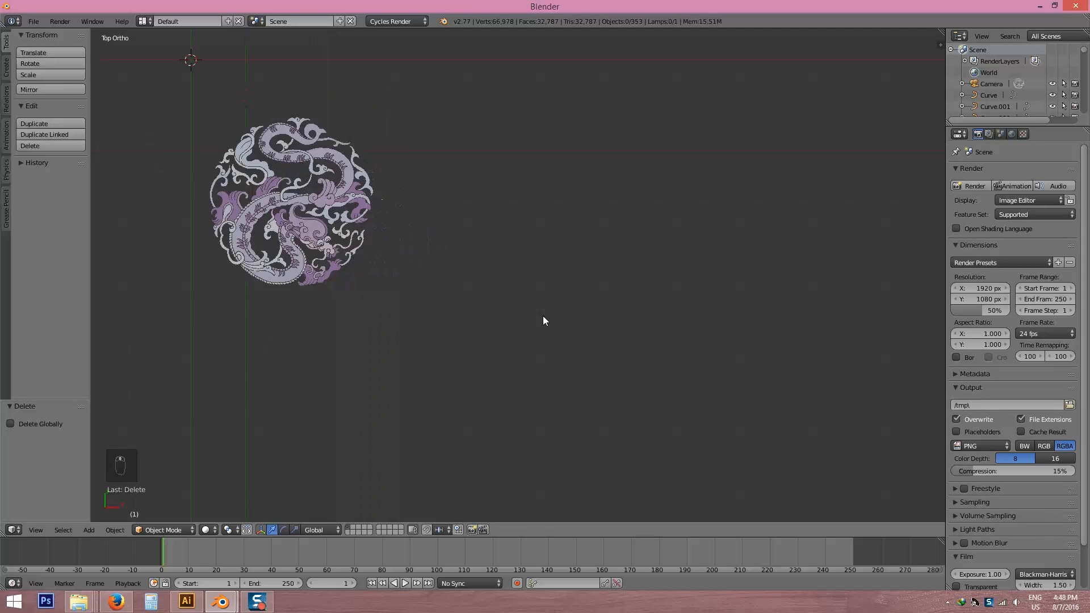
Select all dragon medallion pieces and set their origin to geometry
click(292, 201)
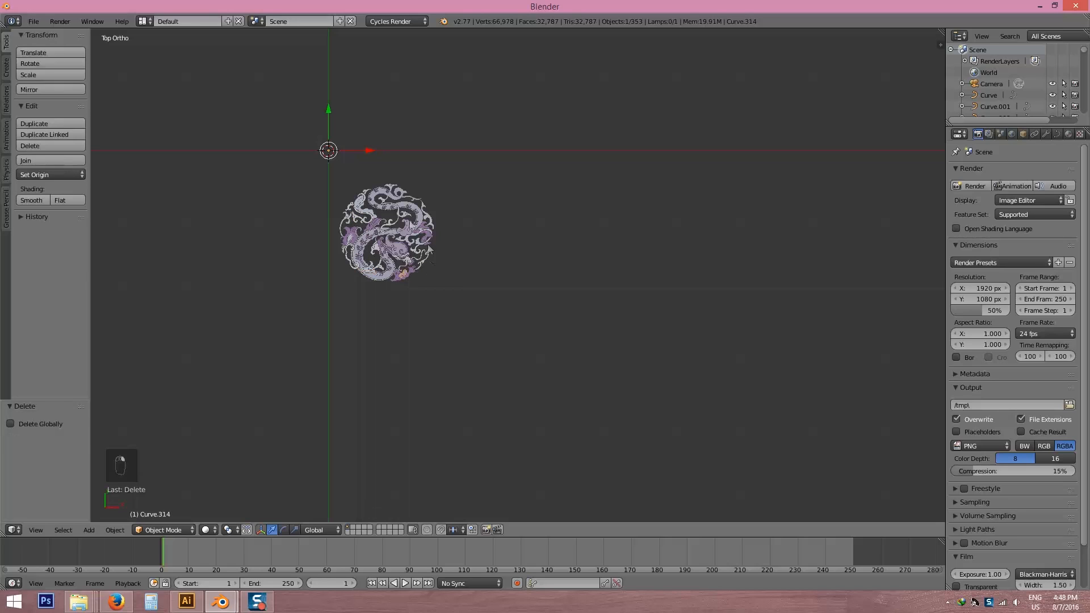
key(a)
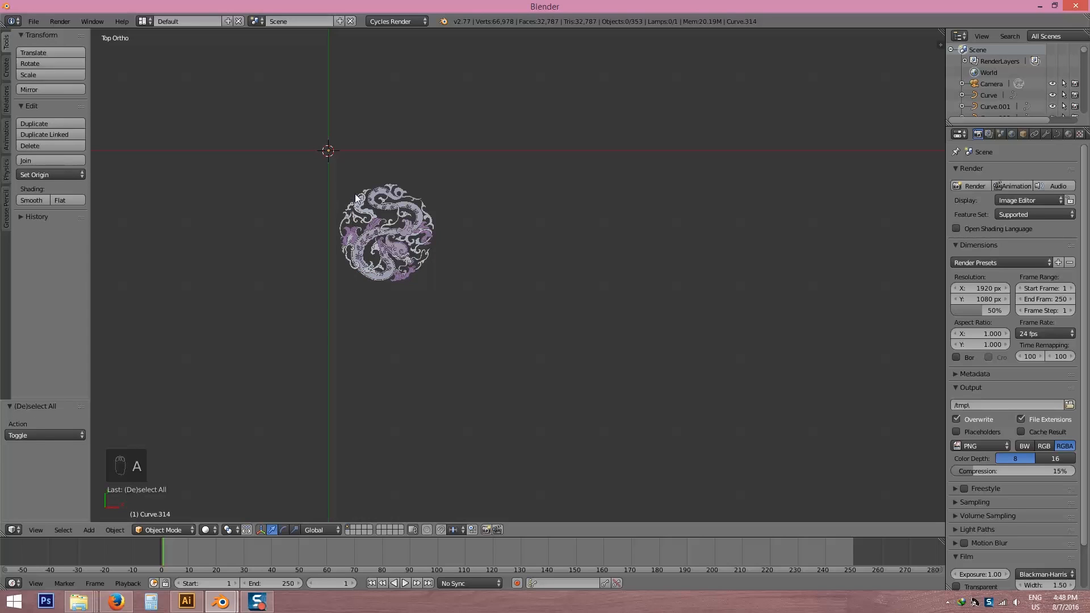
key(b)
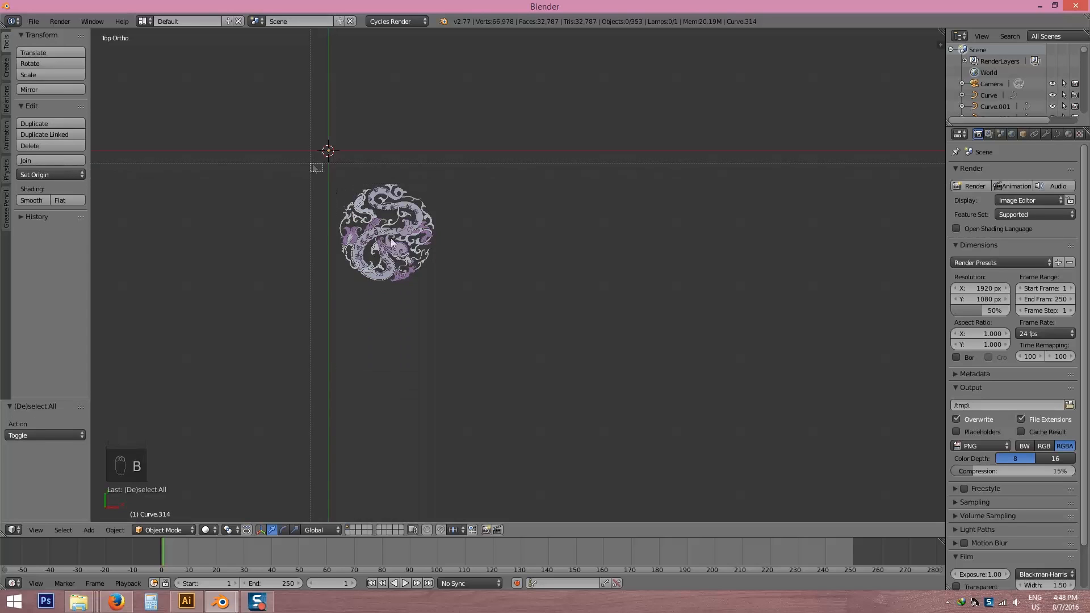
key(a)
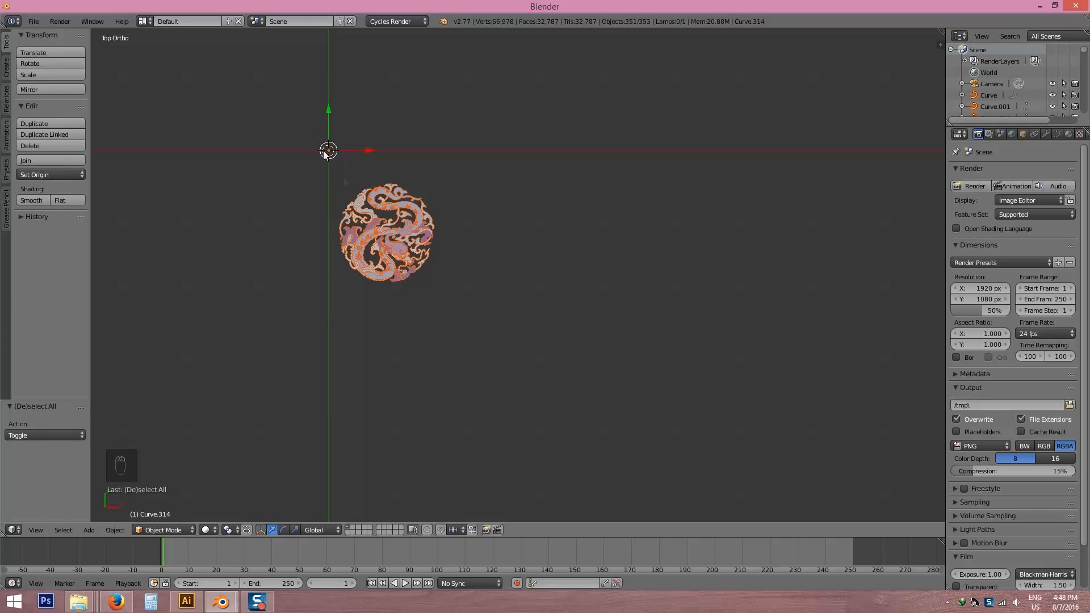
mouse_move(423, 248)
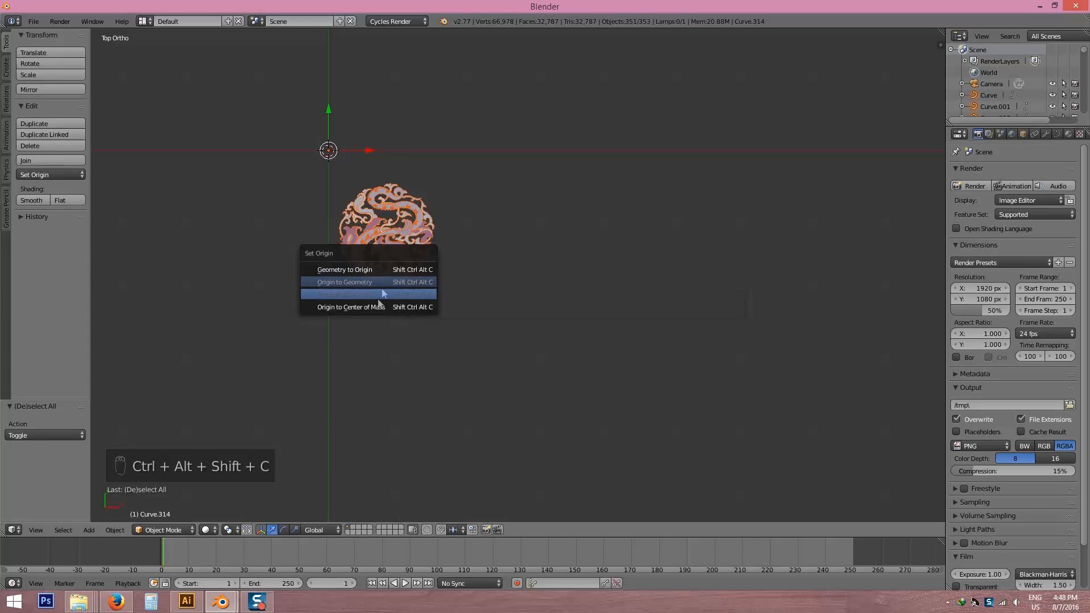
mouse_move(360, 294)
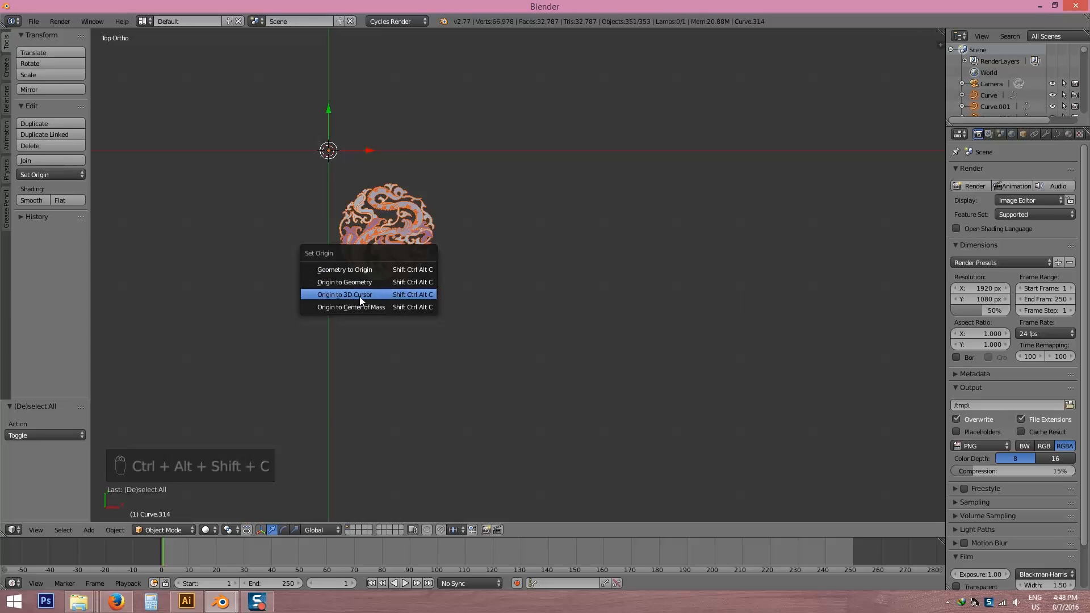
mouse_move(344, 281)
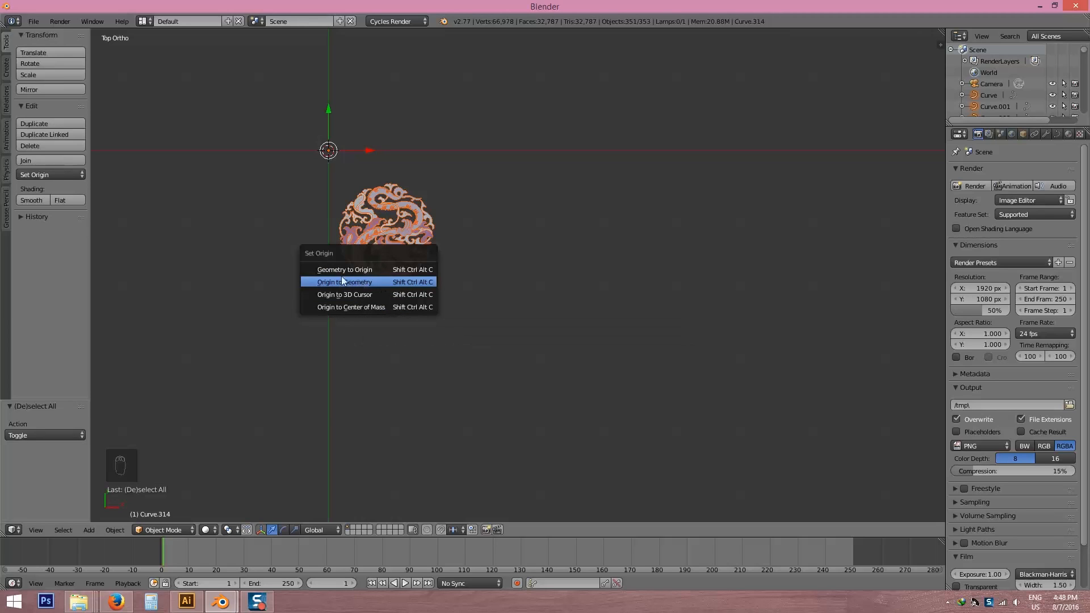
mouse_move(358, 288)
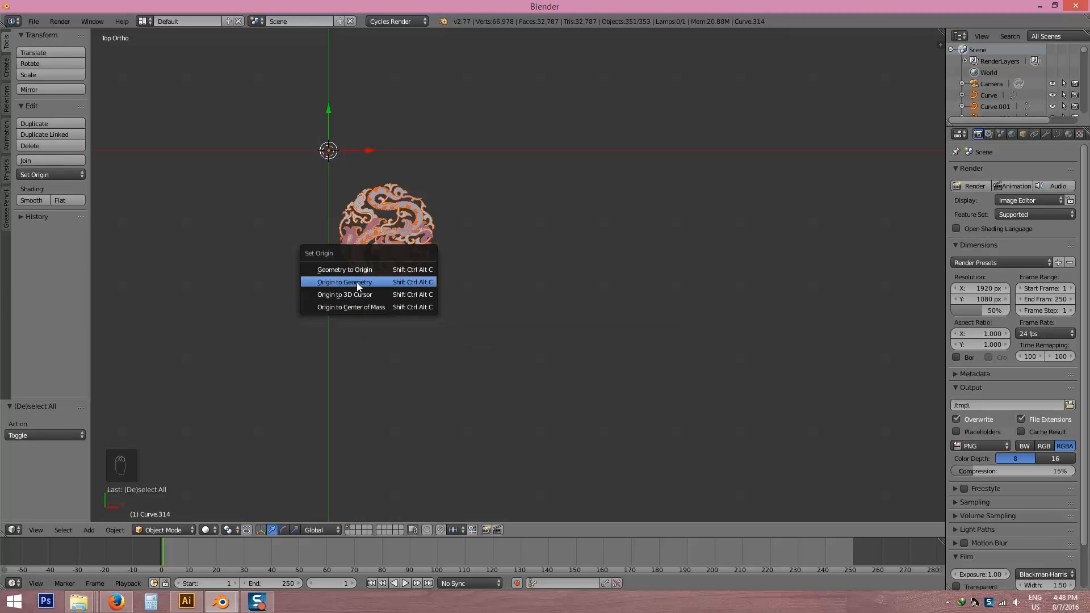
click(344, 281)
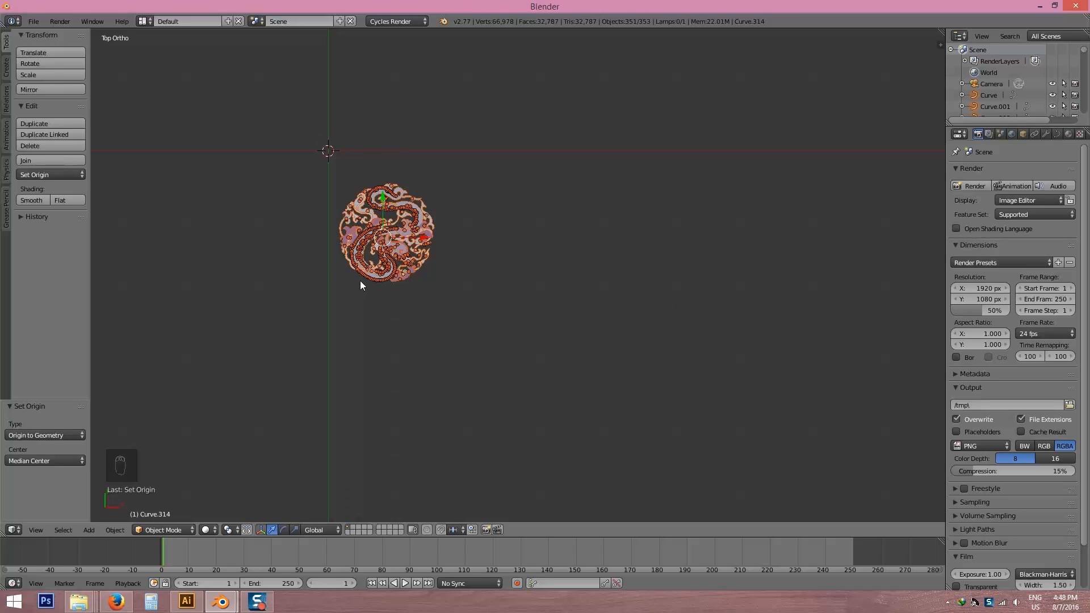
mouse_move(333, 160)
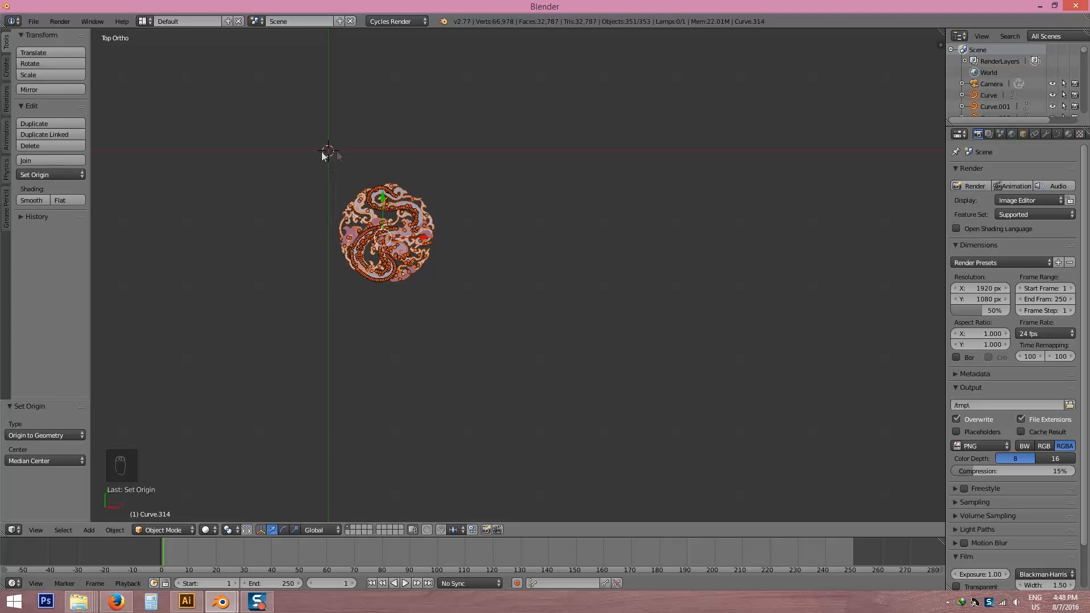
mouse_move(400, 192)
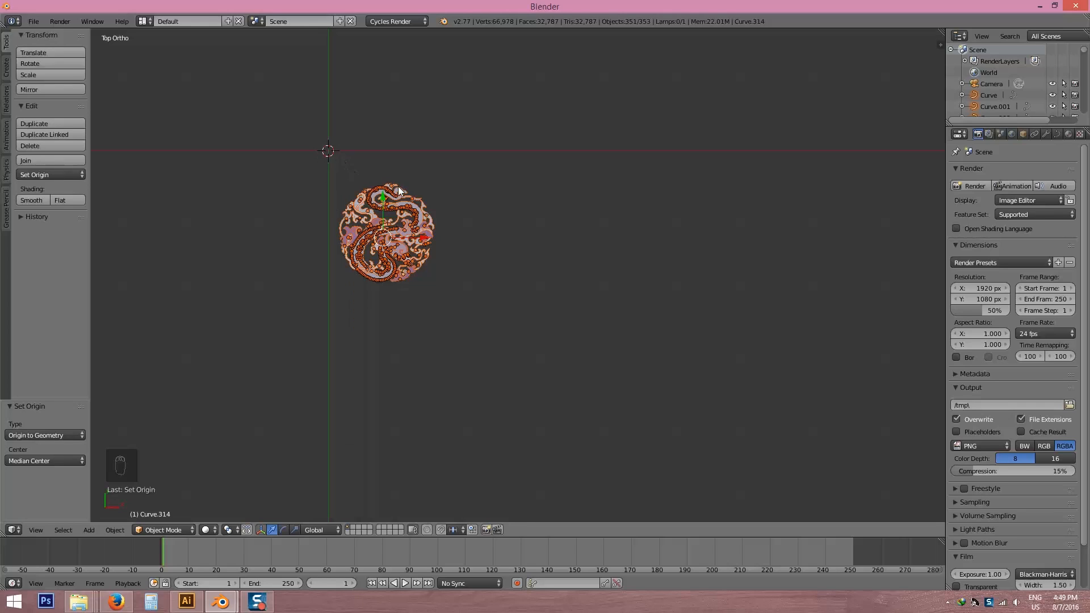
Snap the whole medallion onto the 3D cursor at the scene origin
key(shift+s)
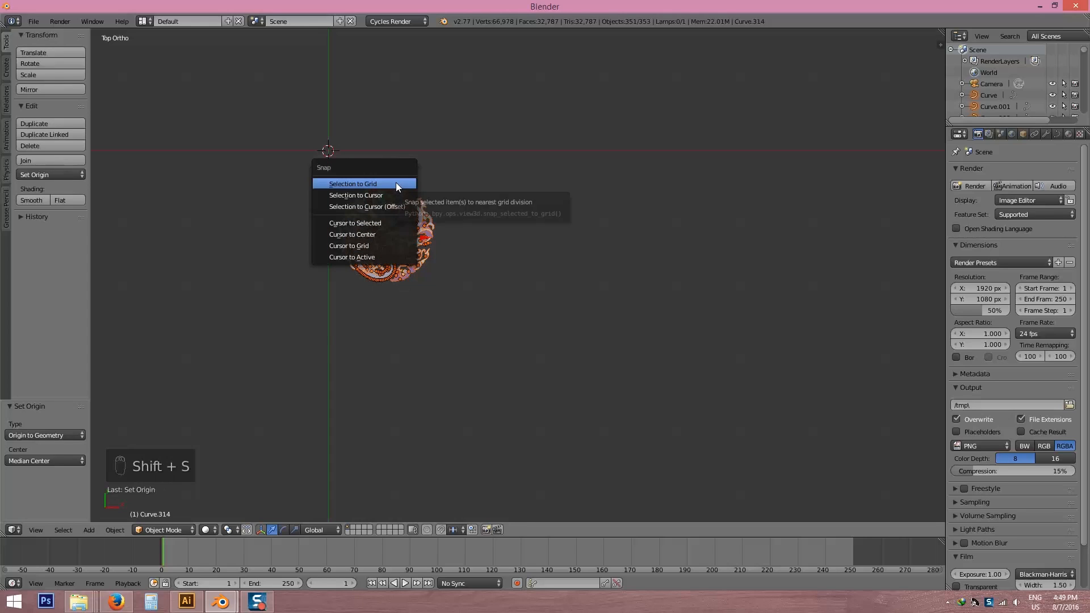
mouse_move(360, 195)
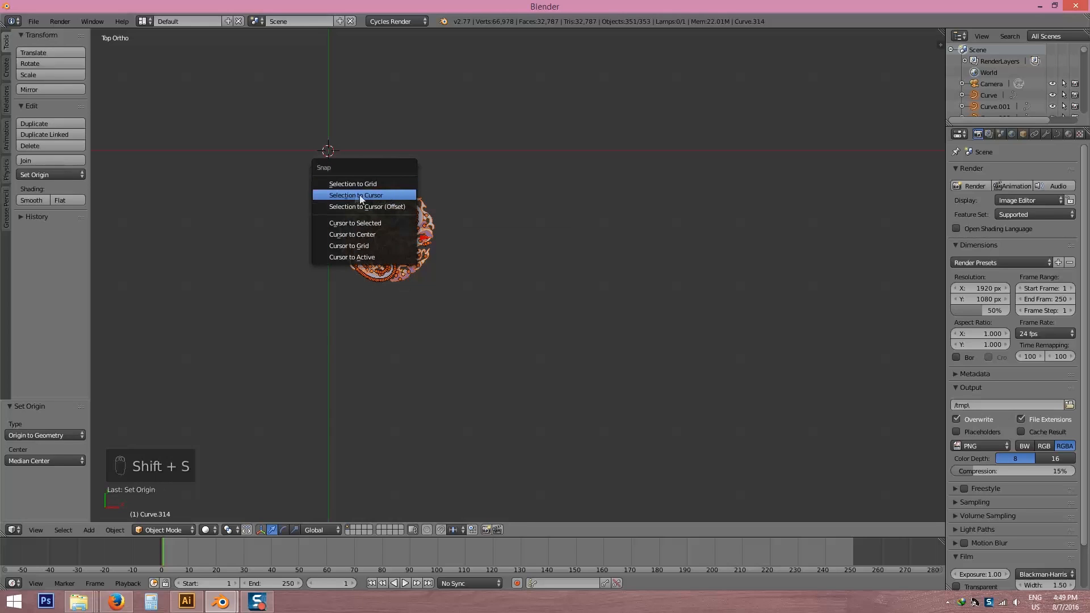
click(353, 194)
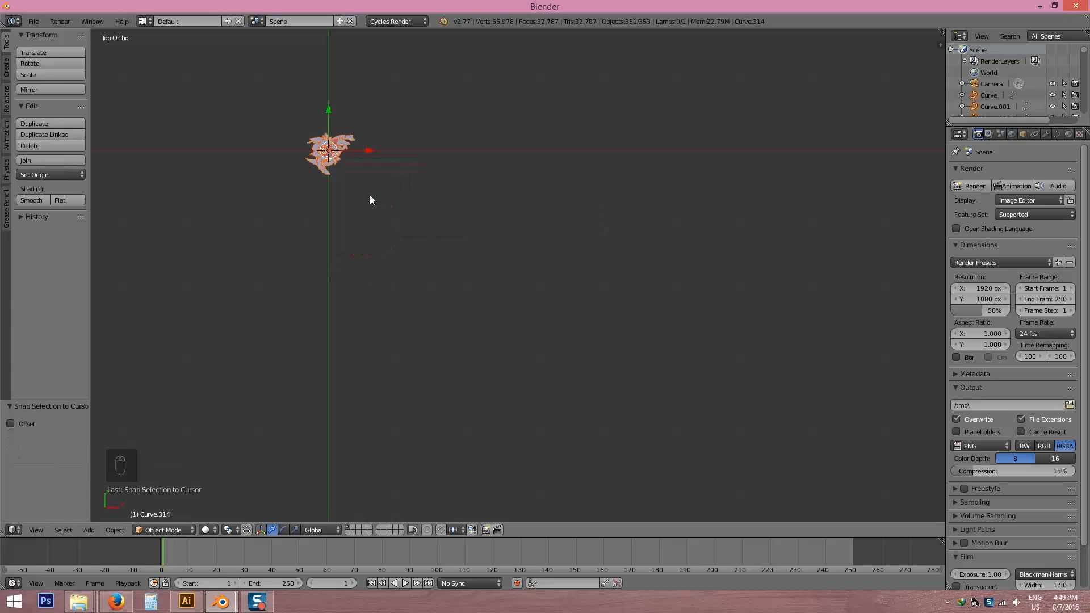
key(ctrl+z)
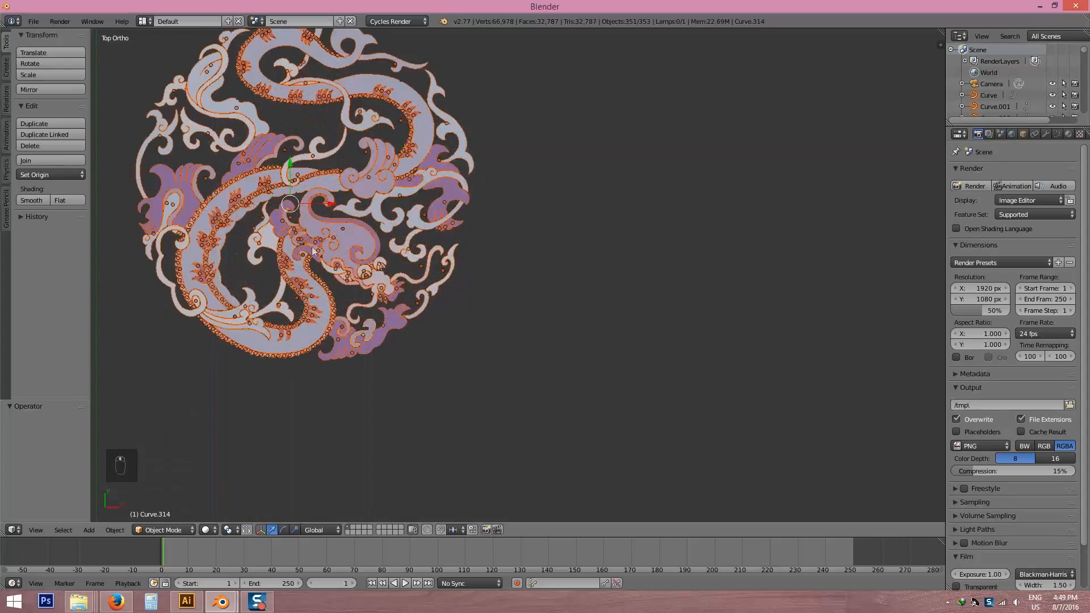
scroll(up, 3)
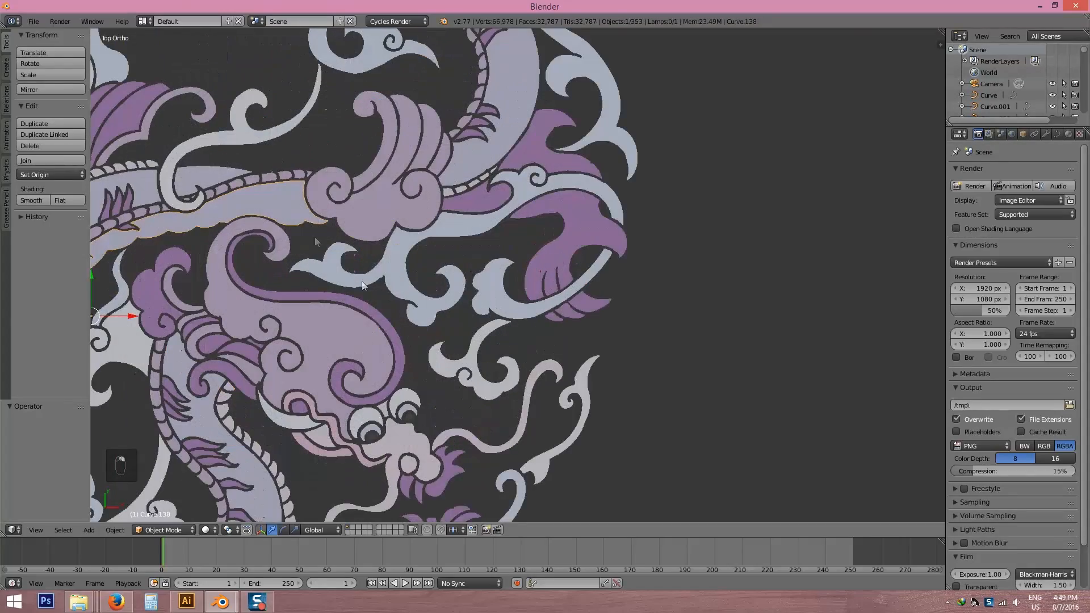
key(Tab)
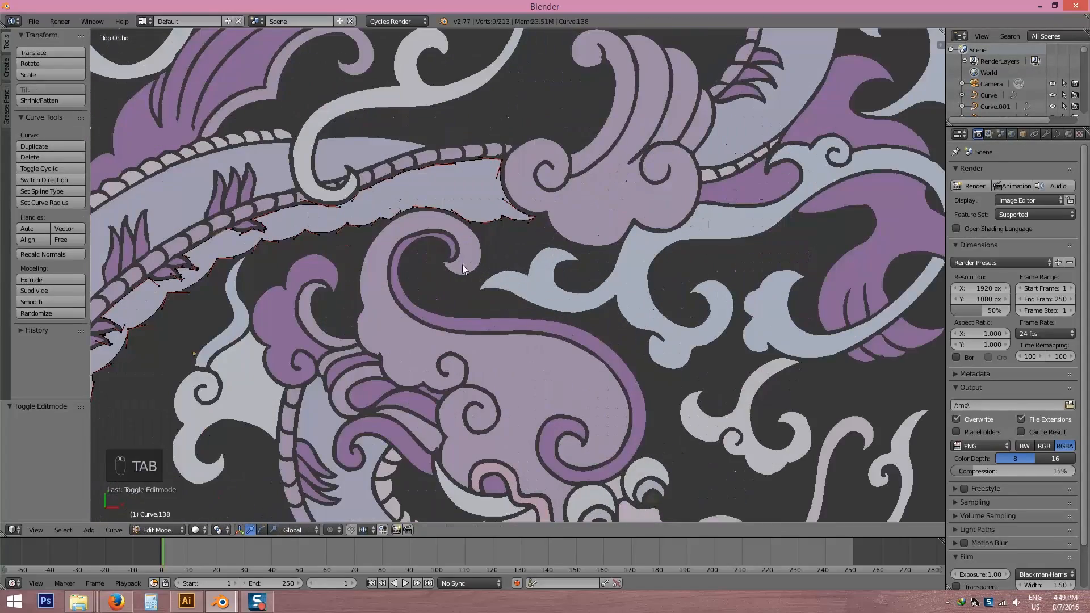
key(Tab)
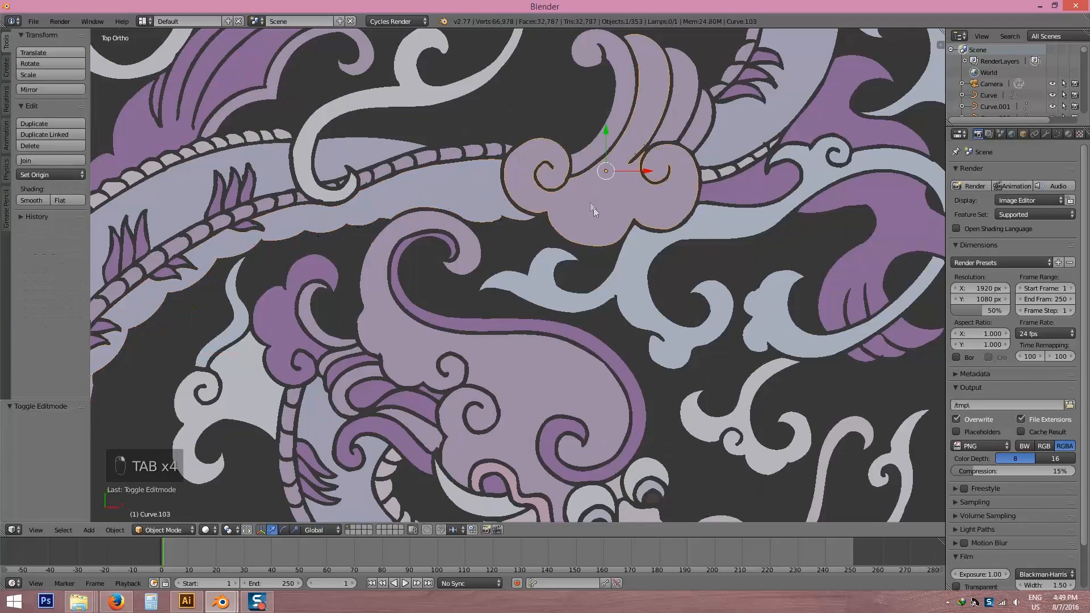
key(Tab)
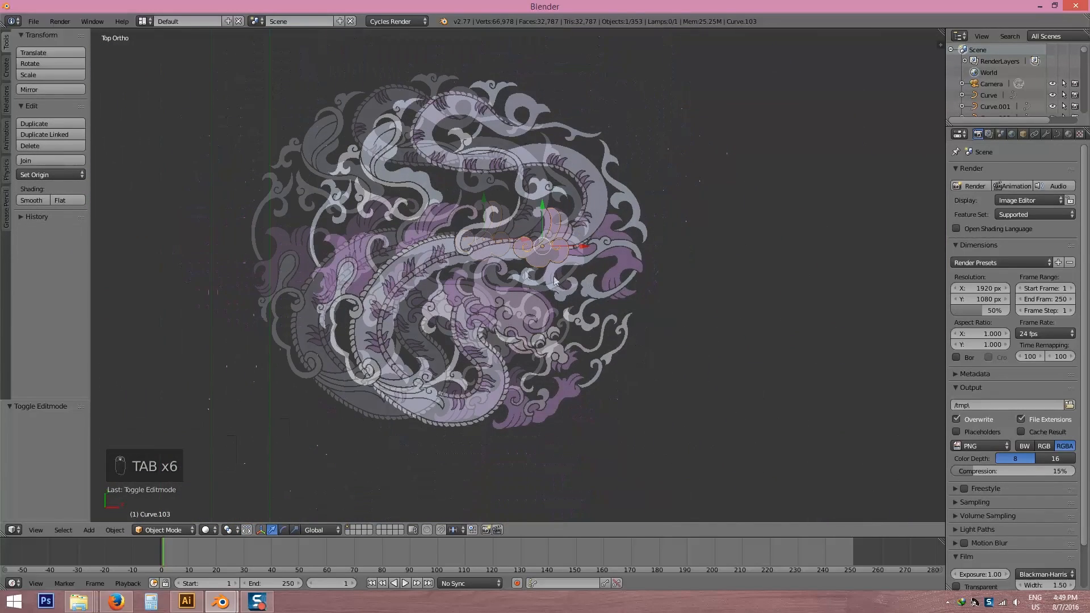
key(a)
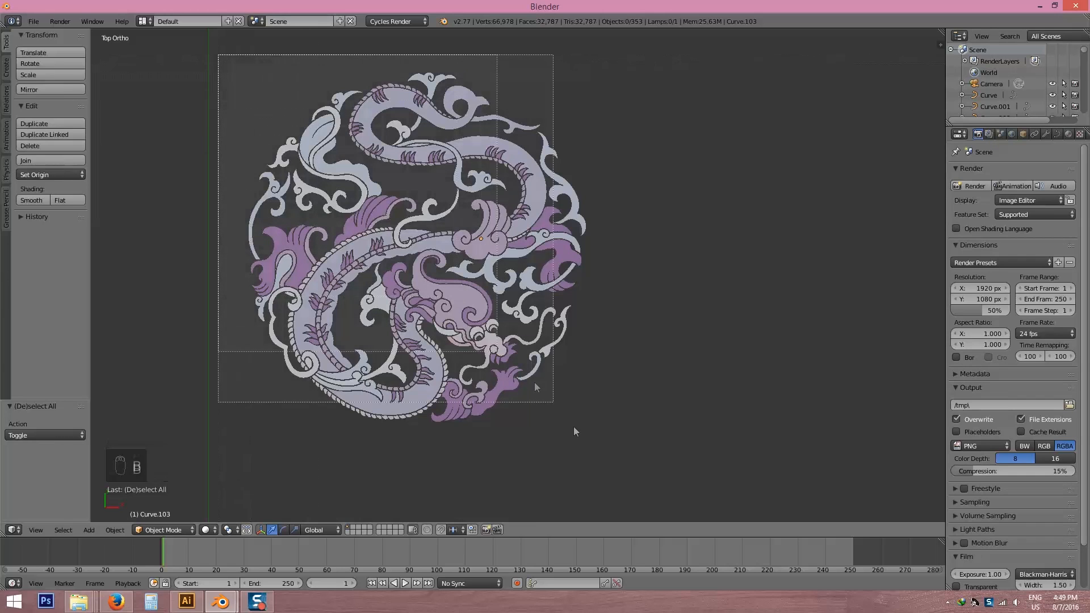
key(a)
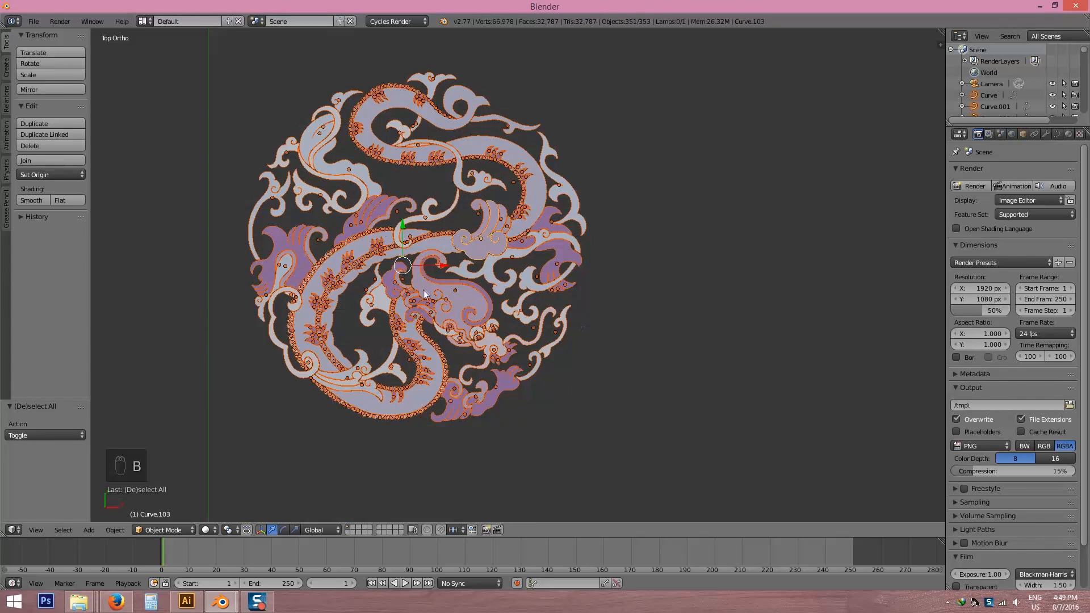
Convert the selected curve pieces to meshes via Alt+C, check one piece's geometry, and reselect all
key(alt+c)
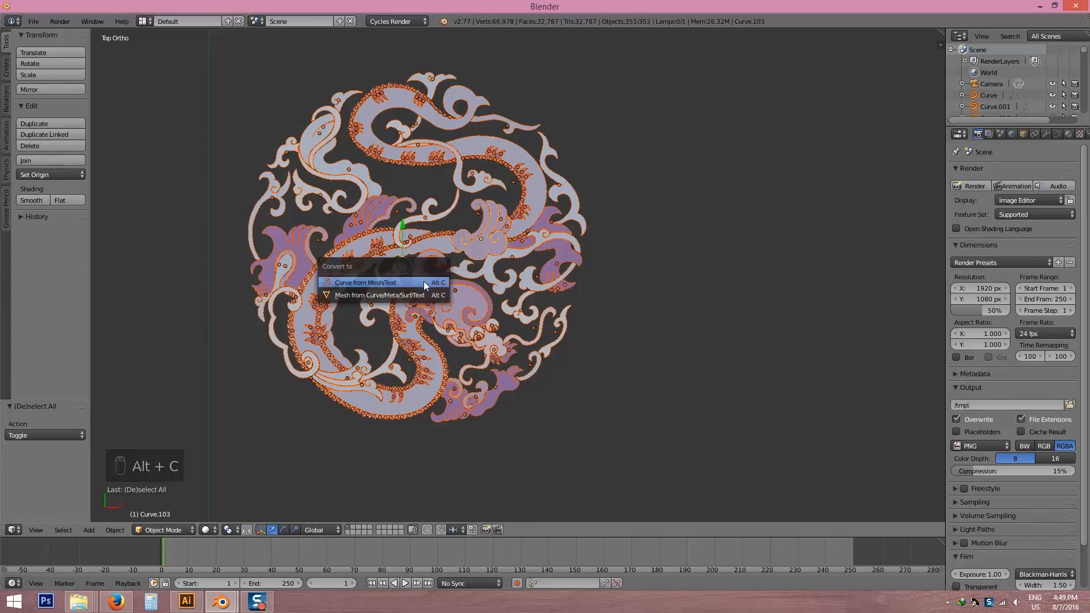
mouse_move(379, 294)
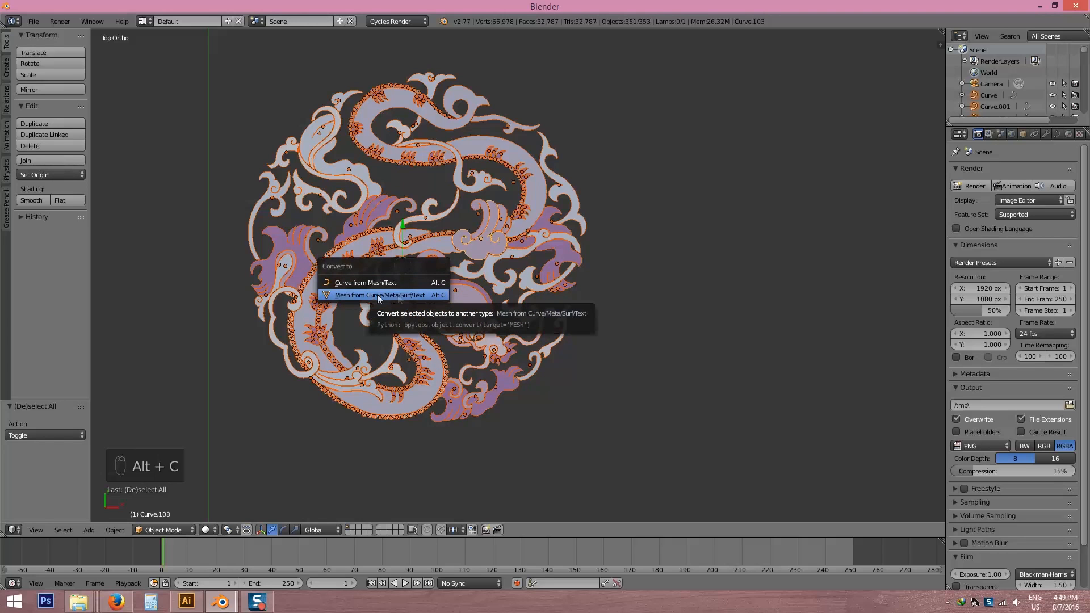
click(379, 295)
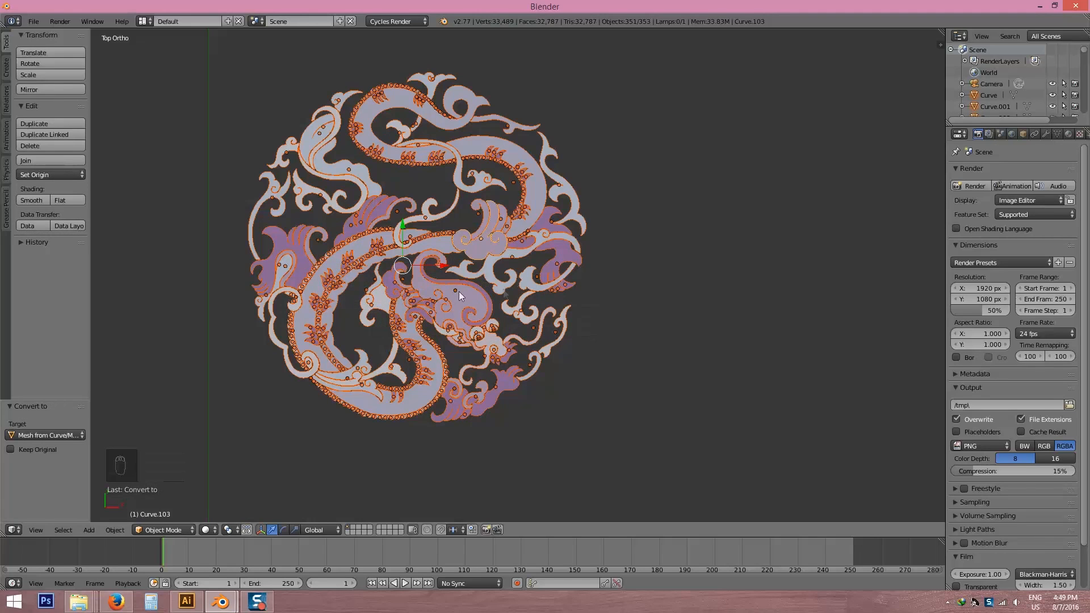
key(Tab)
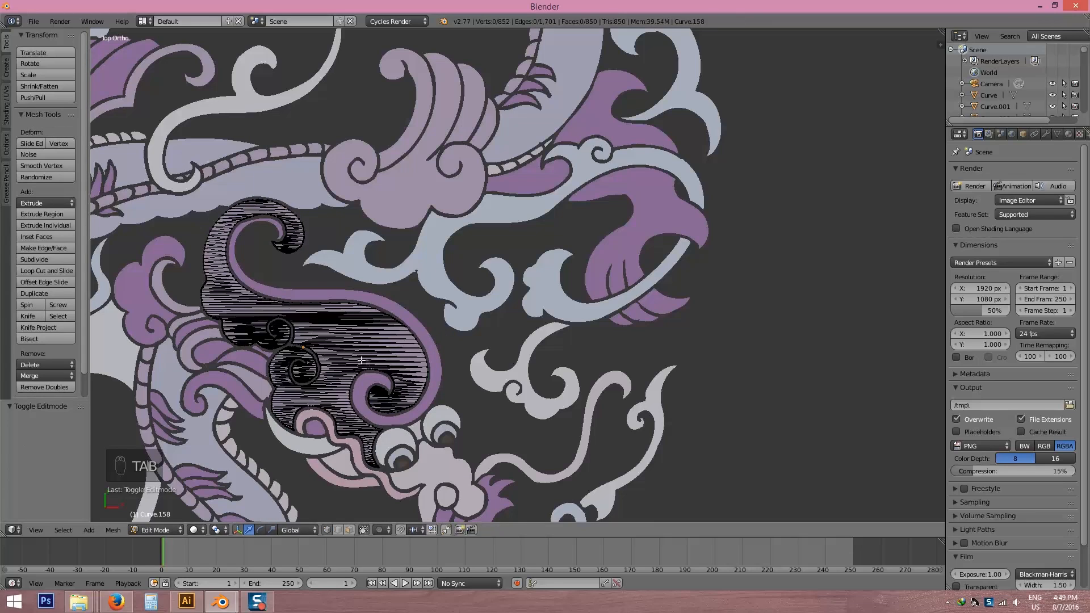
key(Tab)
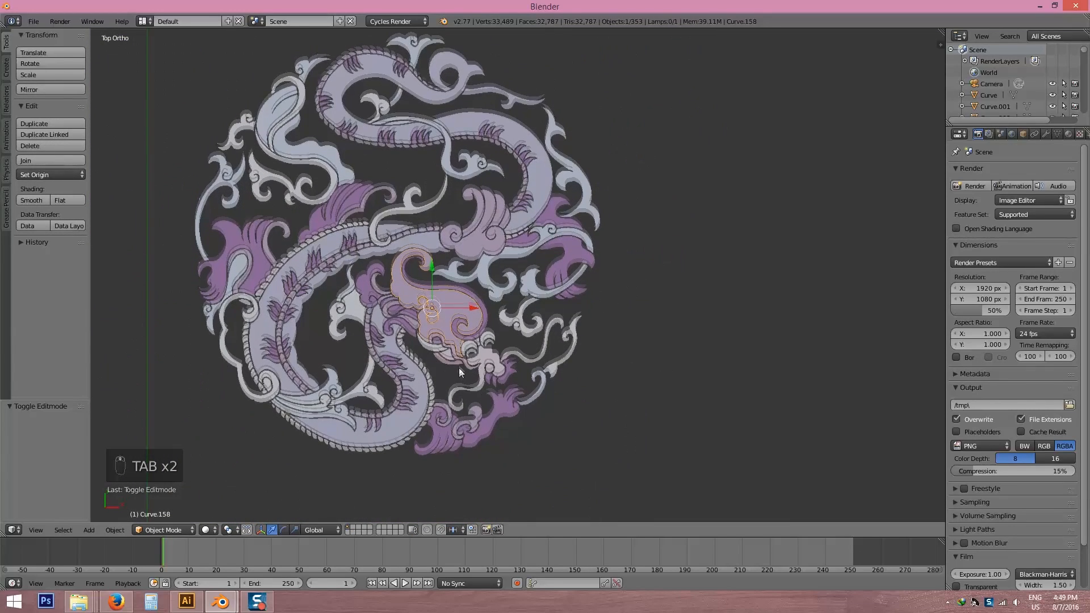
key(a)
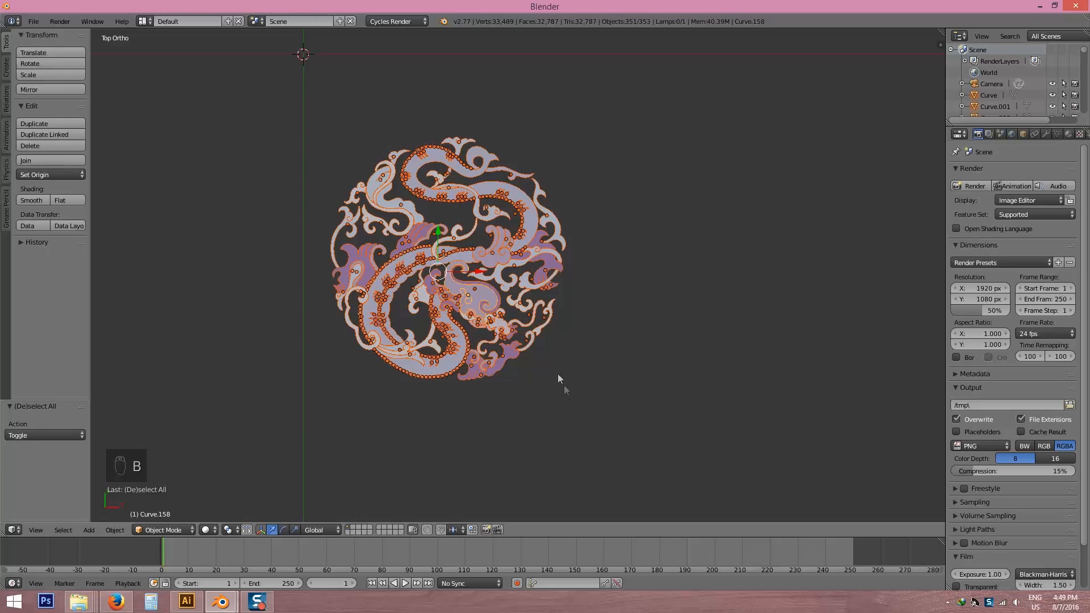
mouse_move(535, 372)
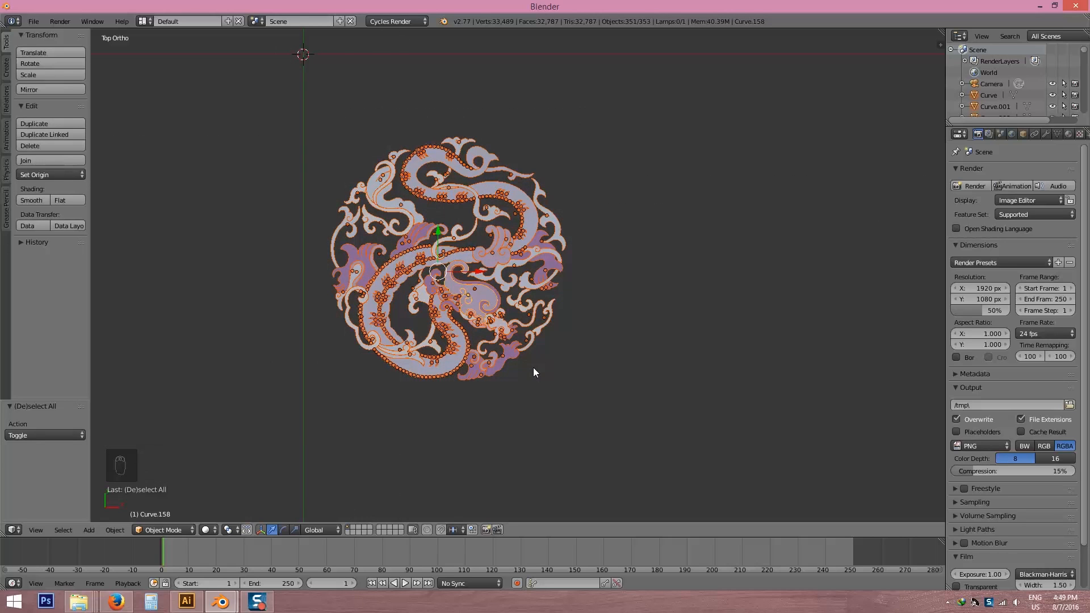
Join all medallion mesh pieces into one object, Curve.158, and enter edit mode
key(ctrl+j)
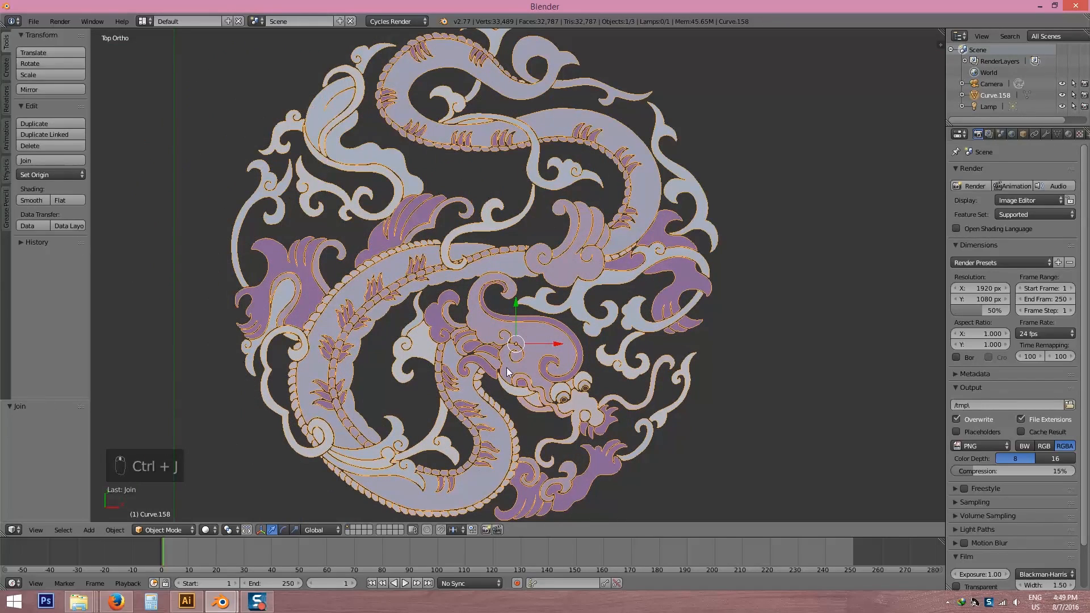
key(Tab)
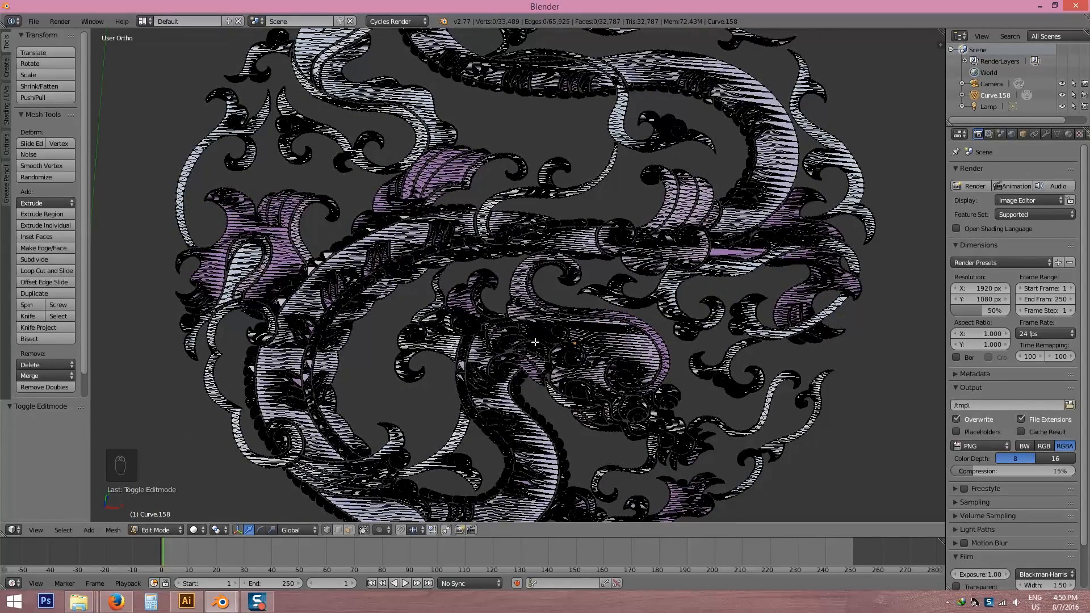
Select all vertices of the medallion mesh and remove doubles
key(a)
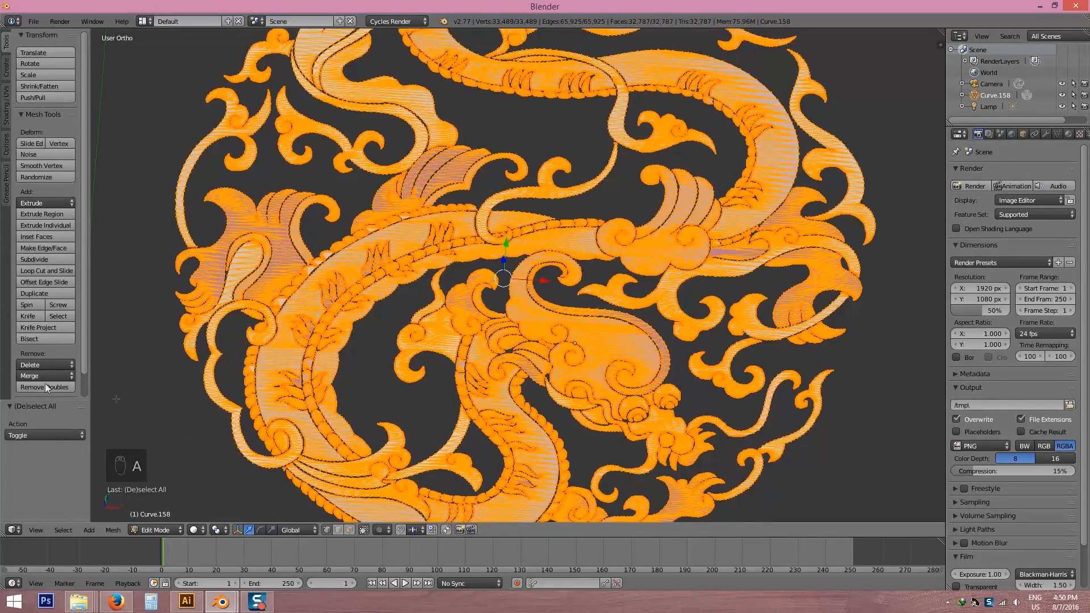
mouse_move(45, 387)
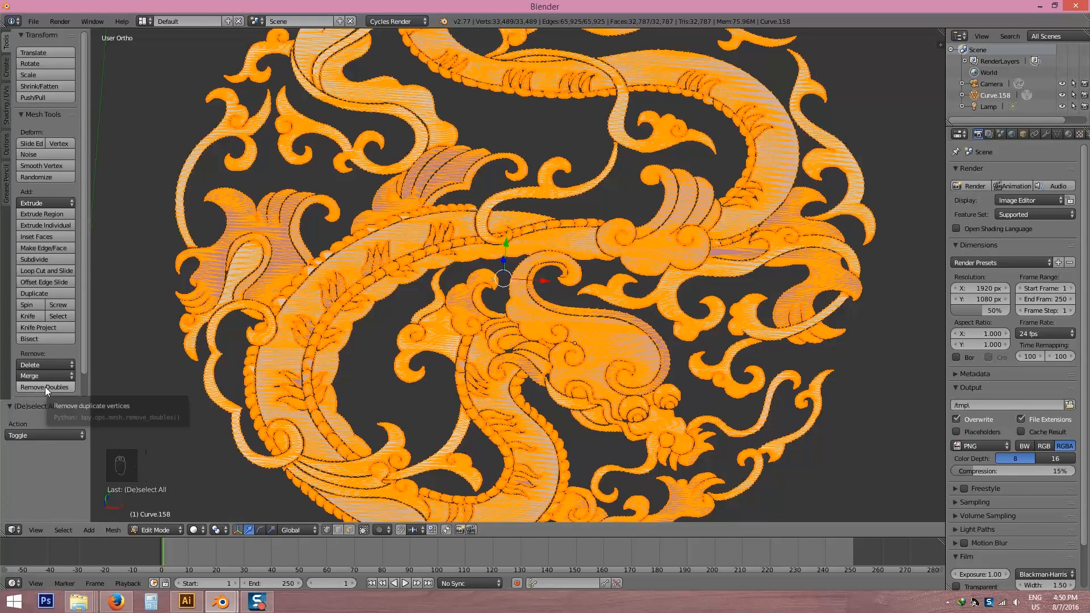
click(44, 387)
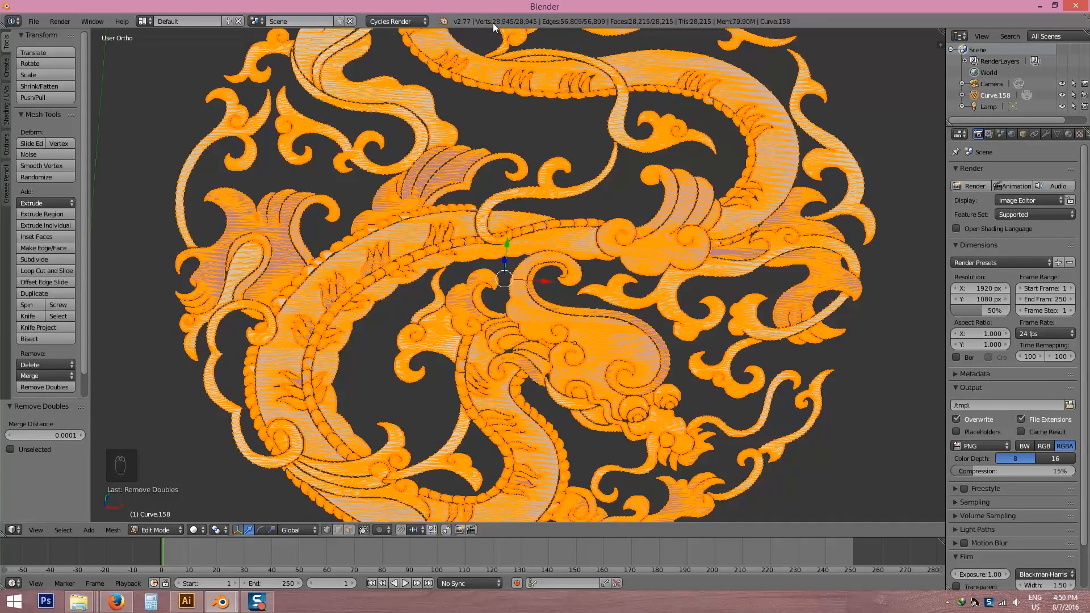
scroll(down, 3)
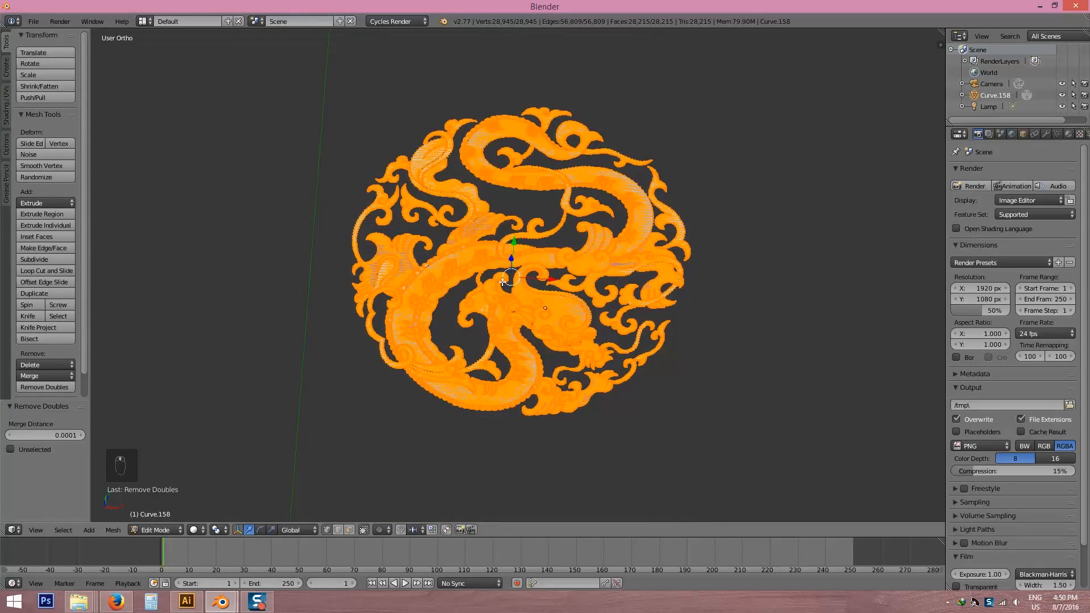
key(Tab)
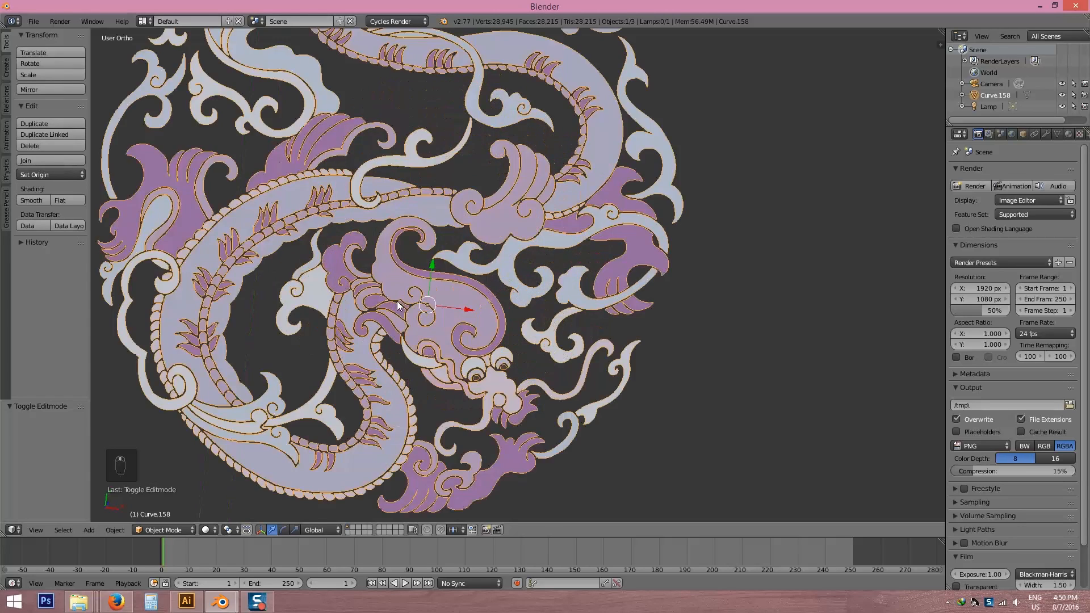
Snap the dragon onto the 3D cursor and set its origin to its geometry
scroll(down, 3)
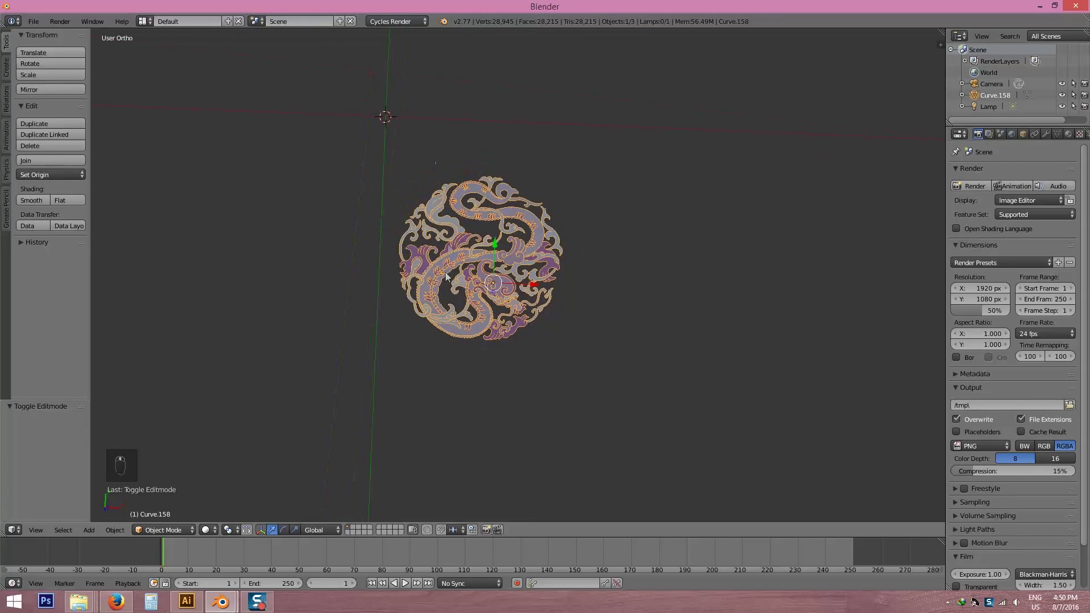
key(shift+s)
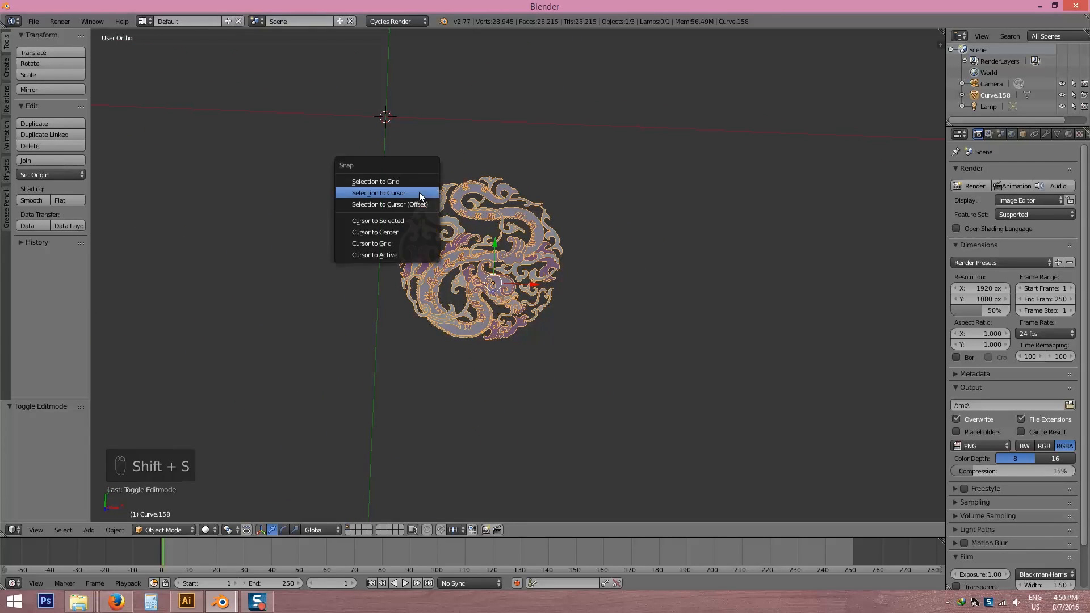
mouse_move(401, 195)
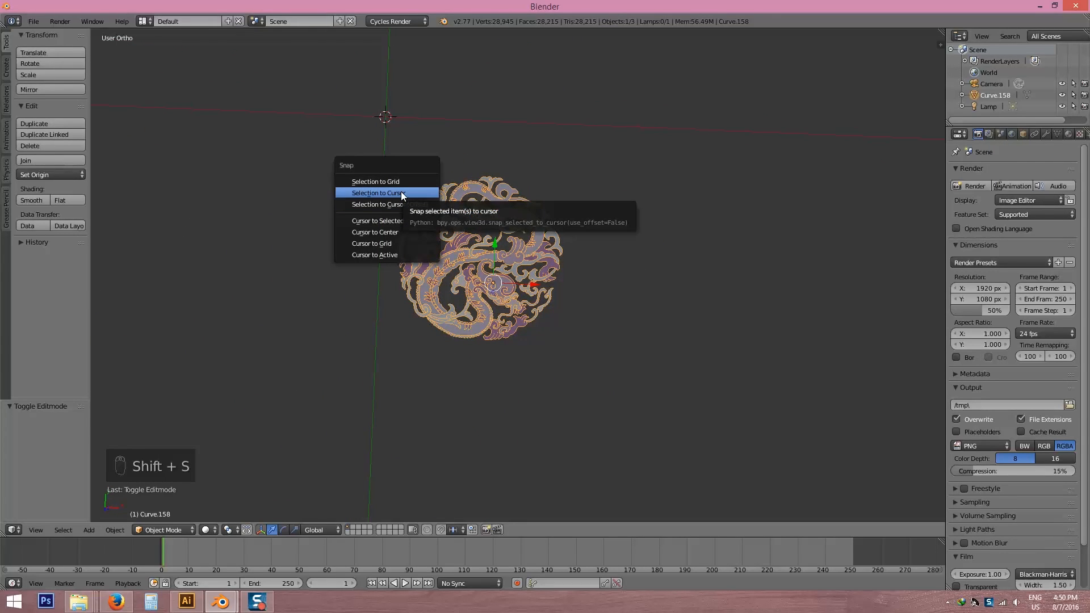
click(376, 192)
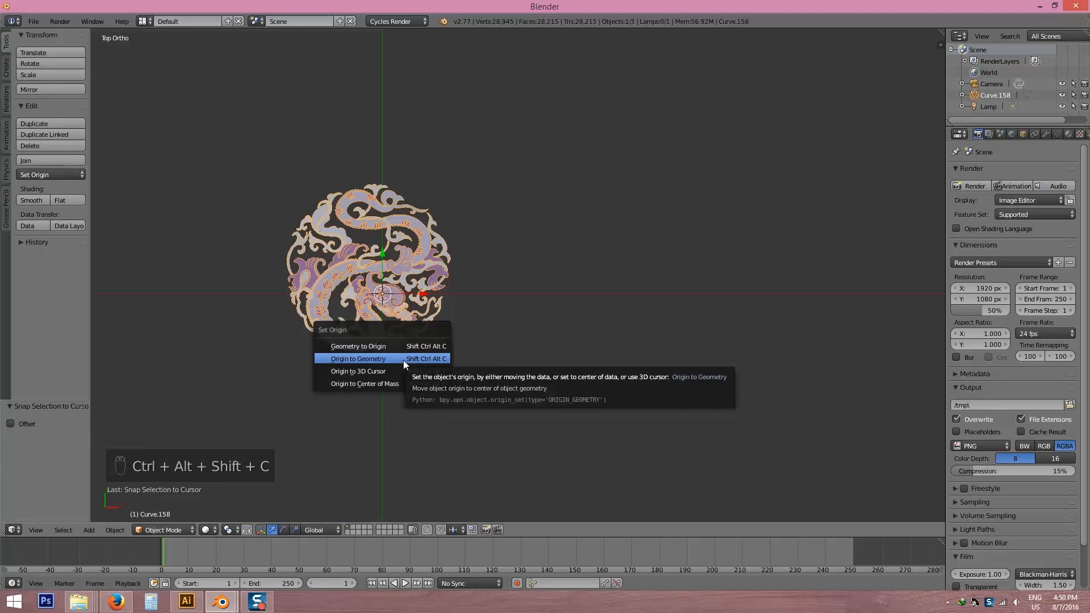
click(358, 359)
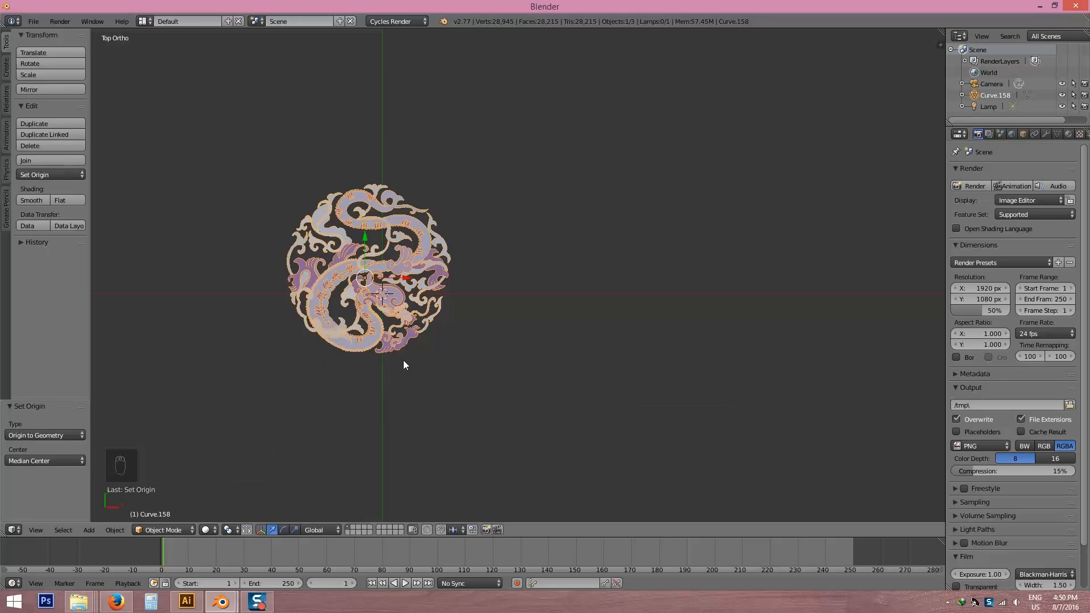
Snap the dragon back onto the cursor and scale it up about three times
key(shift+s)
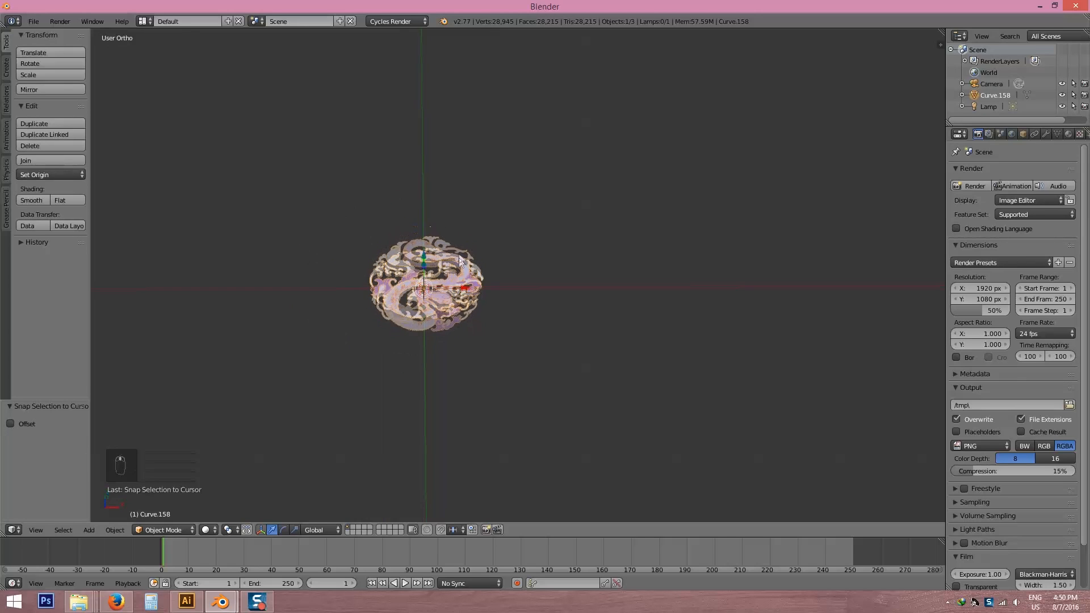
key(s)
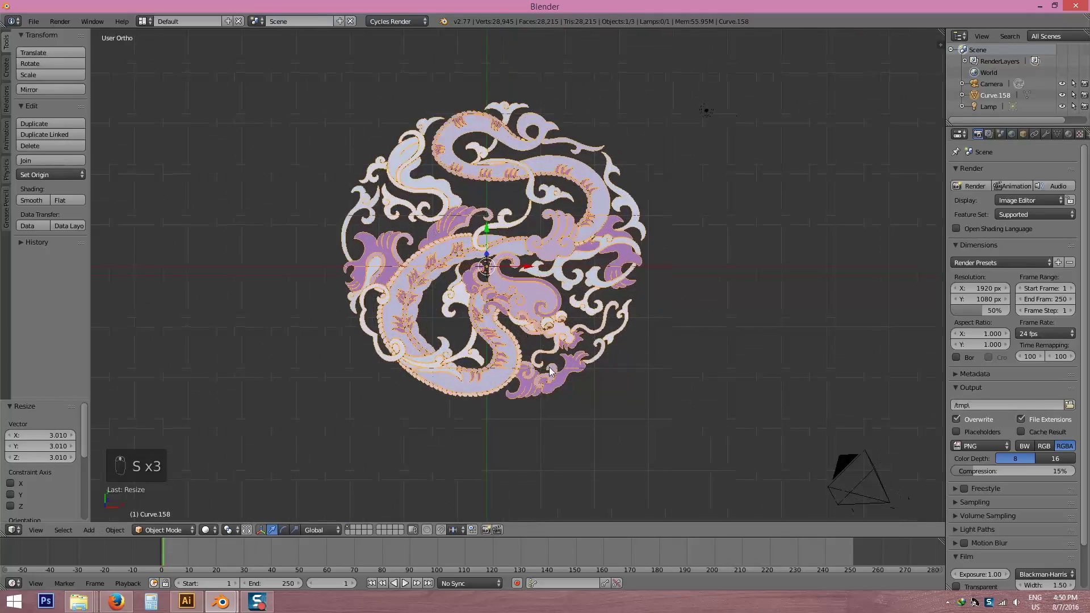
key(Tab)
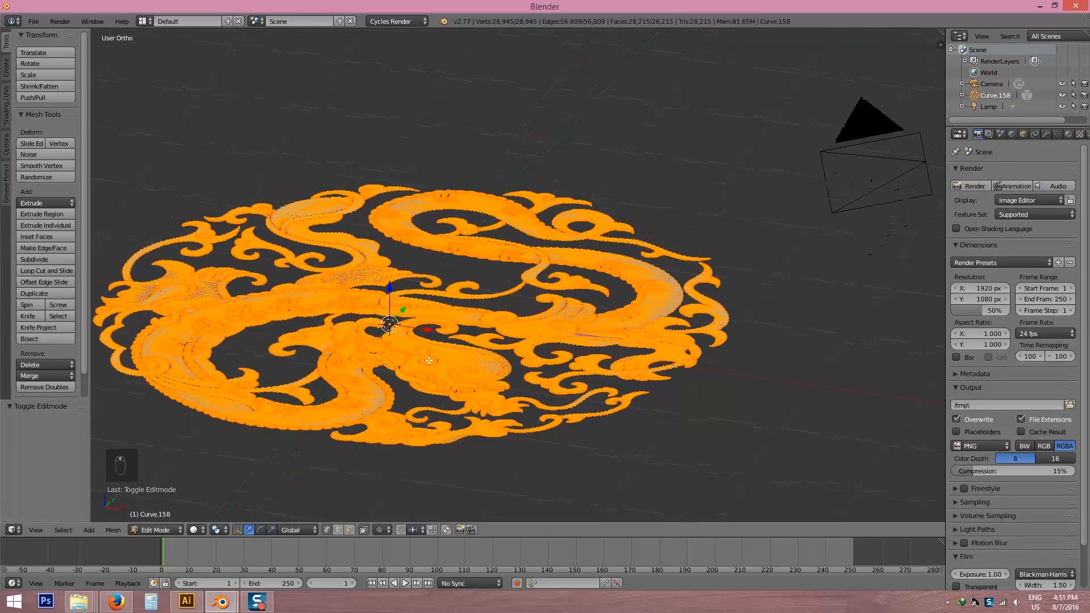
Extrude the dragon's faces upward to give the medallion thickness
key(e)
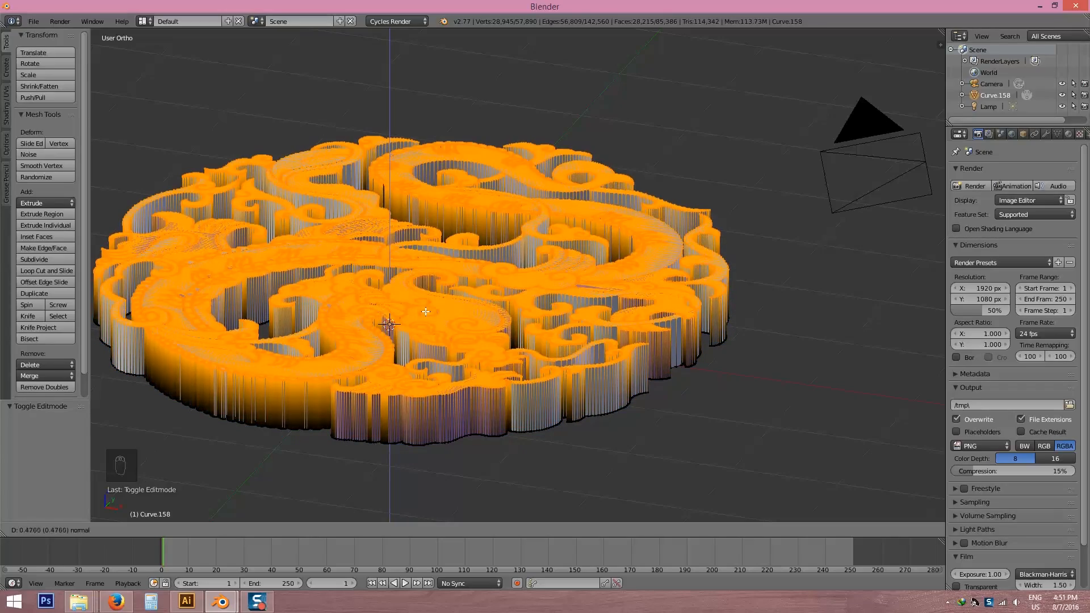
key(Tab)
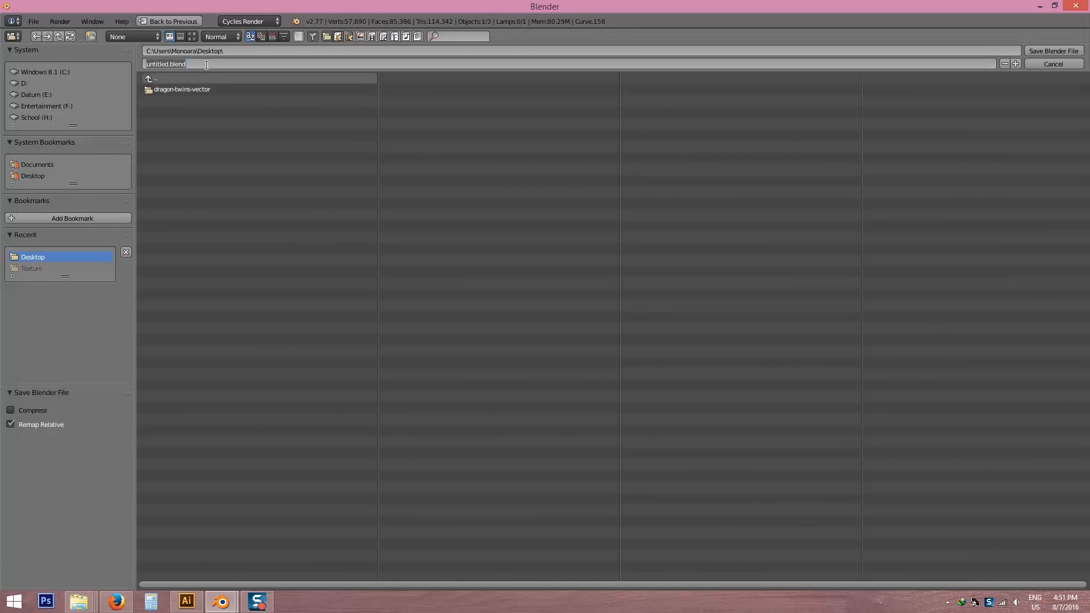
Save the project to the Desktop as Dragon.blend
text(Drago)
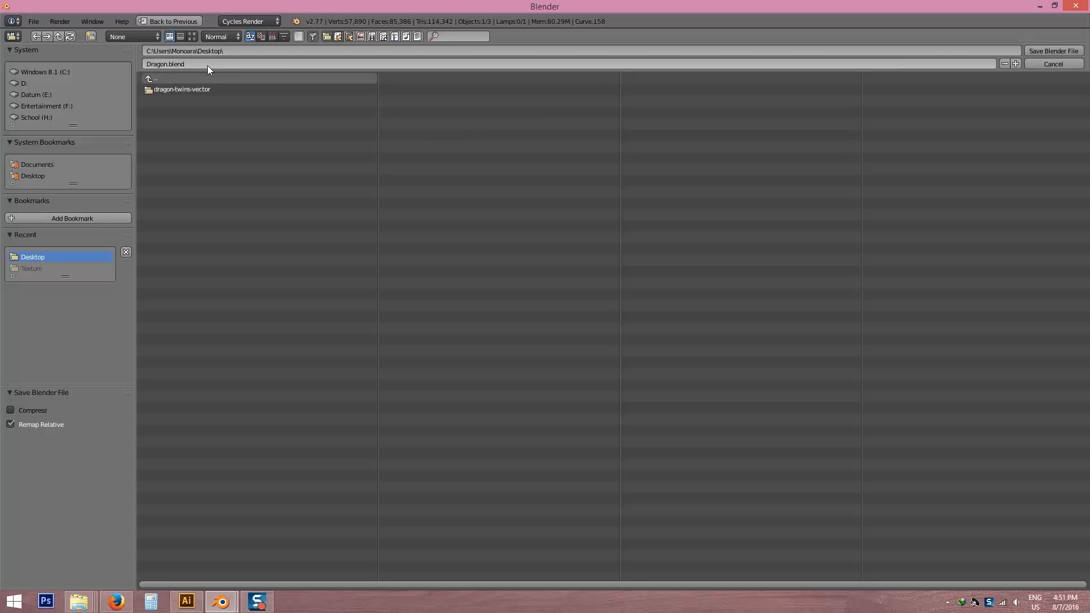
click(1053, 50)
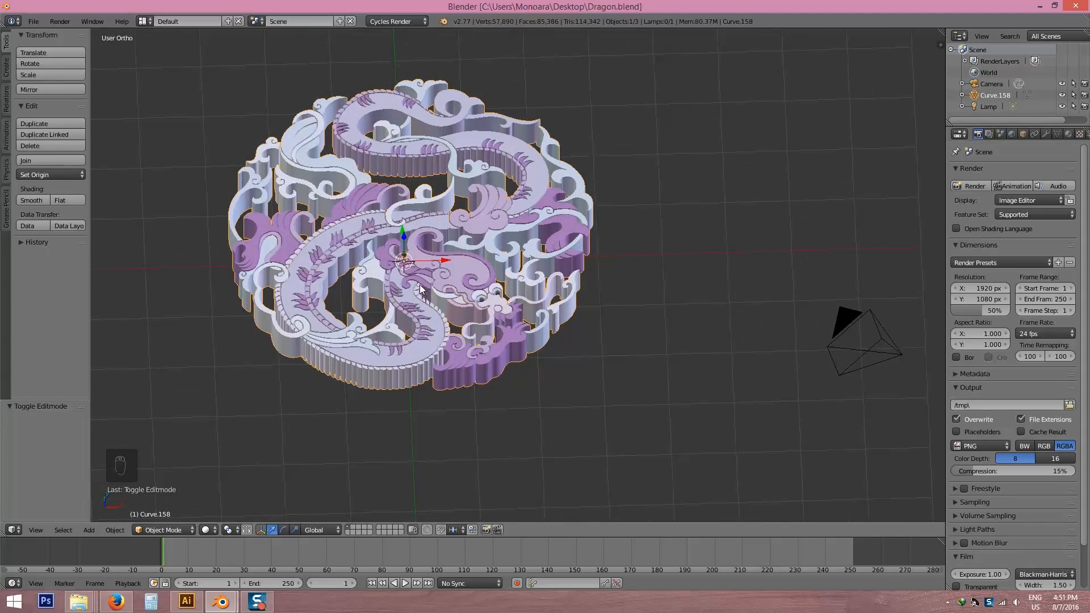
Save again, add a plane under the dragon and scale it about 1.4 times into a wide floor
key(ctrl+s)
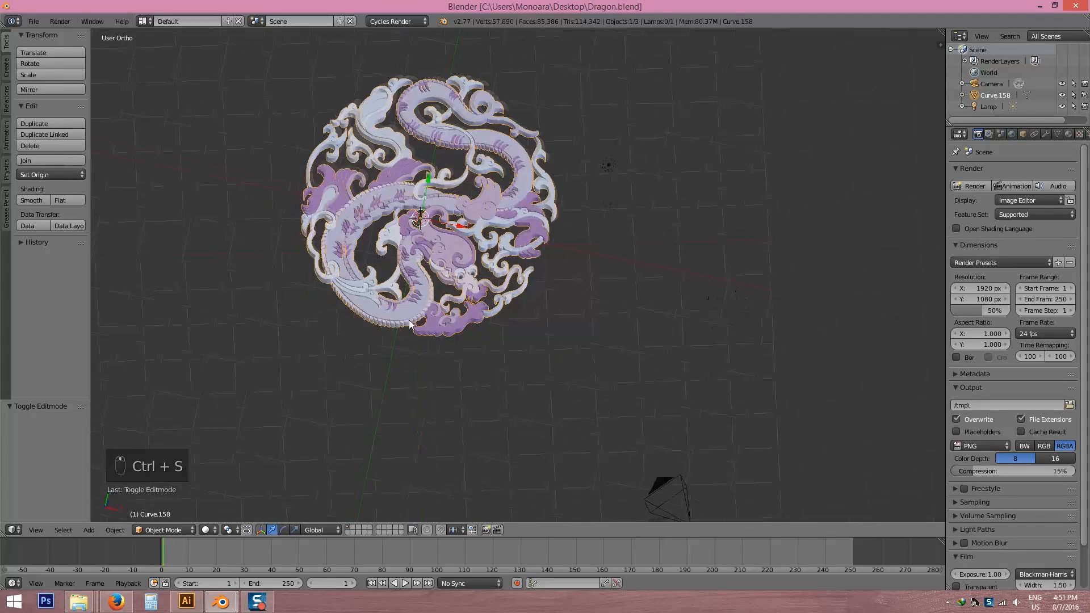
key(shift+a)
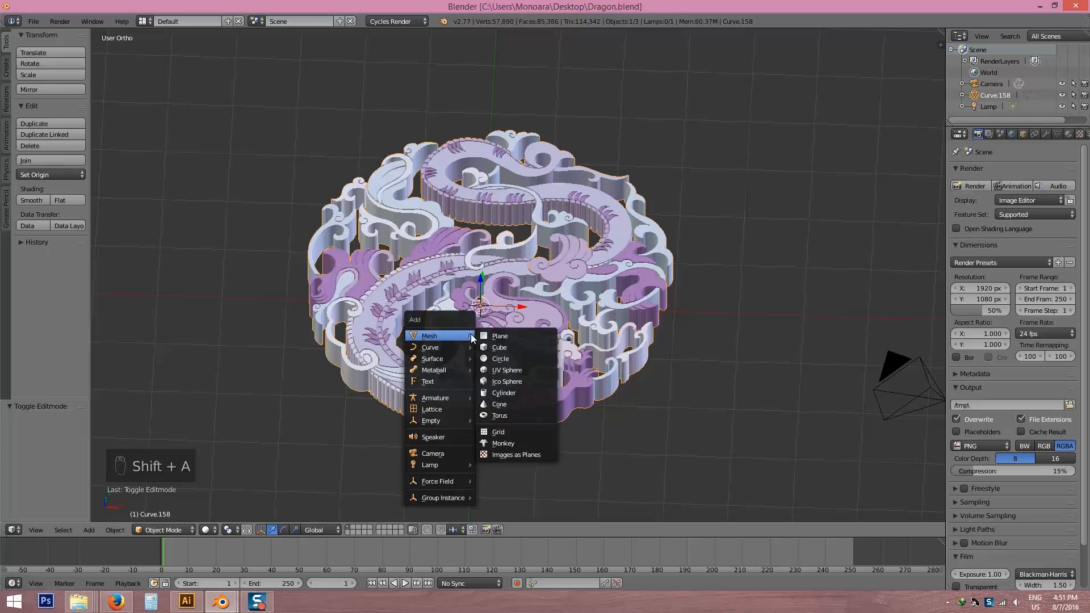
mouse_move(499, 337)
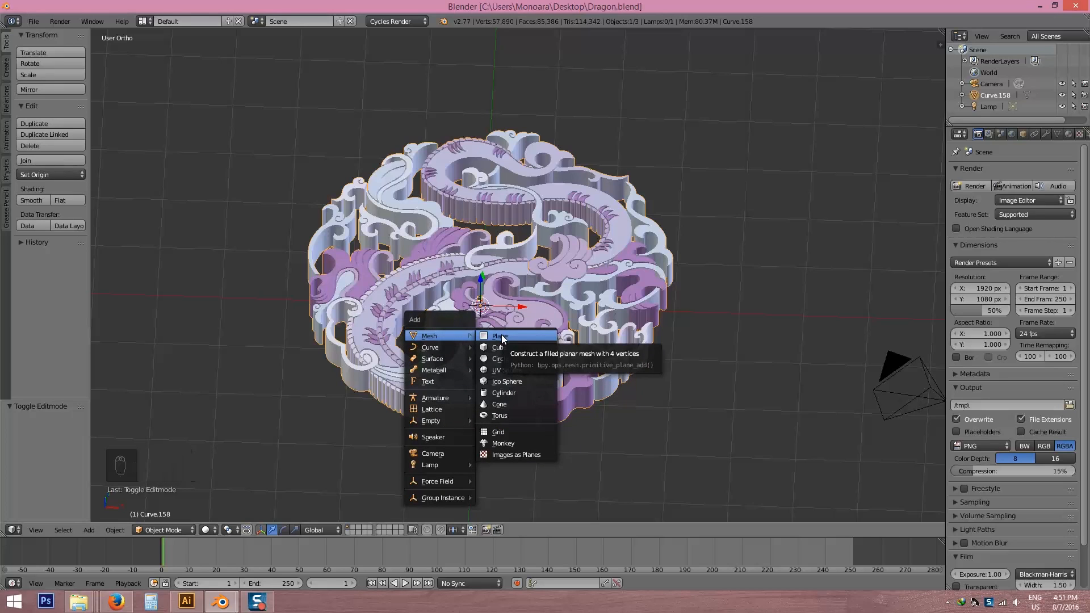
click(499, 337)
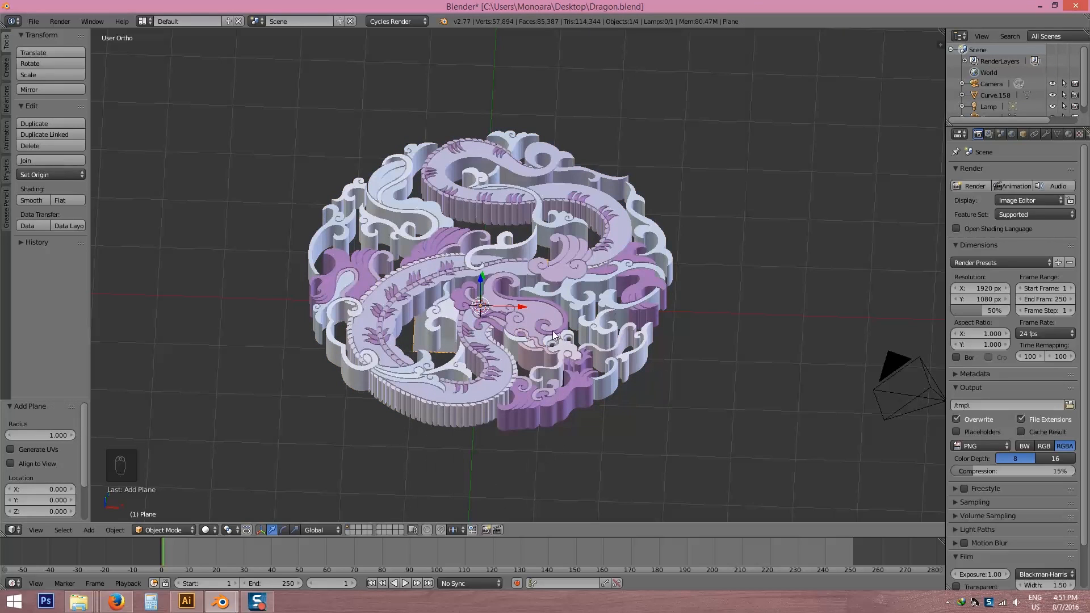
key(s)
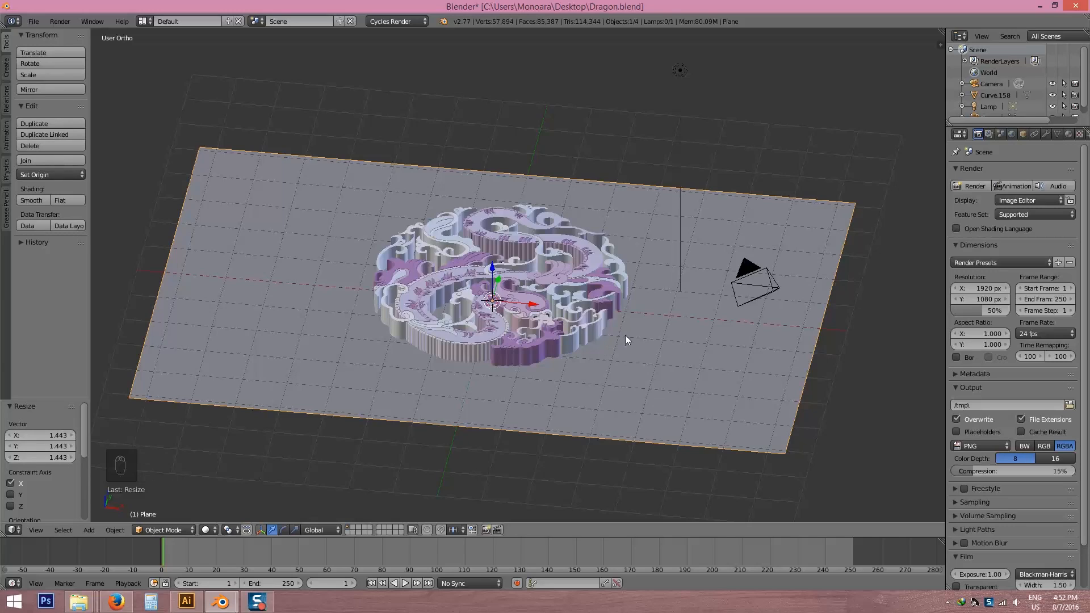
Lock the camera to the view, look through it and frame the medallion in rendered shading
key(n)
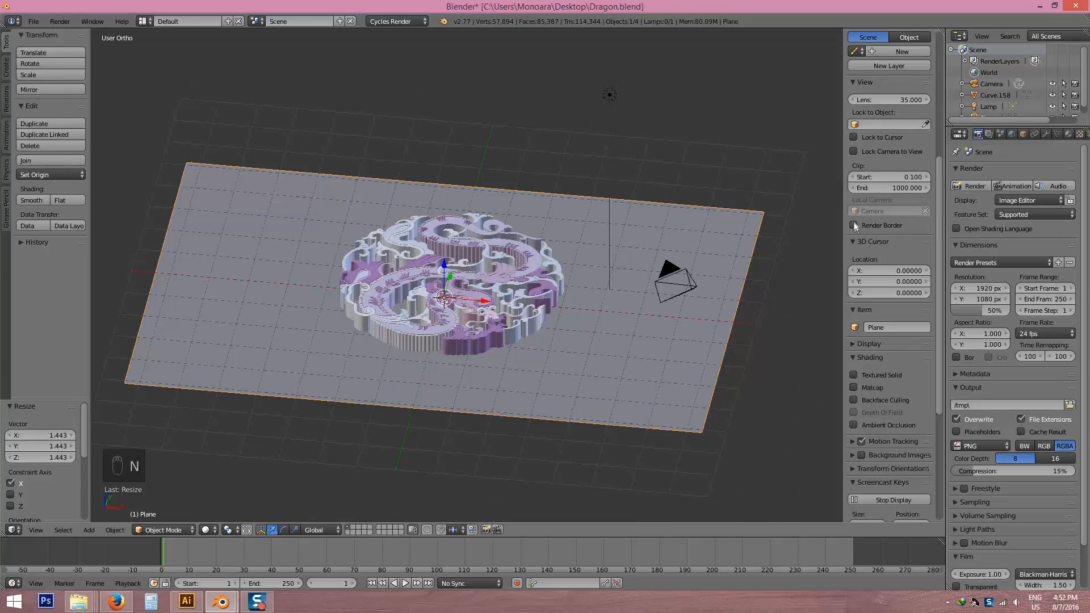
click(855, 151)
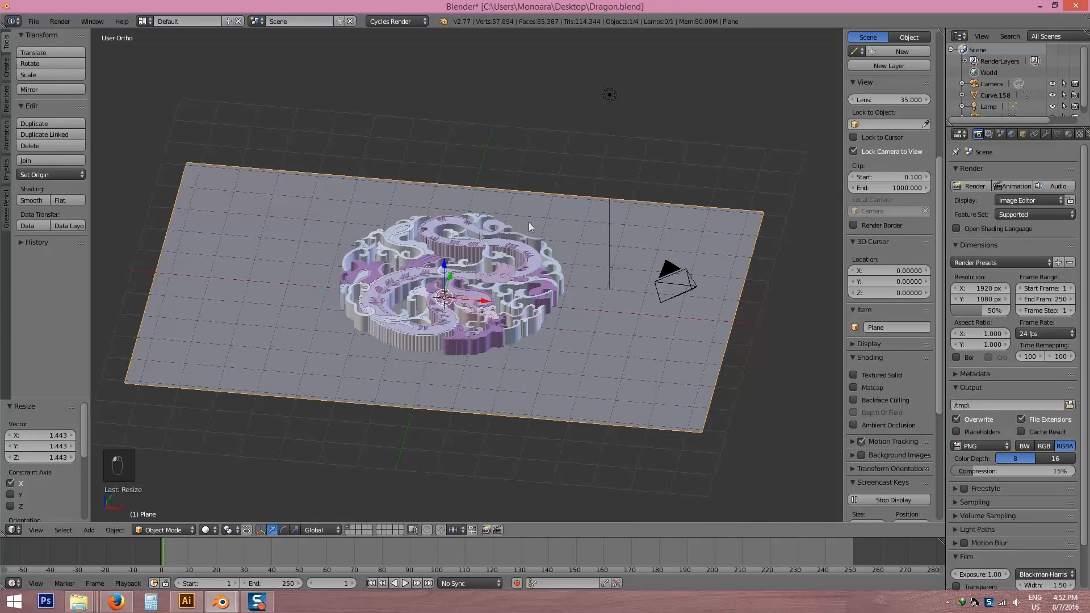
key(numpad_0)
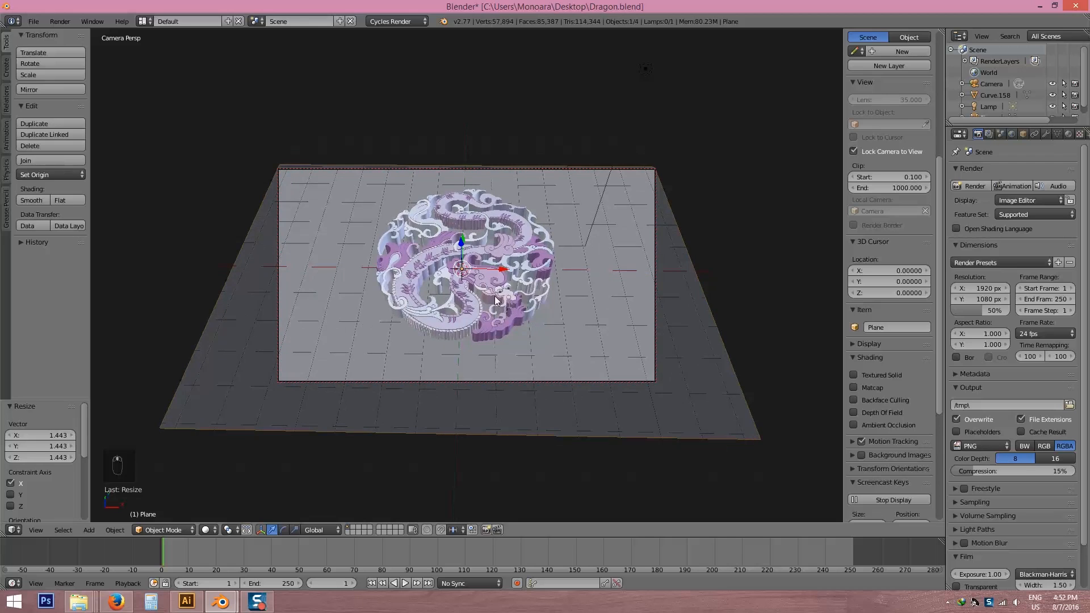
key(shift+z)
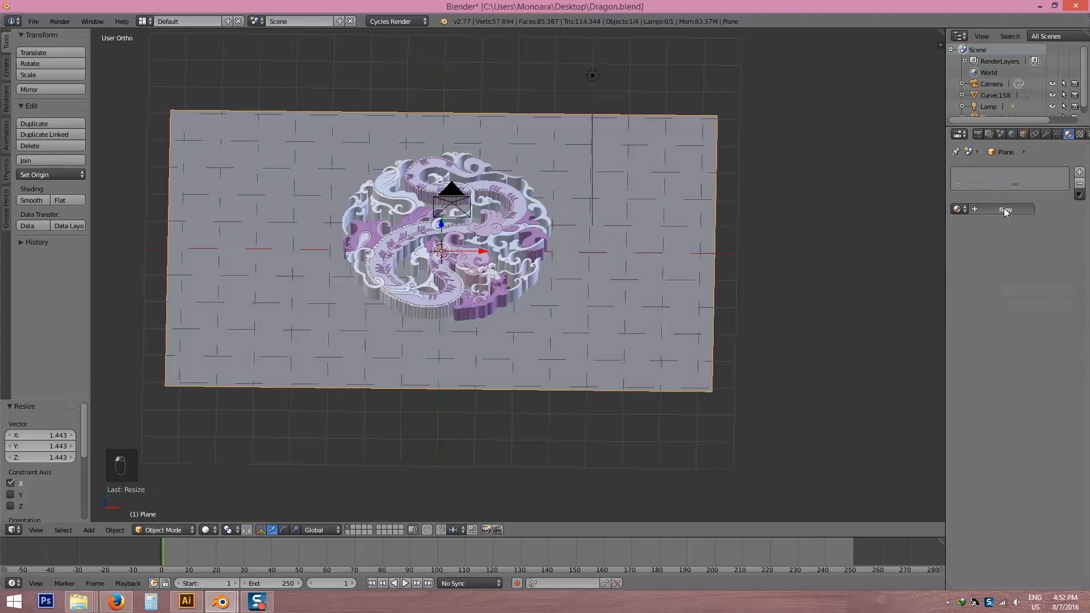
Create a floor material with its colour driven by the wood texture image and preview it rendered
click(1005, 209)
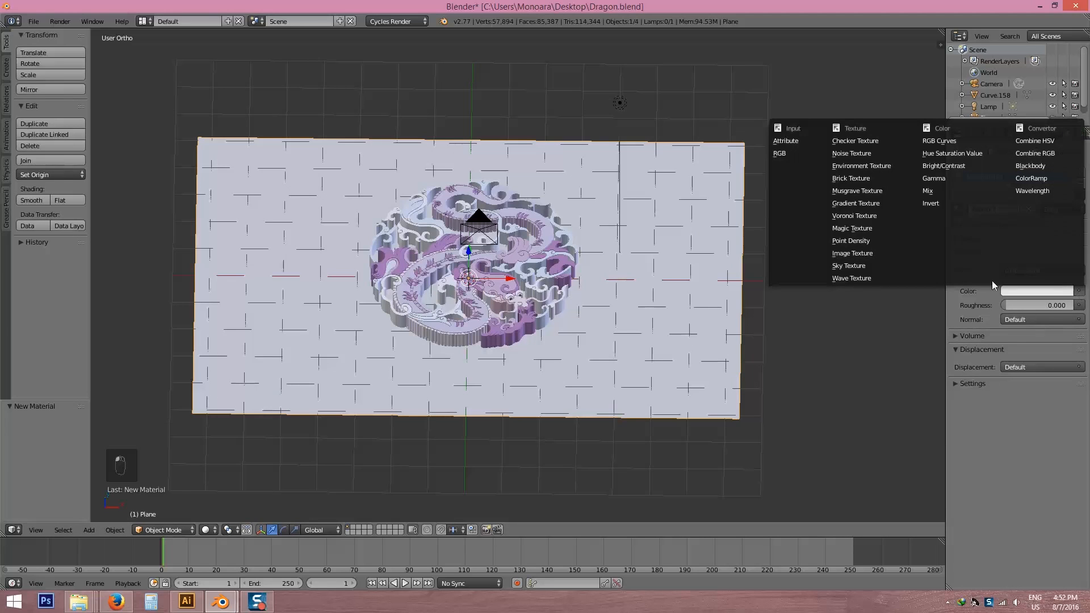
click(852, 254)
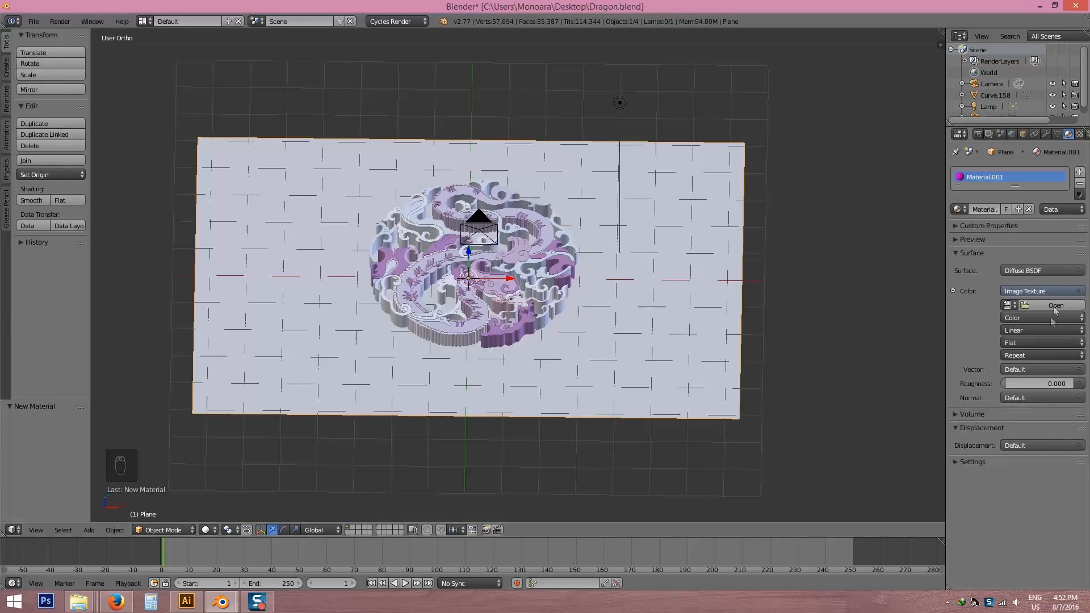
click(1056, 306)
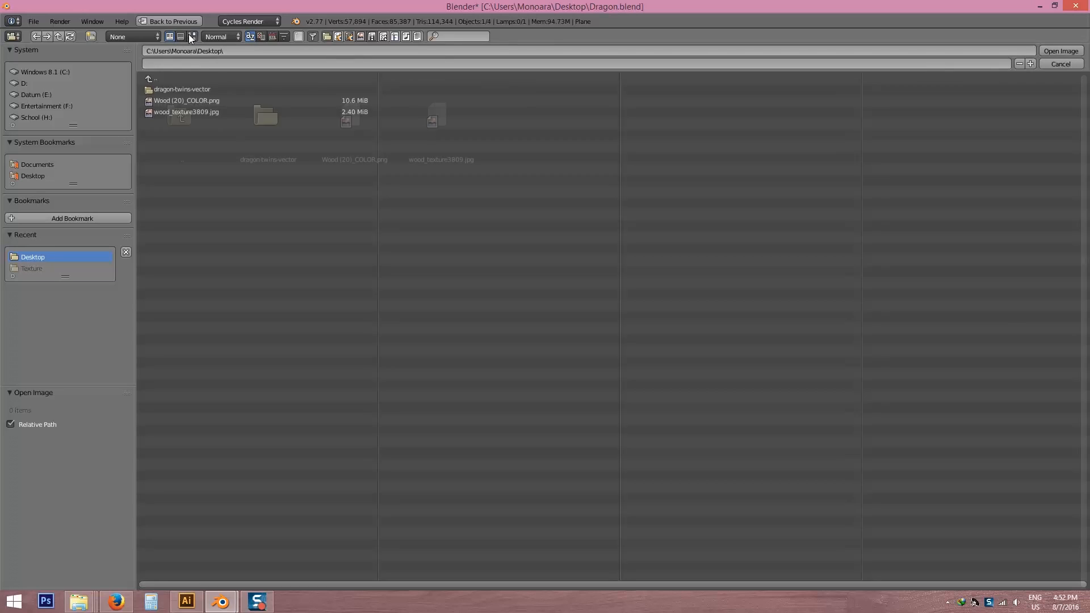
click(191, 36)
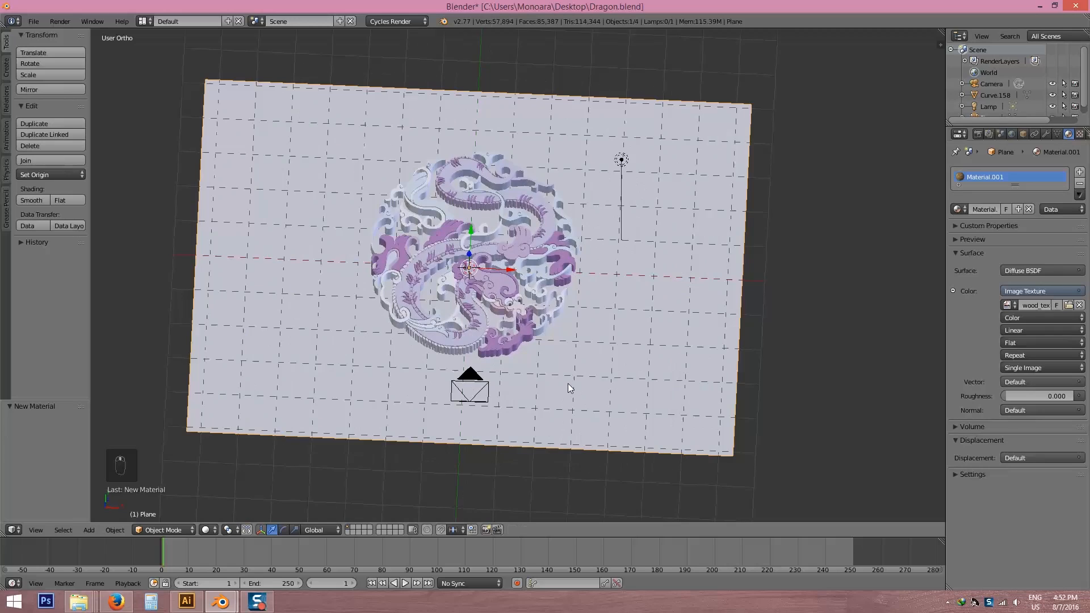
key(shift+z)
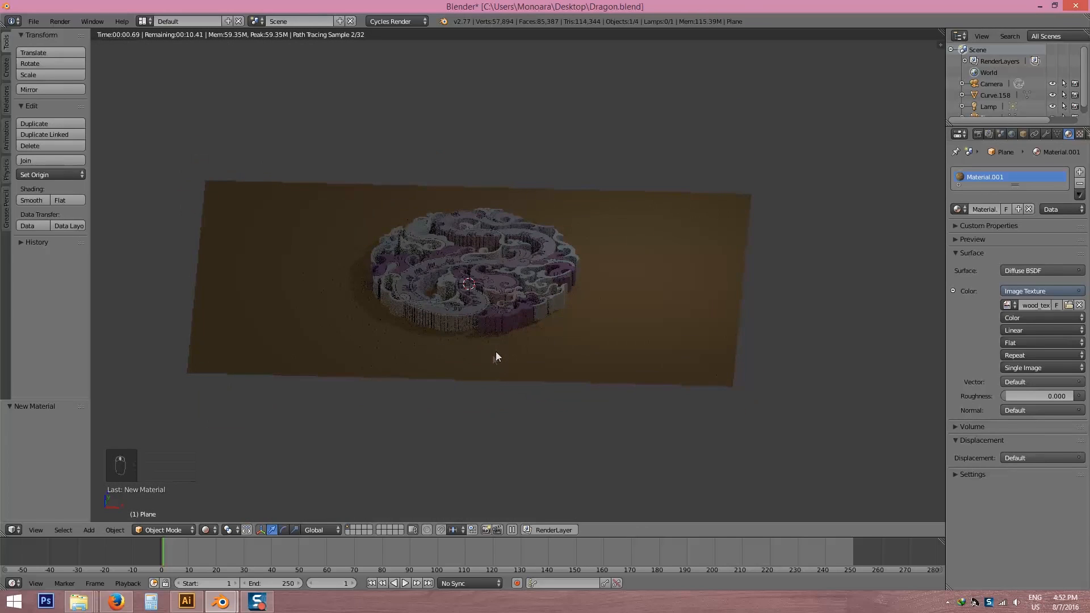
key(shift+z)
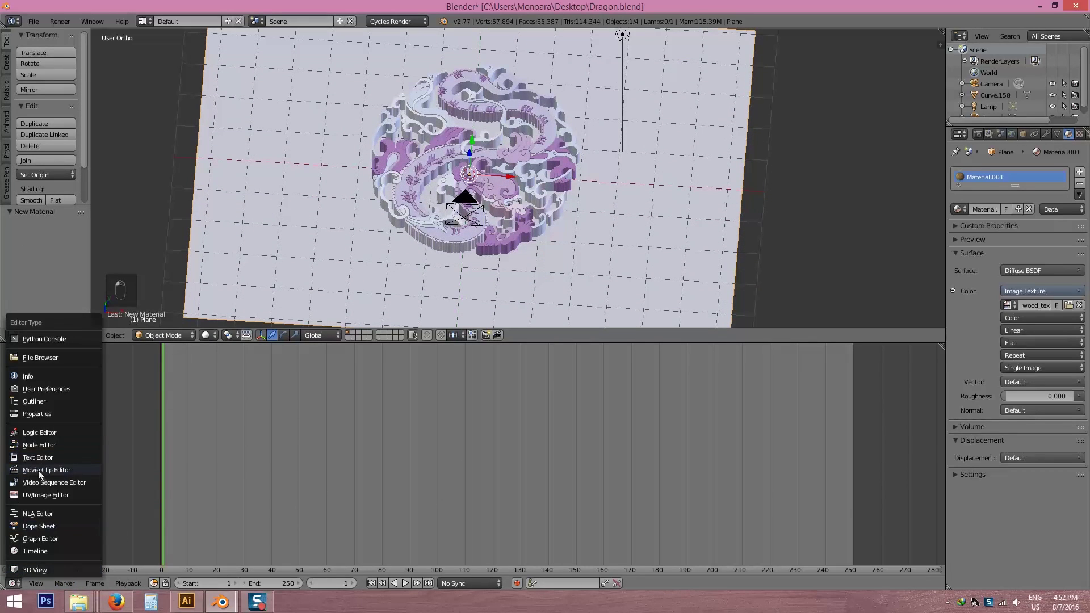
Show the UV/Image Editor, unwrap the floor plane and scale its UVs over the wood texture
click(45, 495)
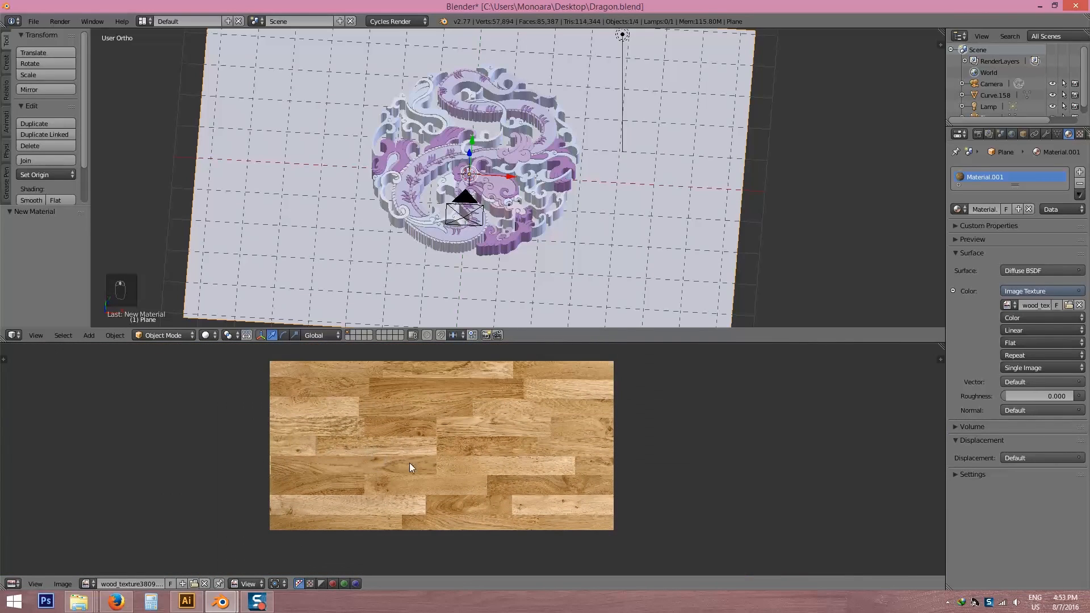
mouse_move(536, 154)
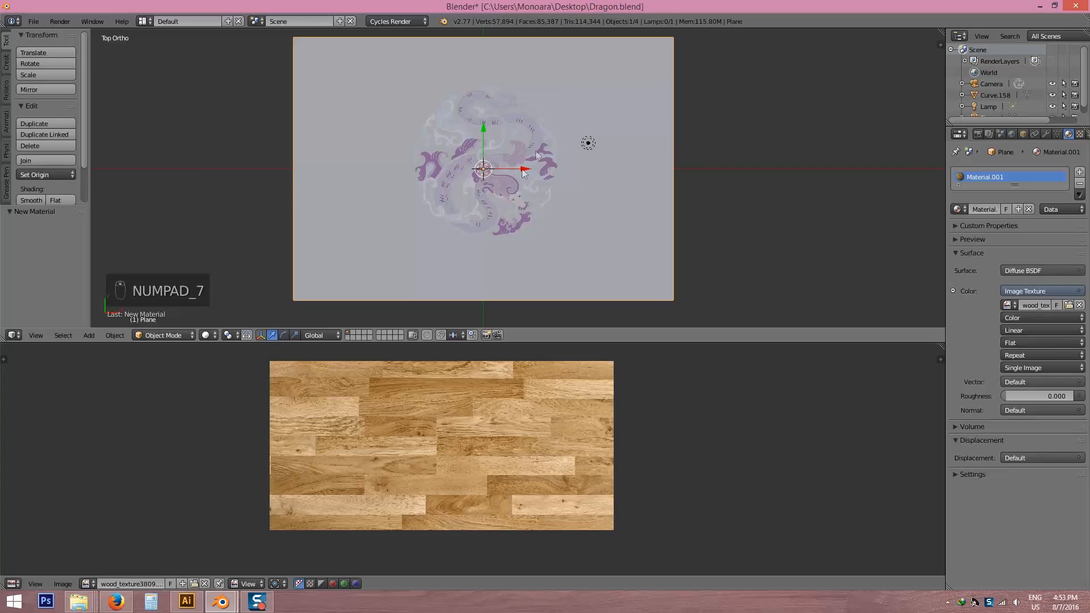
key(Tab)
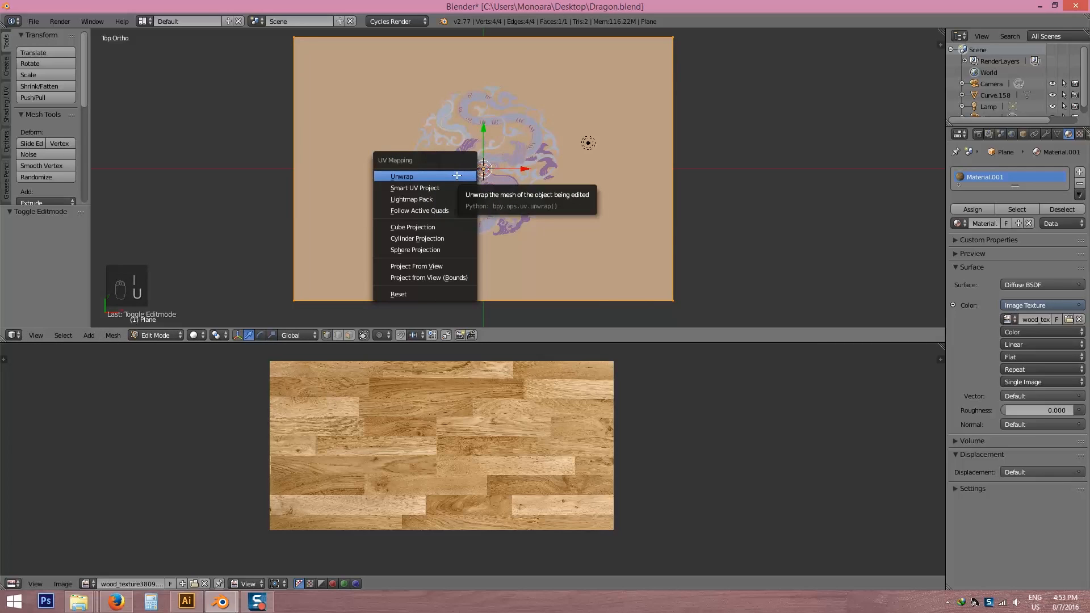
mouse_move(443, 210)
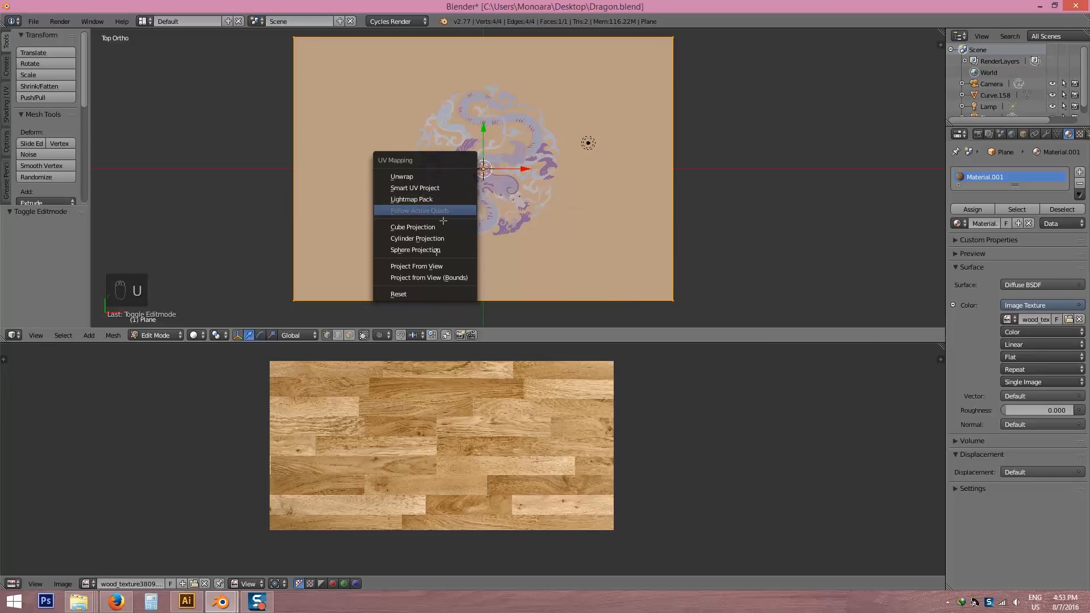
click(416, 266)
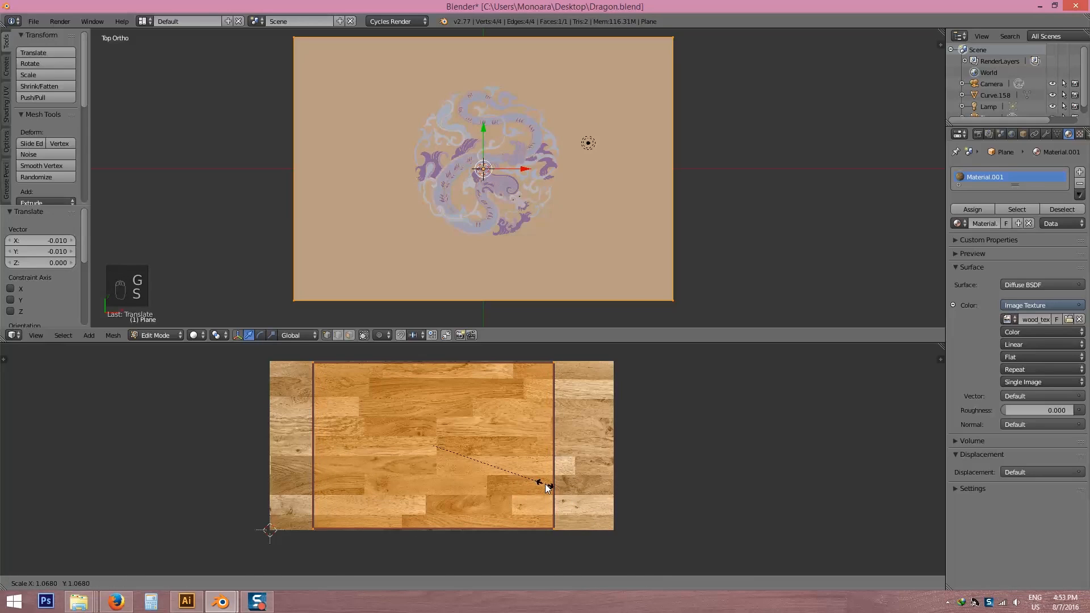
key(Tab)
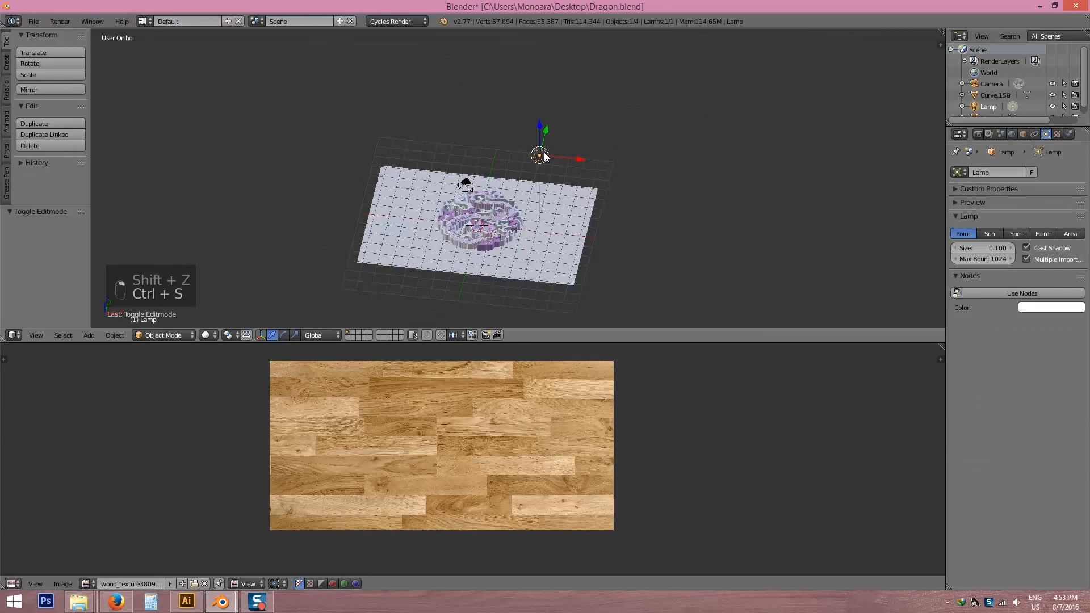
Delete the lamp and add a new plane, raised above the dragon, tilted and shifted sideways
key(Delete)
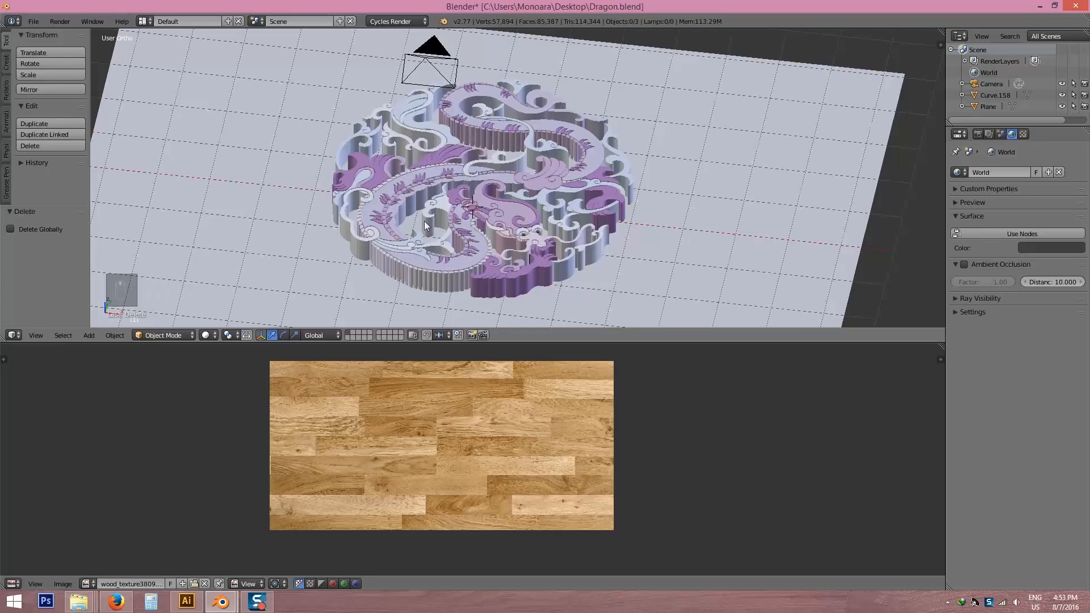
key(shift+a)
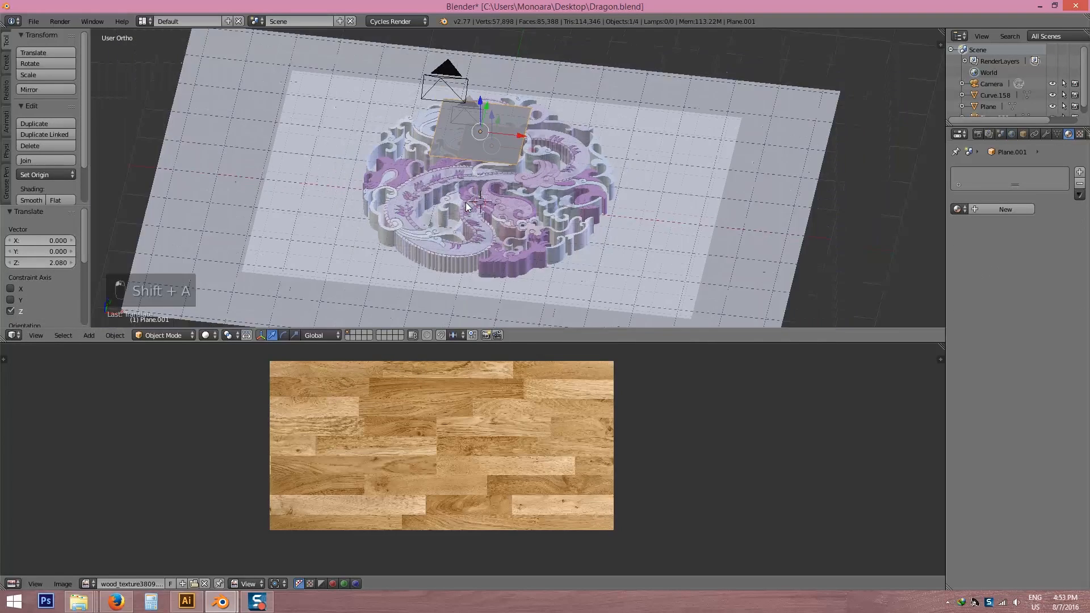
key(NUMPAD_3)
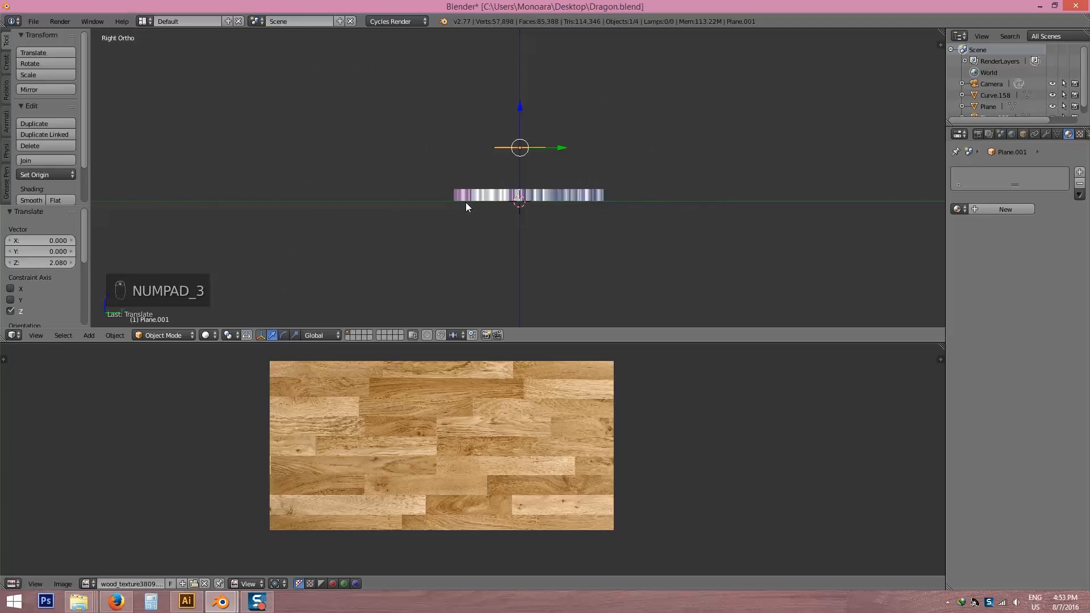
key(NUMPAD_1)
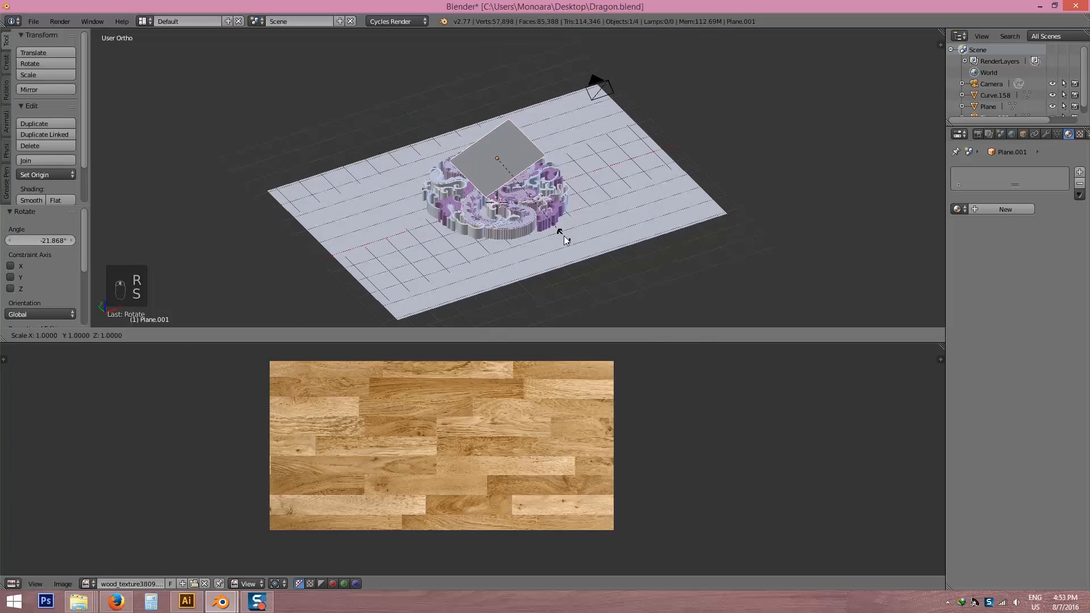
key(s)
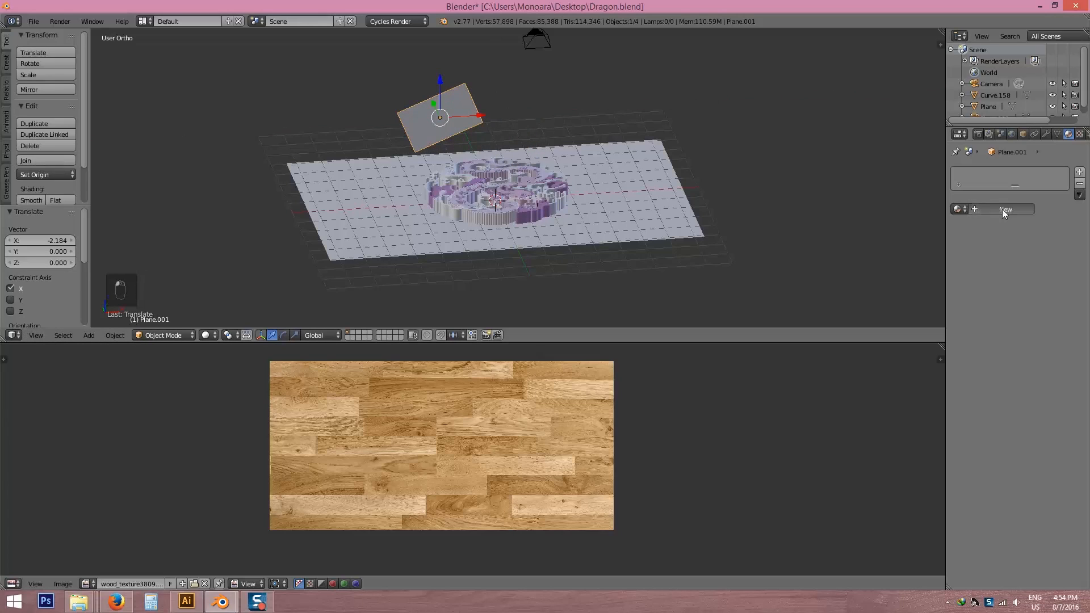
Give Plane.001 a new Emission material and nudge the floor plane along Y
click(1006, 209)
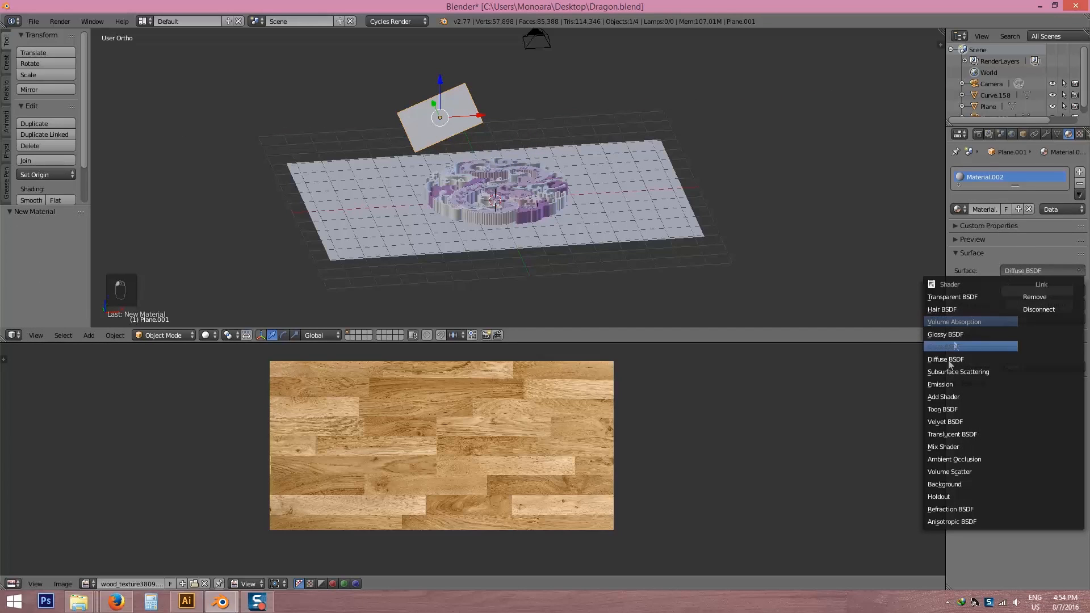
click(940, 384)
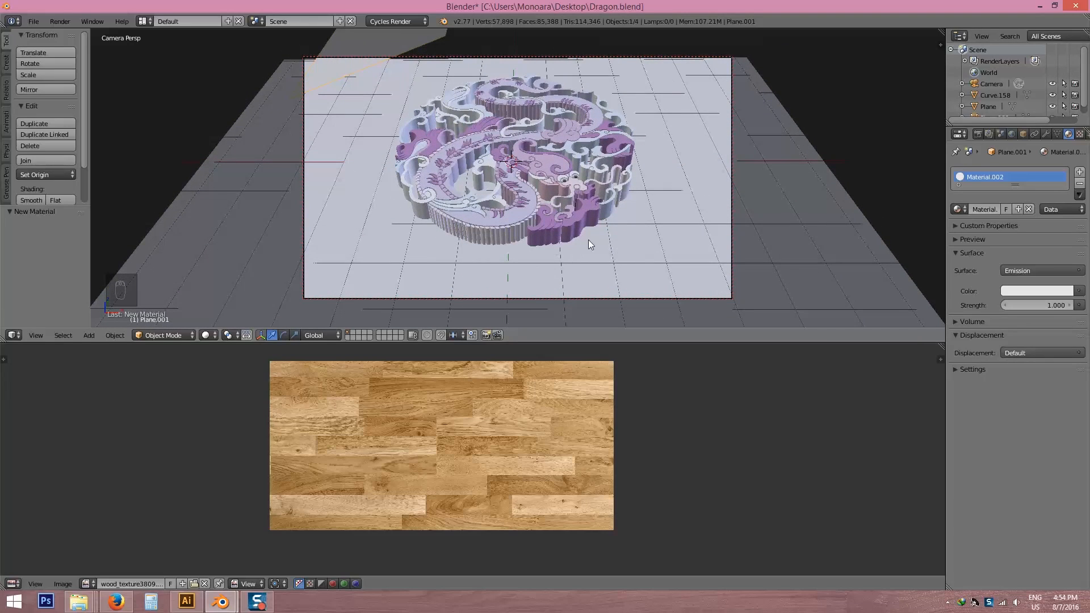
key(numpad_0)
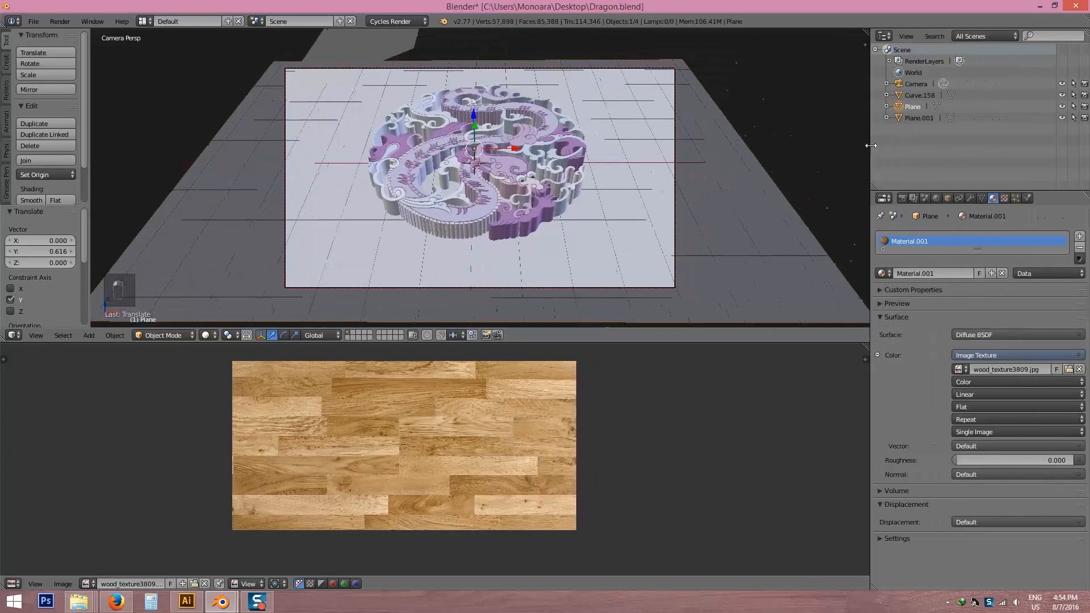
Split off a second 3D View showing a live rendered camera preview
click(883, 35)
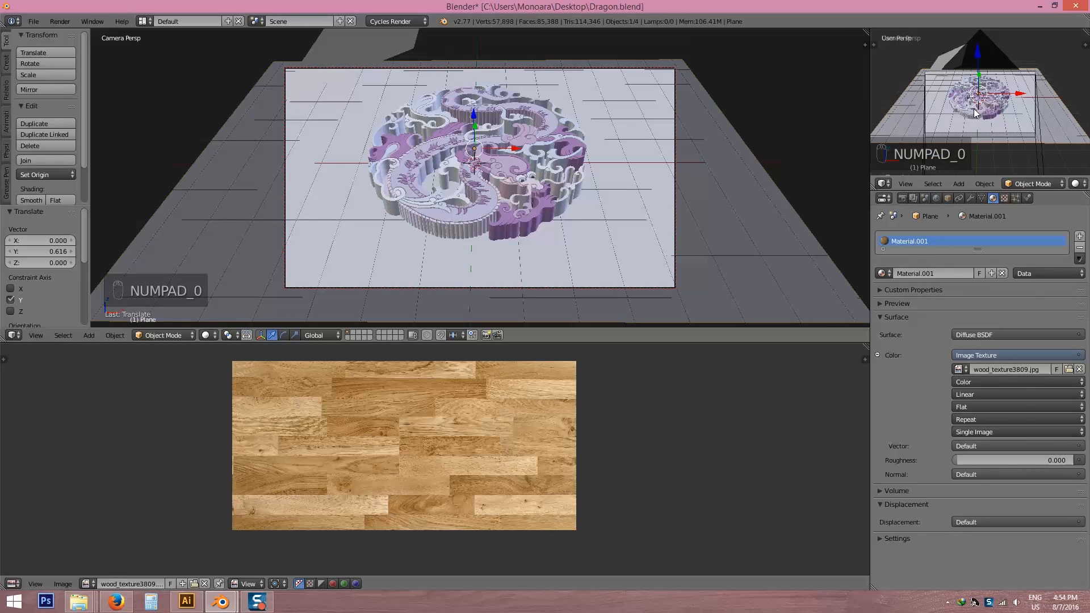
key(shift+z)
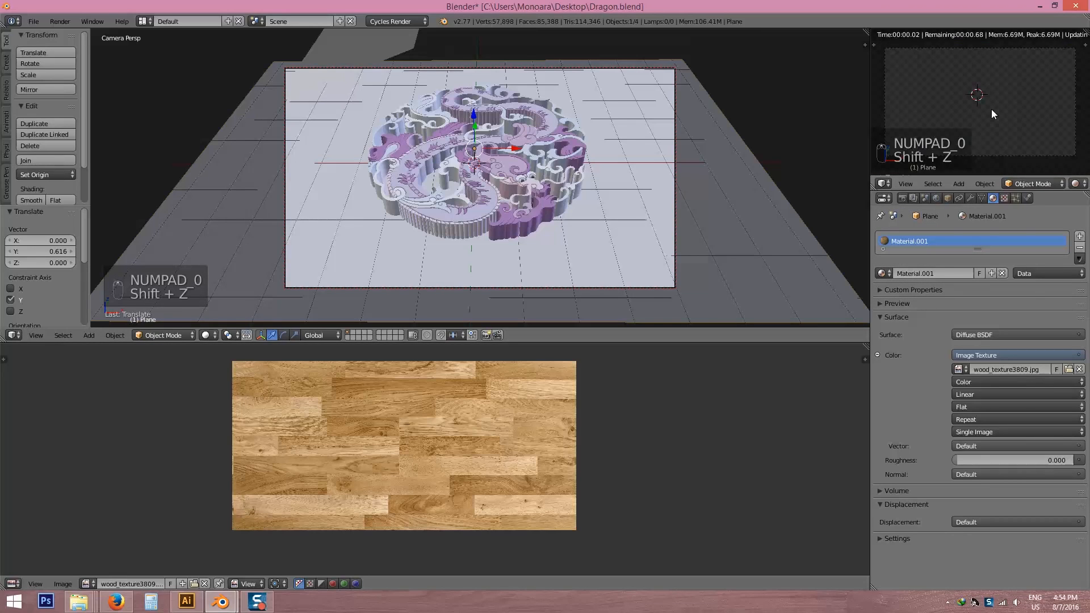
key(shift+z)
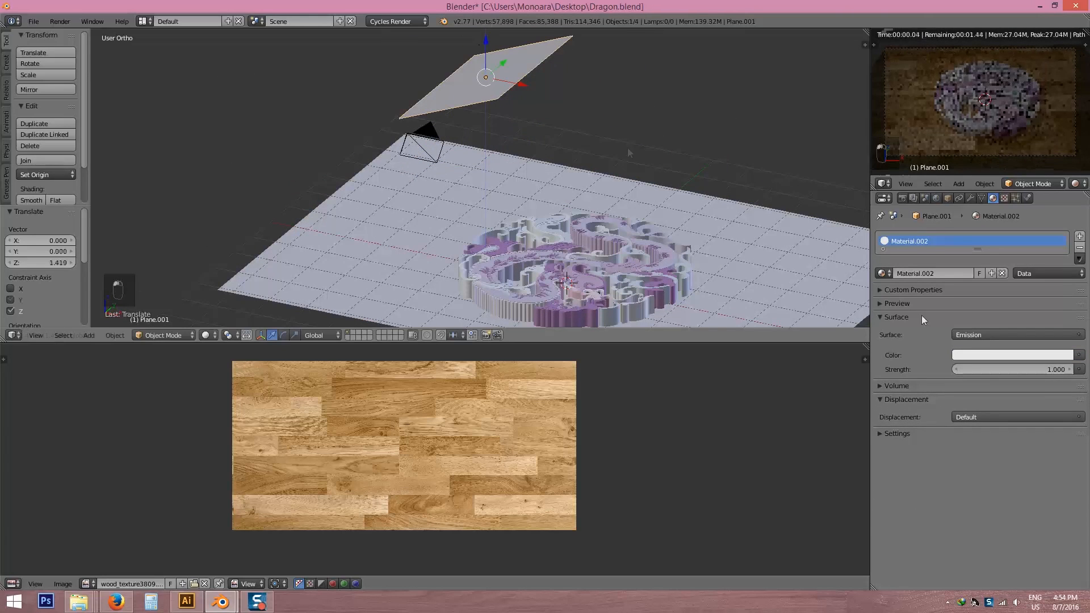
mouse_move(1012, 369)
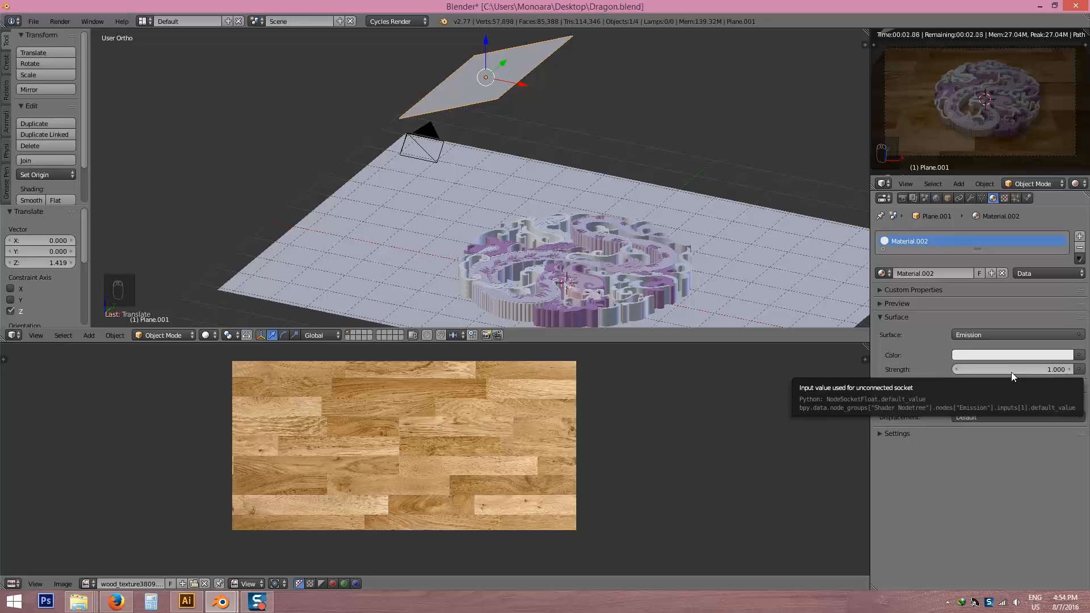
Set Plane.001's emission strength to 7.2 and save the file
click(1015, 369)
text(7.700)
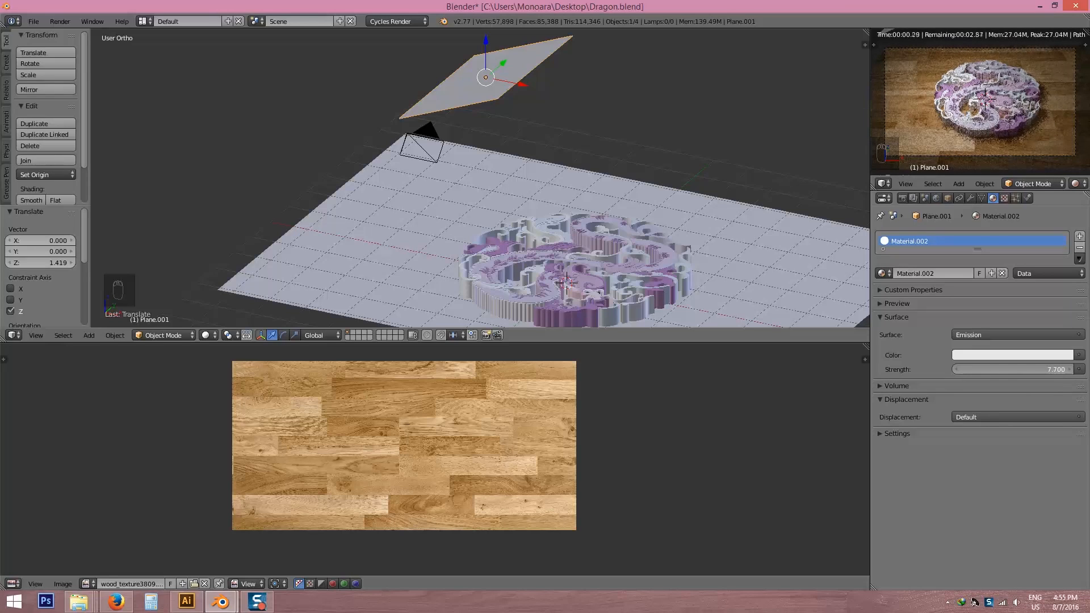
click(1012, 369)
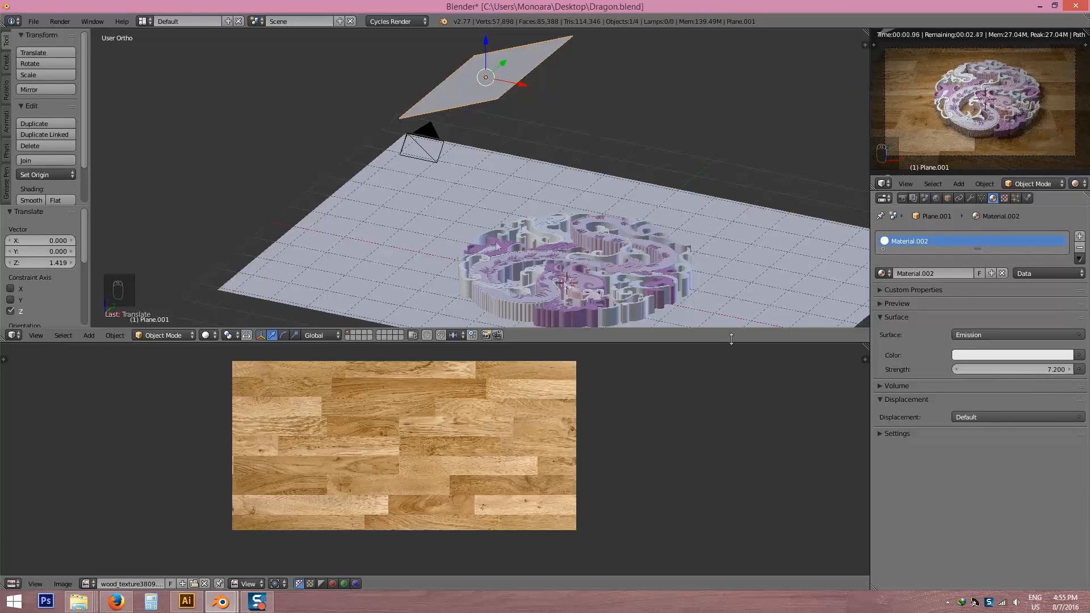
key(ctrl+s)
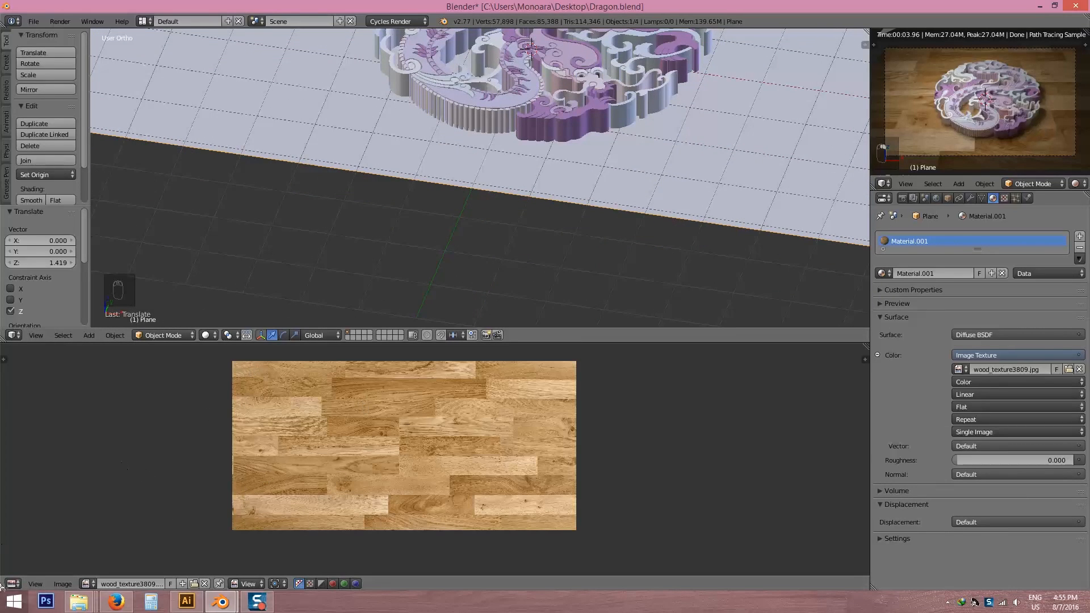
Switch the lower area to the Node Editor showing the floor material Material.001
click(12, 335)
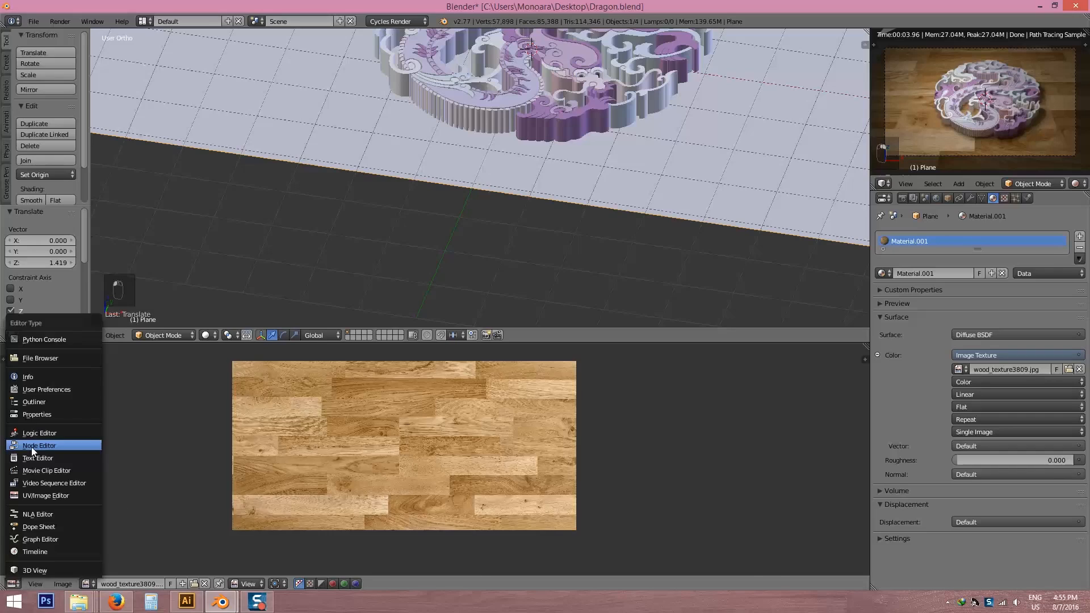
click(39, 445)
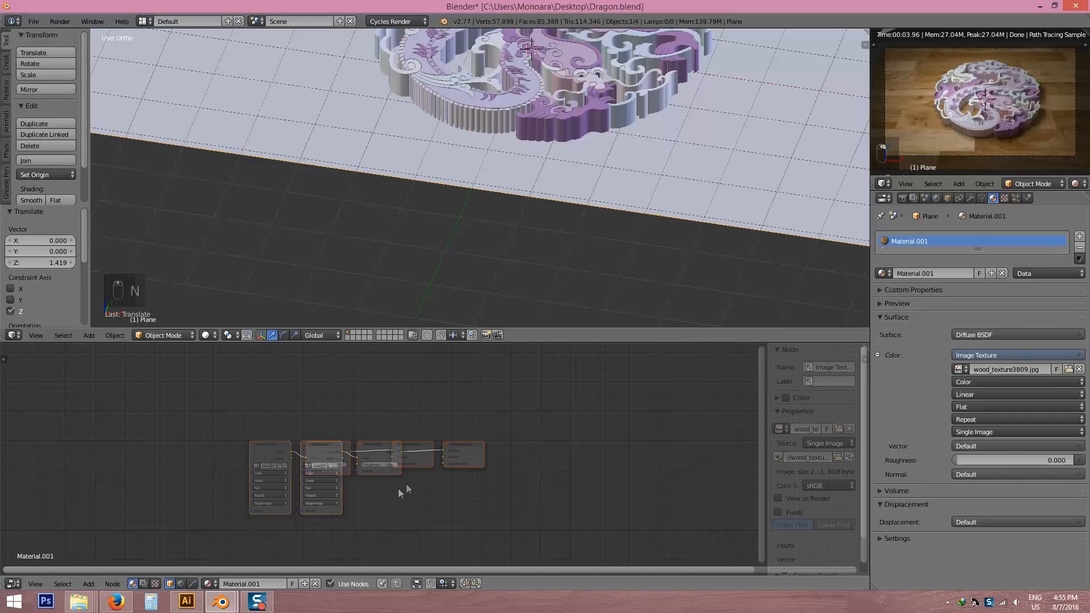
key(shift+a)
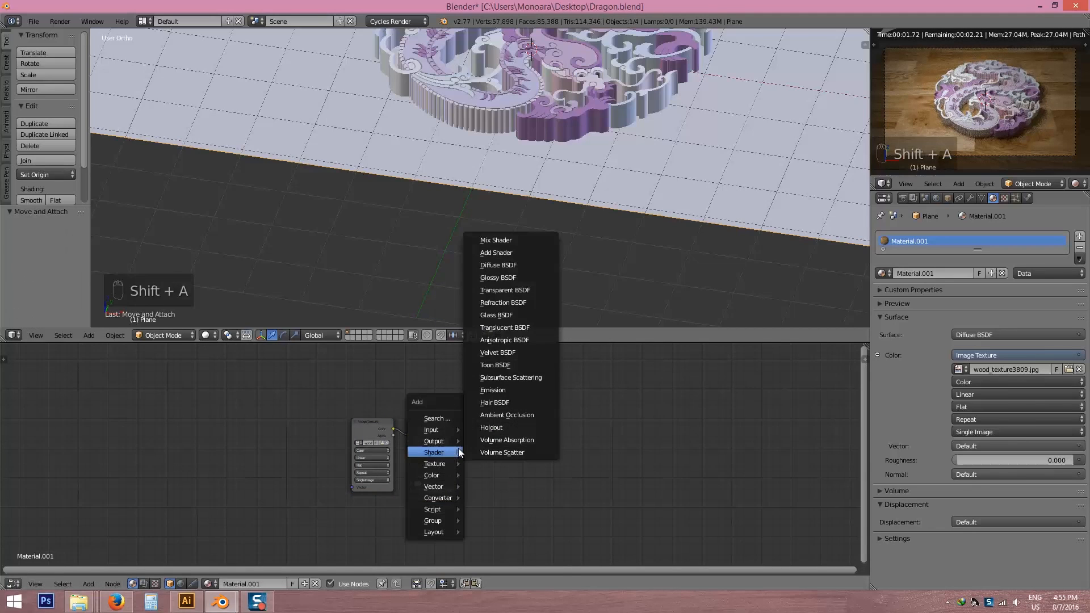
Add a Glossy BSDF and Mix Shader mixing it evenly with the Diffuse into Material Output
click(498, 278)
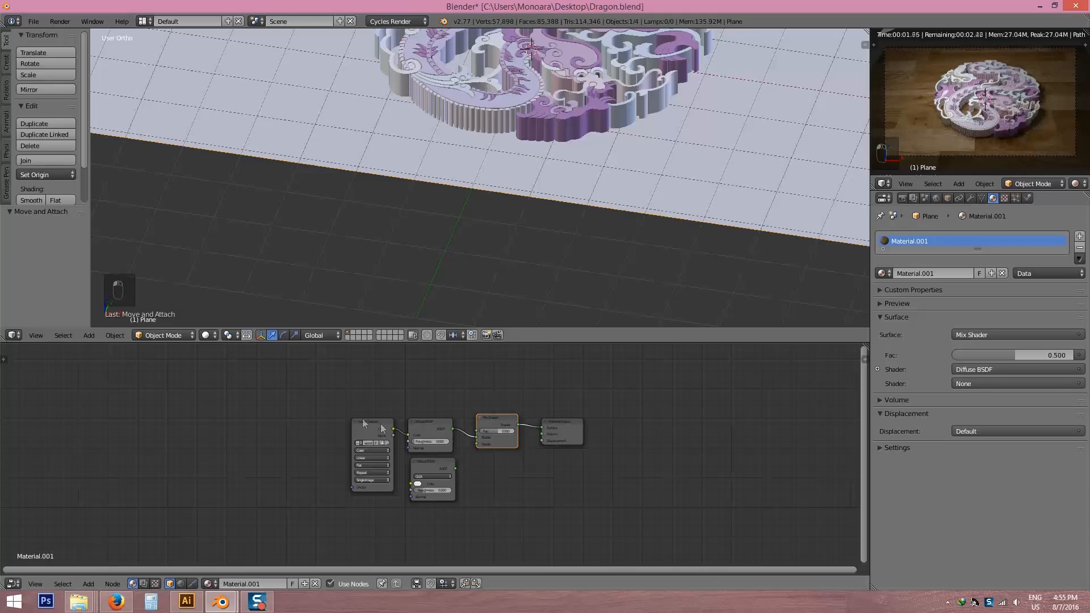
drag(372, 424, 345, 424)
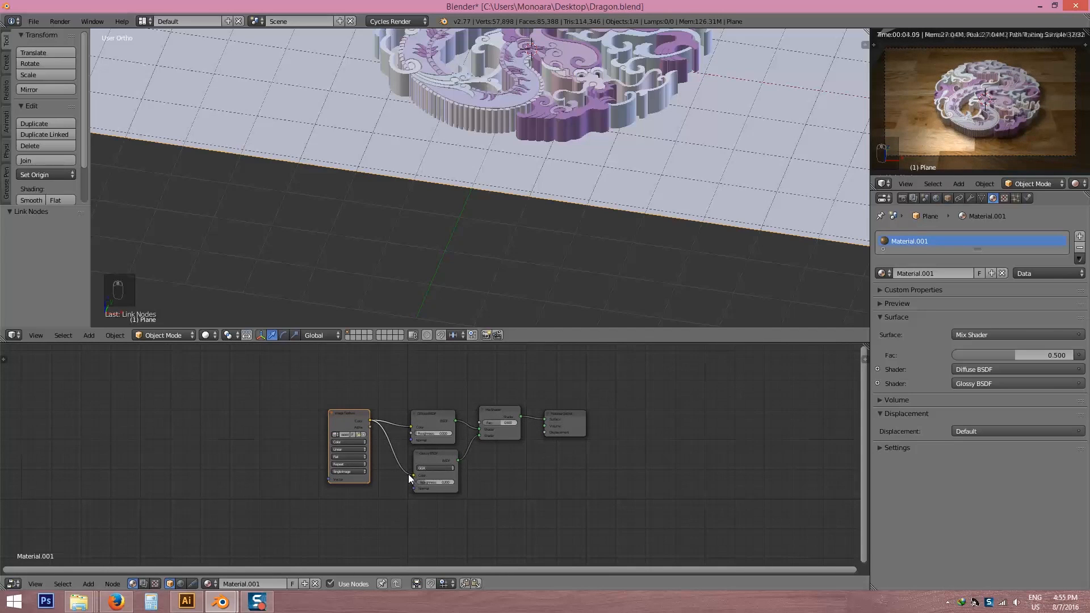
key(shift+a)
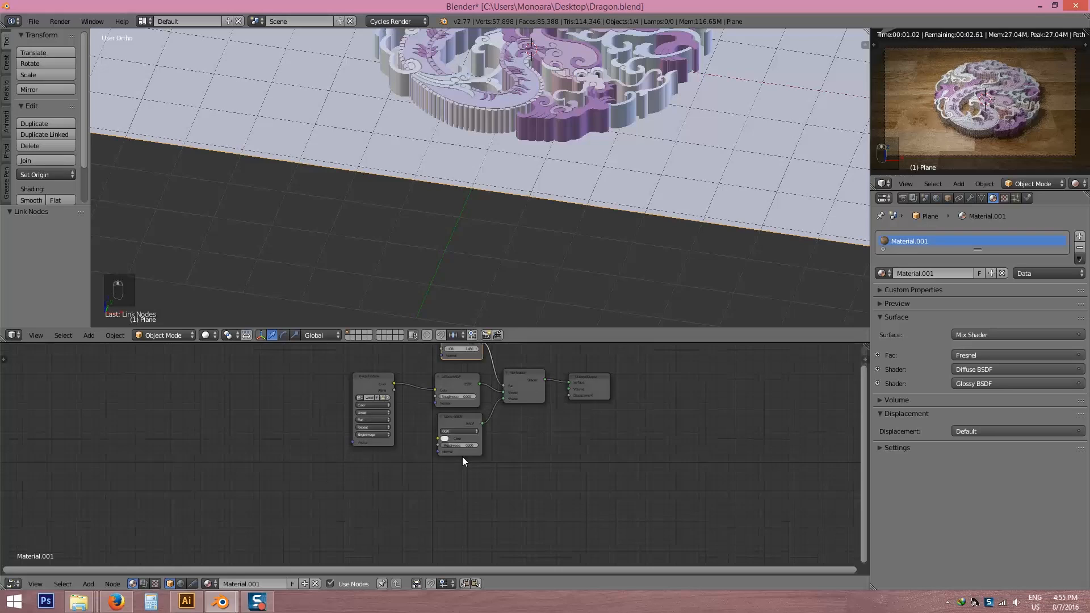
Add a Multiply Math node at 0.2 routing the wood image into displacement, and save
key(shift+a)
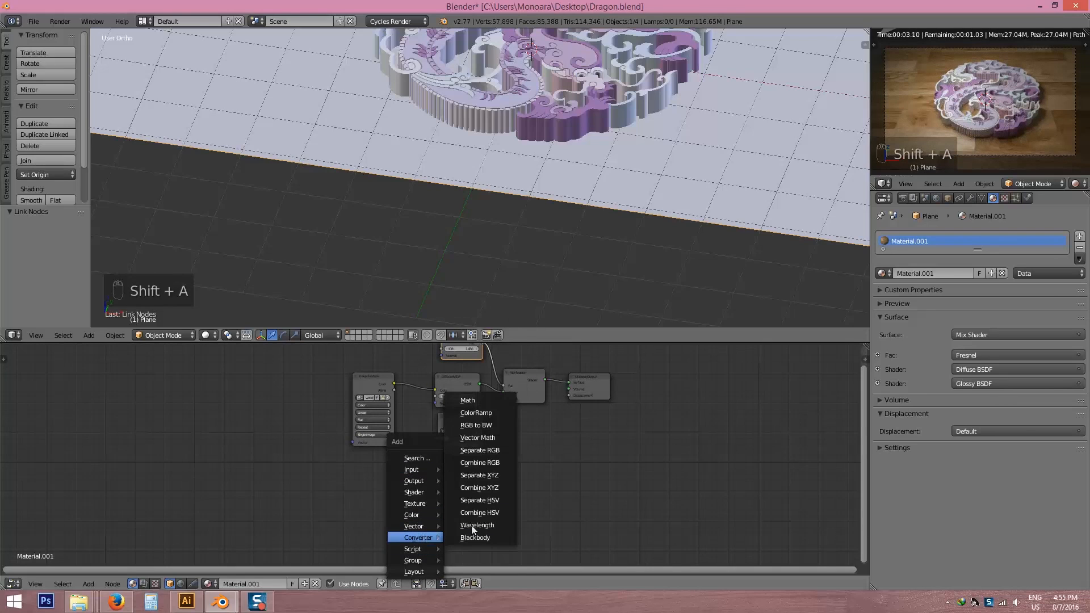
click(467, 400)
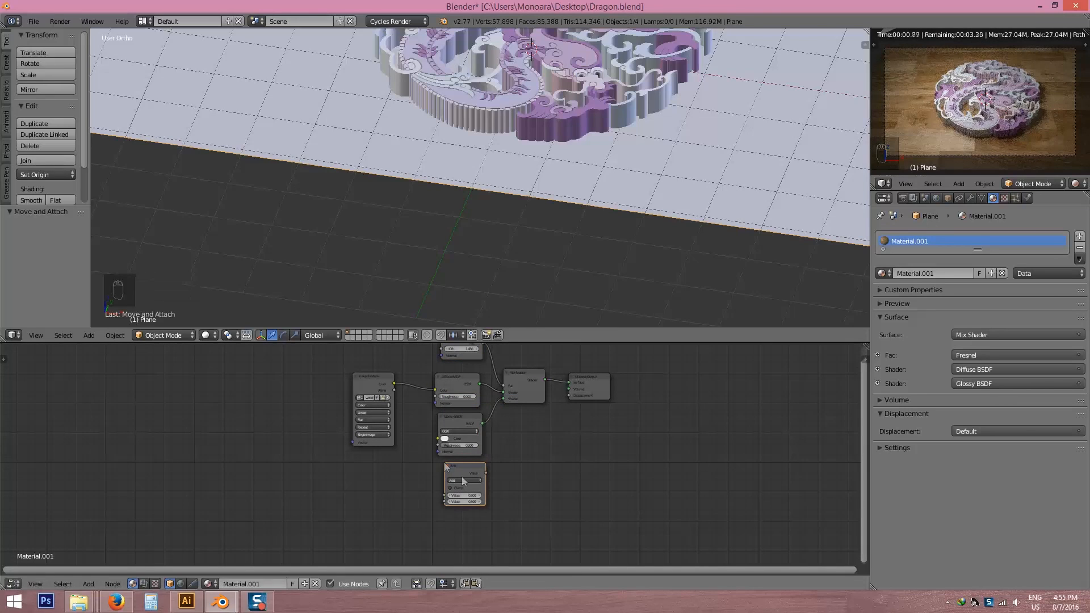
click(464, 480)
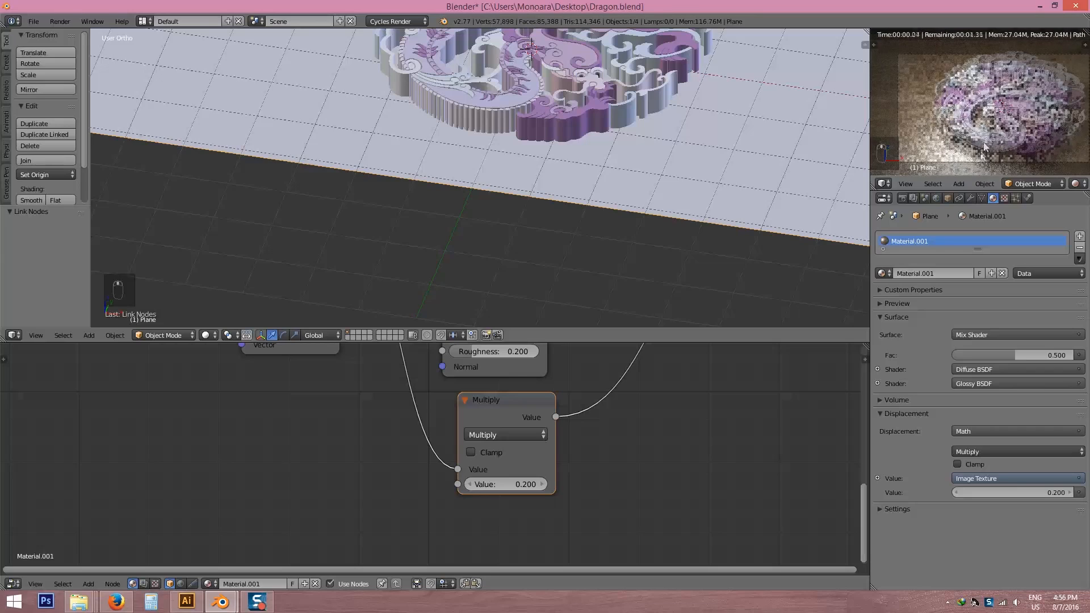
key(ctrl+s)
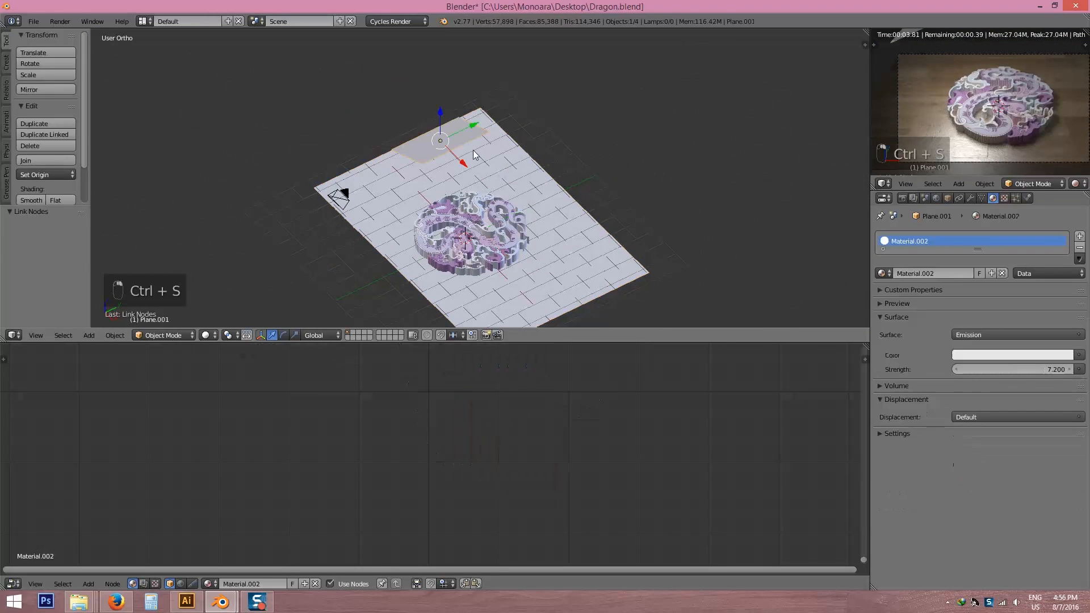
Scale up the light plane, raise it higher, set emission strength to 5.0 and save
key(s)
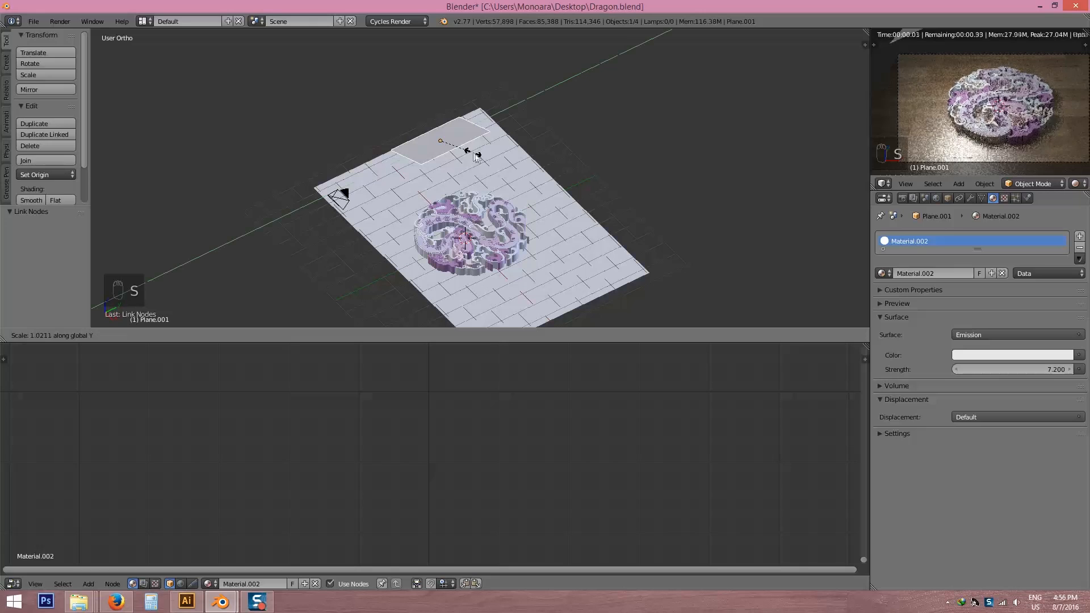
mouse_move(493, 158)
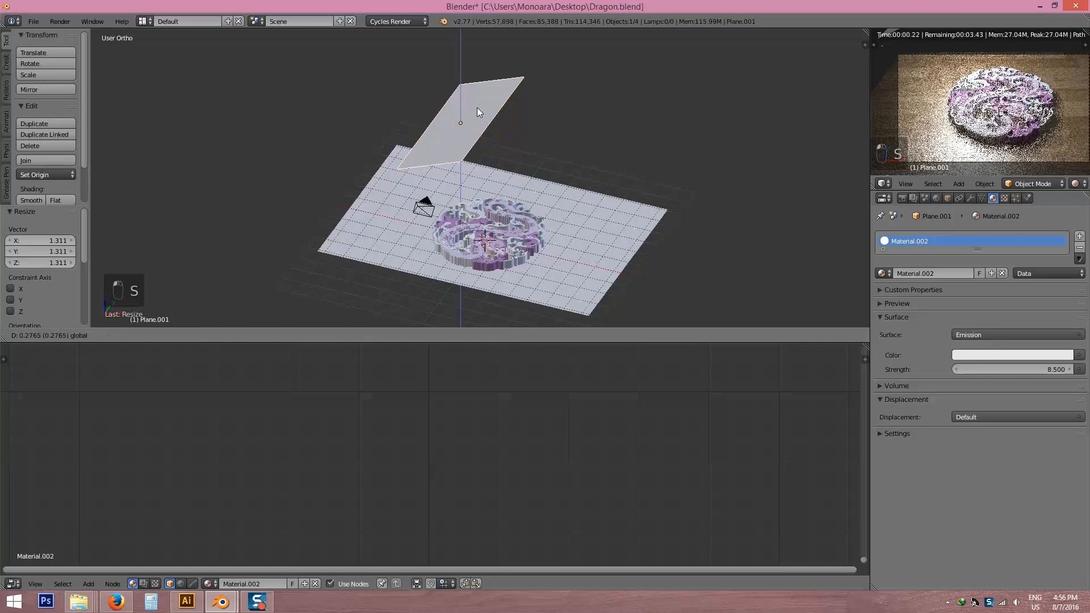
key(ctrl+s)
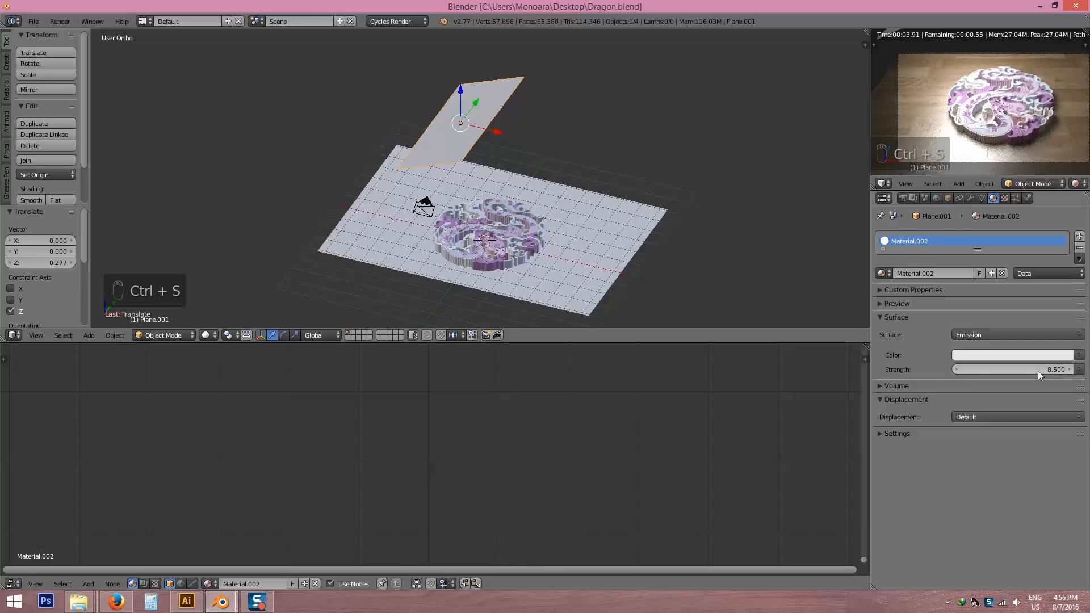
click(1015, 370)
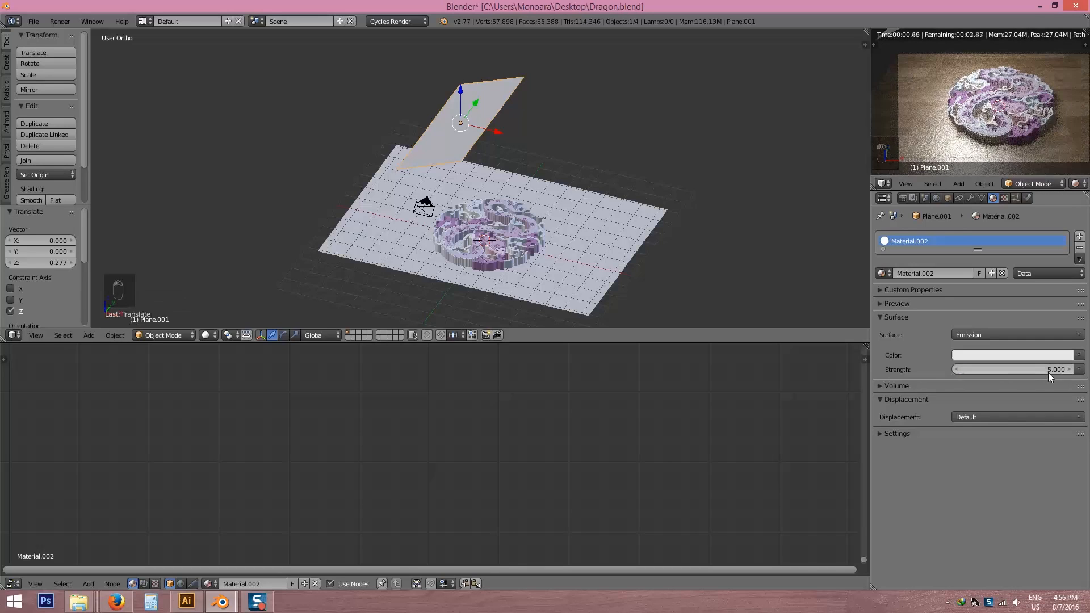
key(ctrl+s)
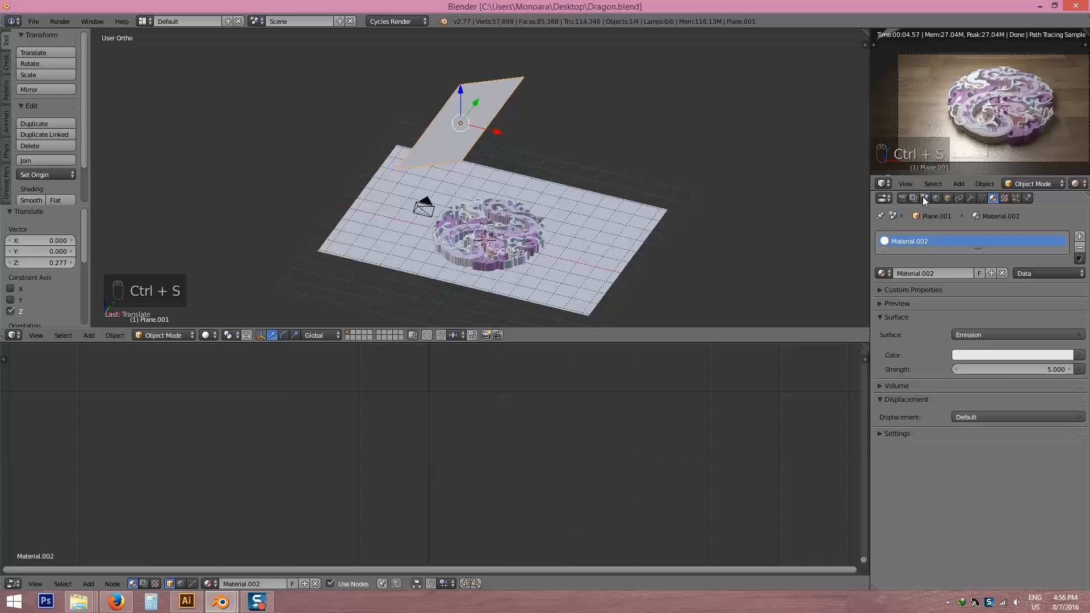
Set scene colour management to exposure 0.523 and gamma 0.753
click(902, 198)
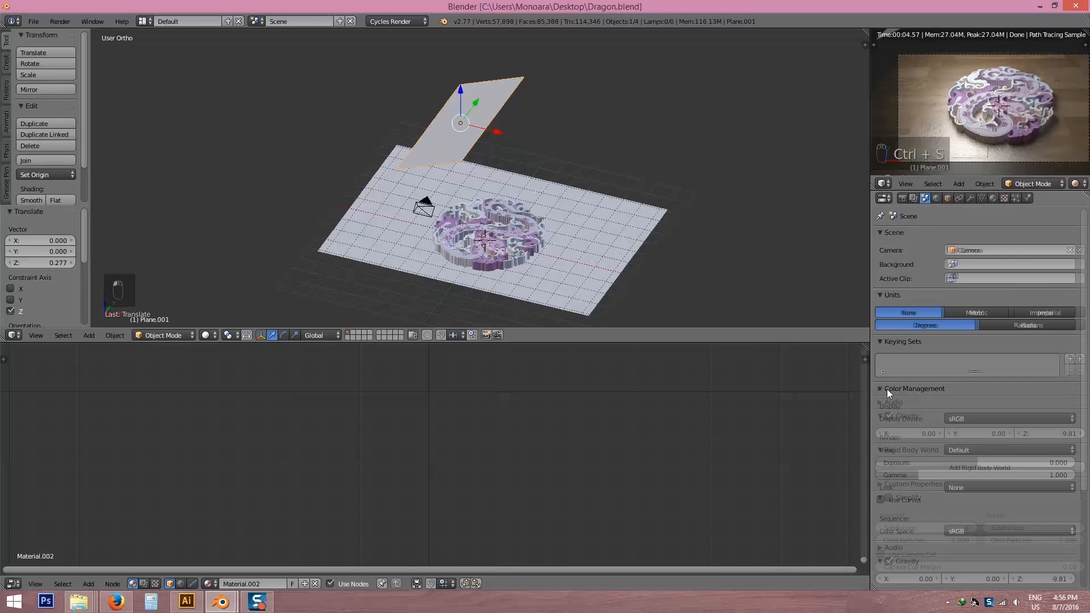
click(914, 388)
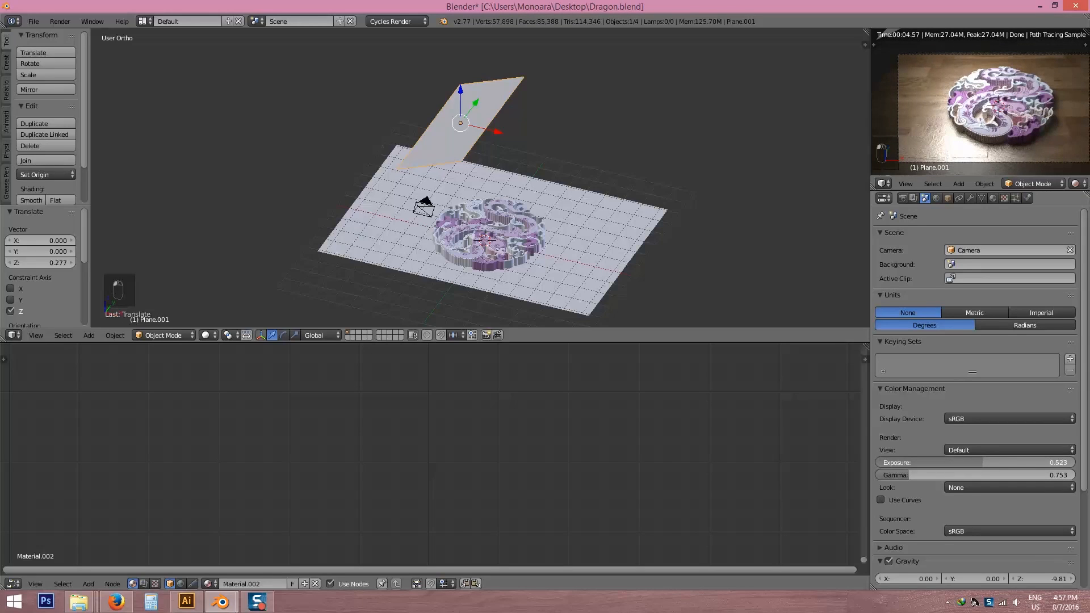
key(ctrl+s)
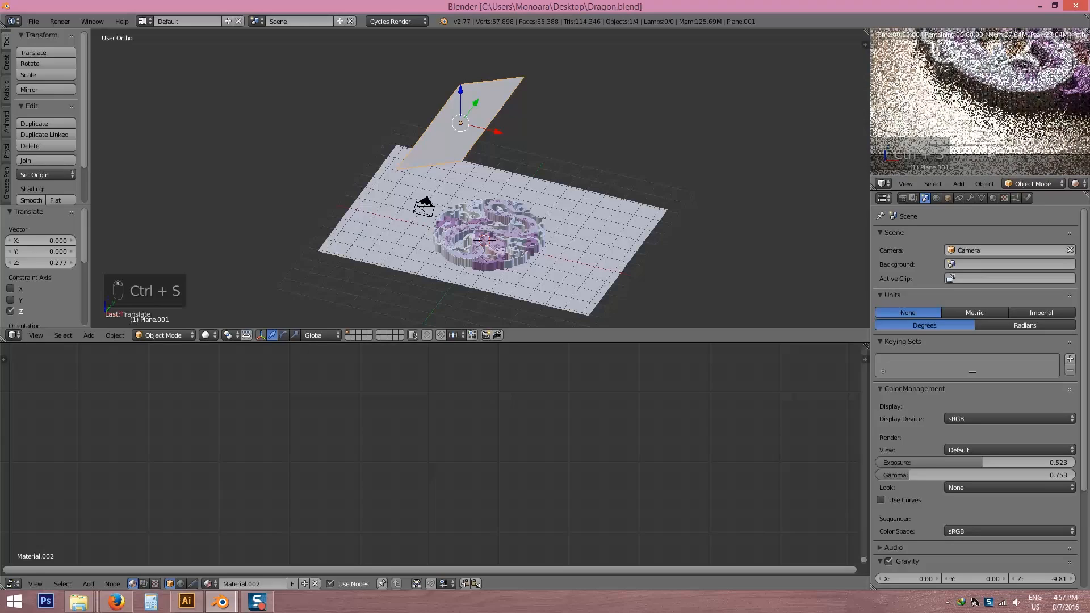
Save the blend file, confirming Save Over
key(ctrl+s)
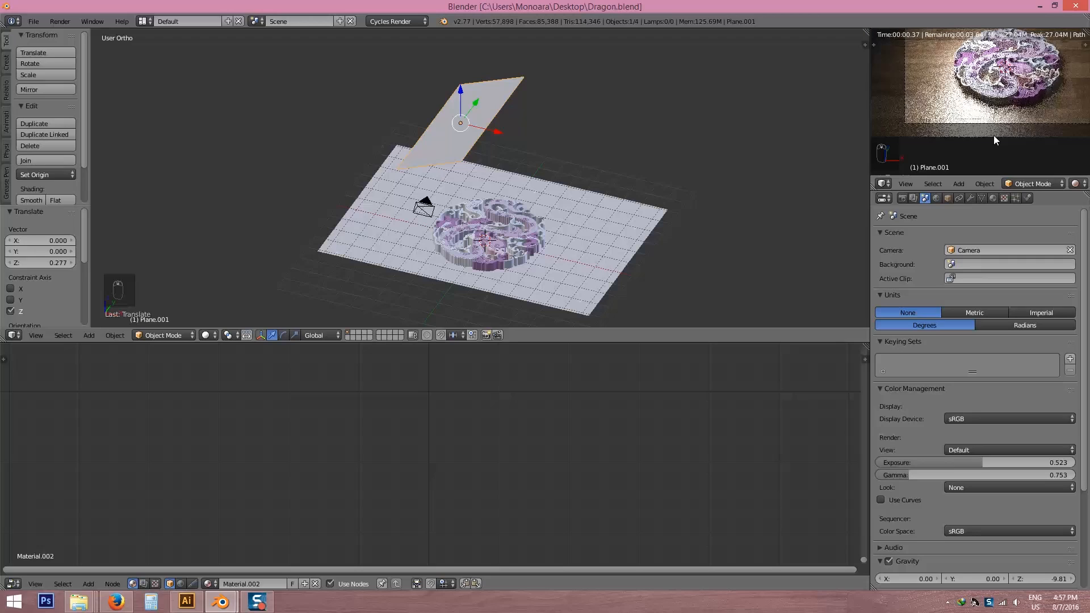
key(ctrl+s)
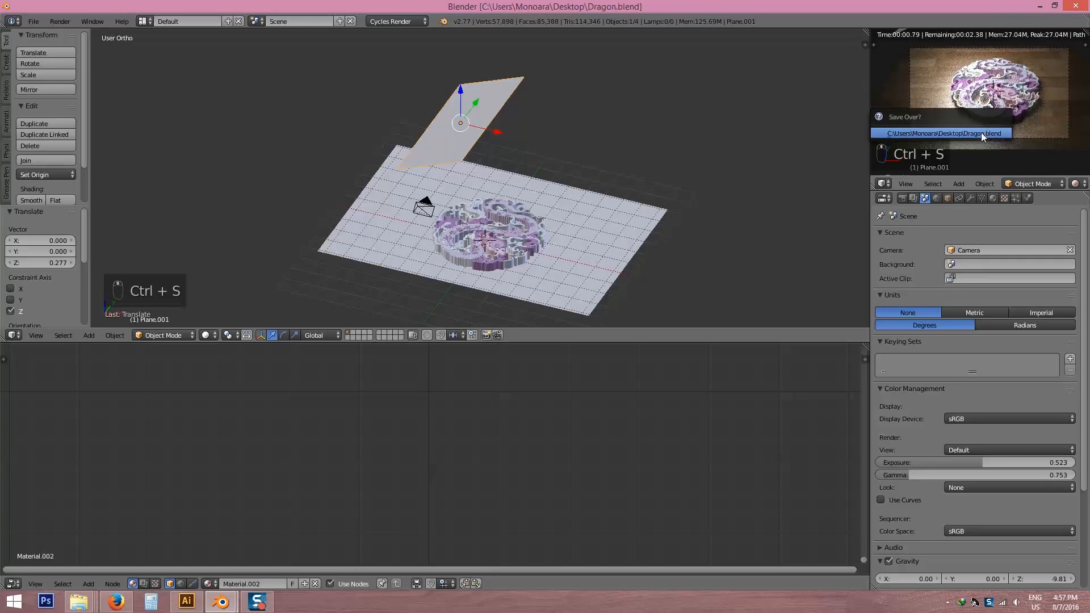
click(939, 133)
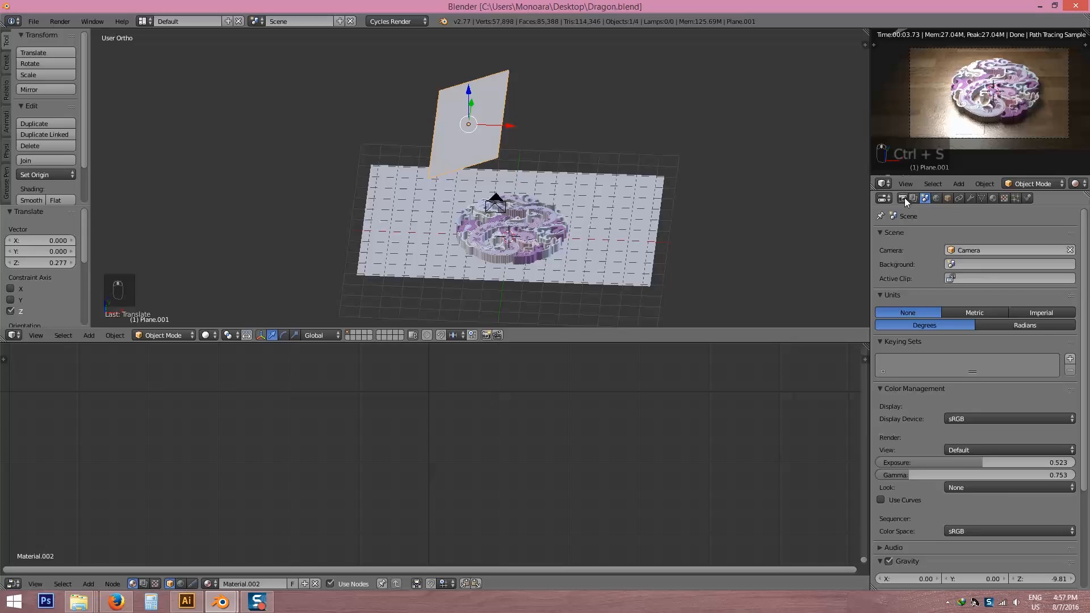
Set render resolution to 100% with 16-bit PNG at 100% compression and review Sampling
click(883, 198)
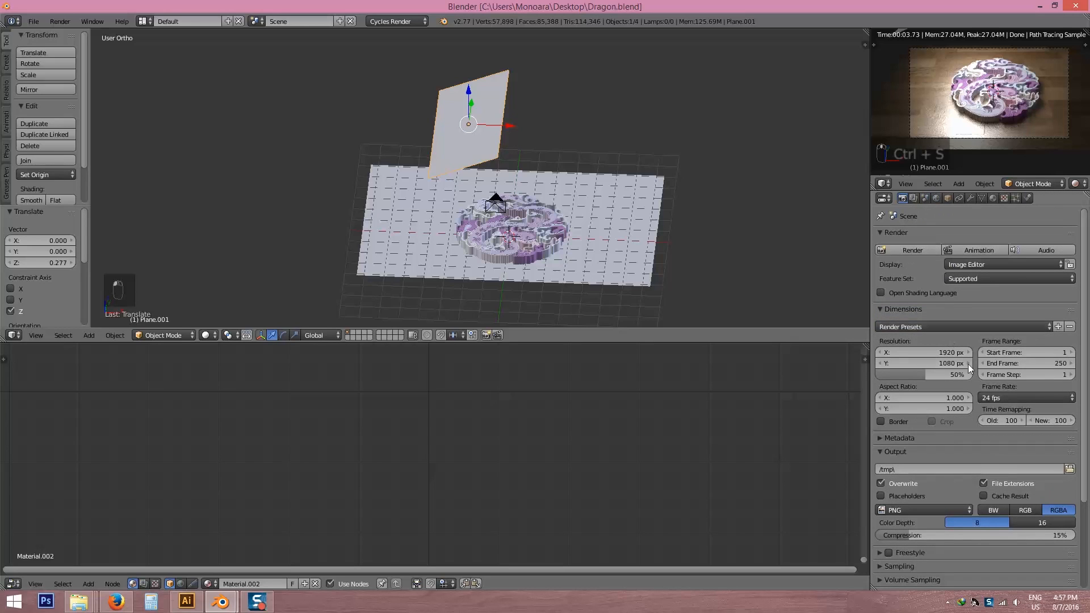
scroll(down, 3)
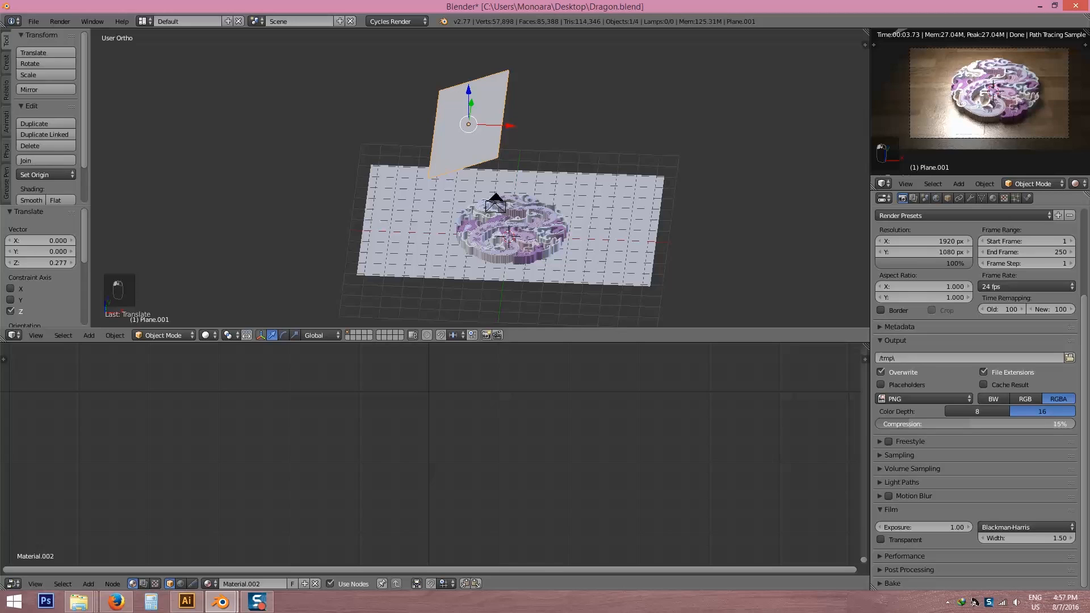
click(899, 455)
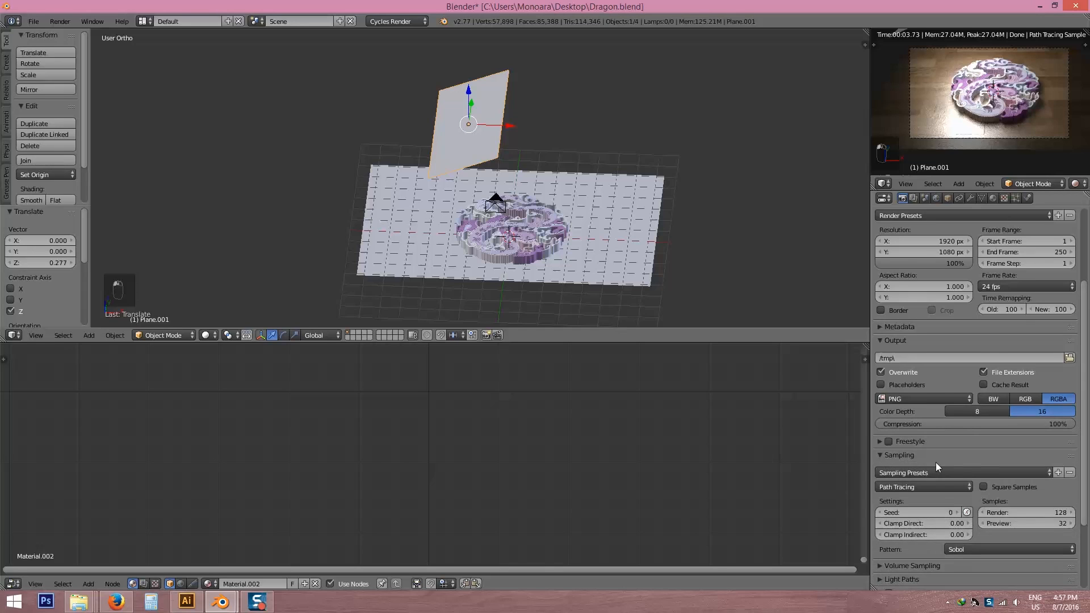
scroll(down, 3)
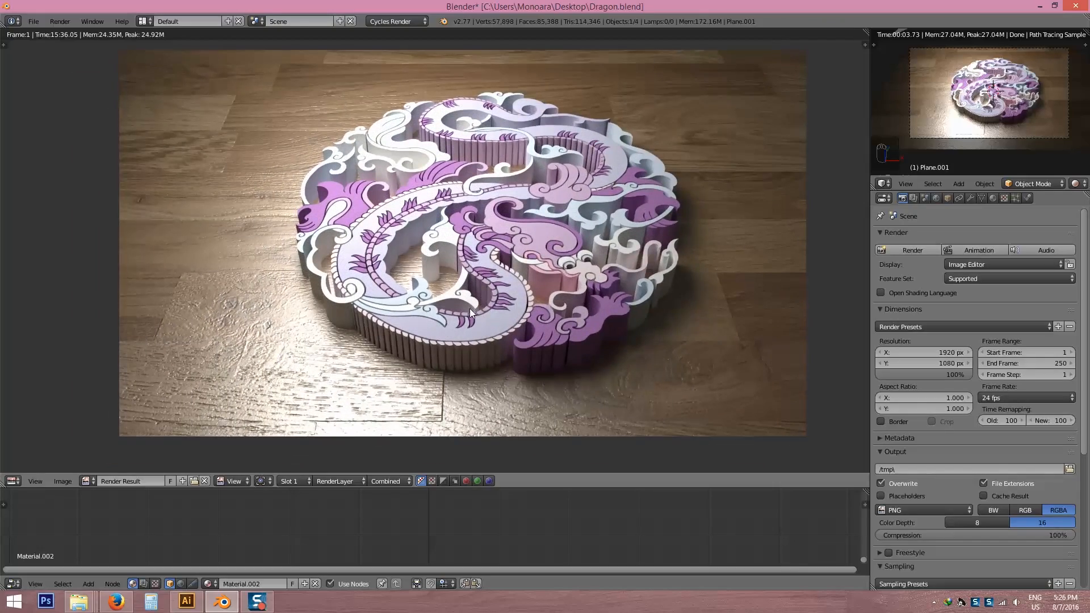
mouse_move(462, 311)
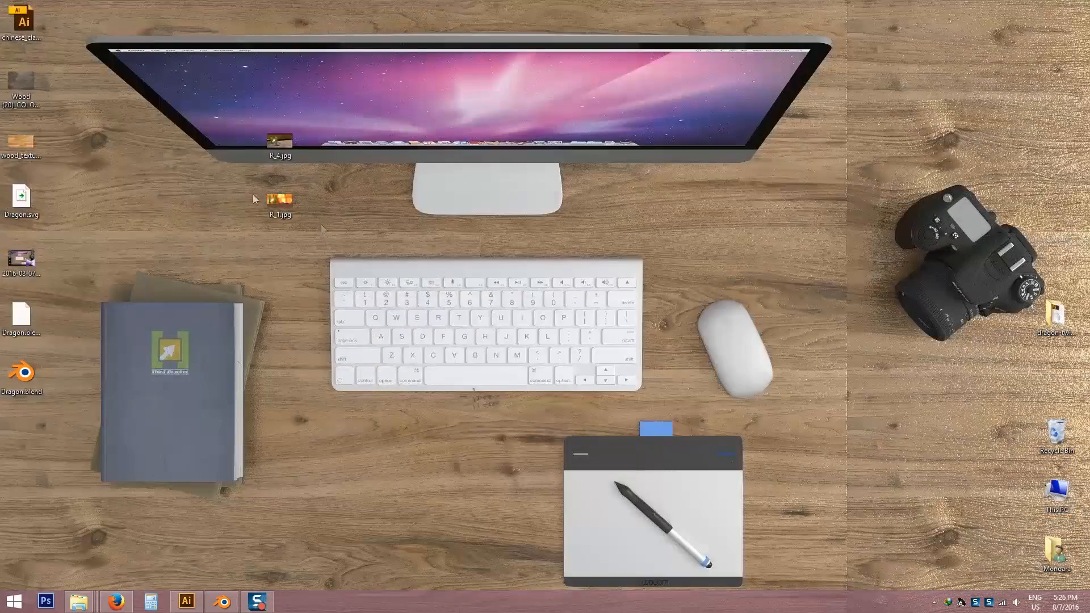
double_click(280, 139)
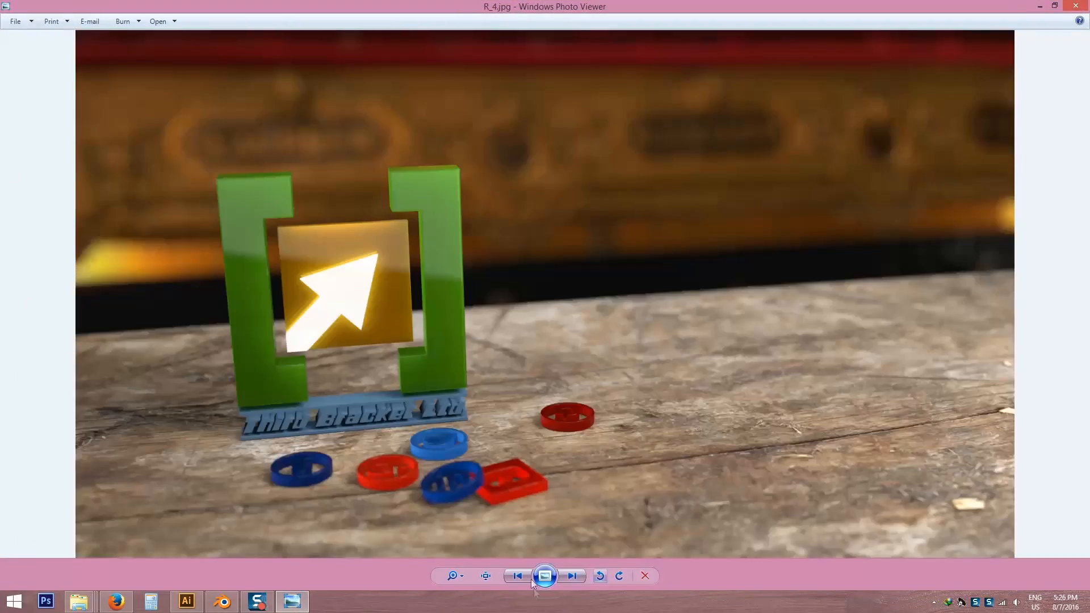
click(572, 576)
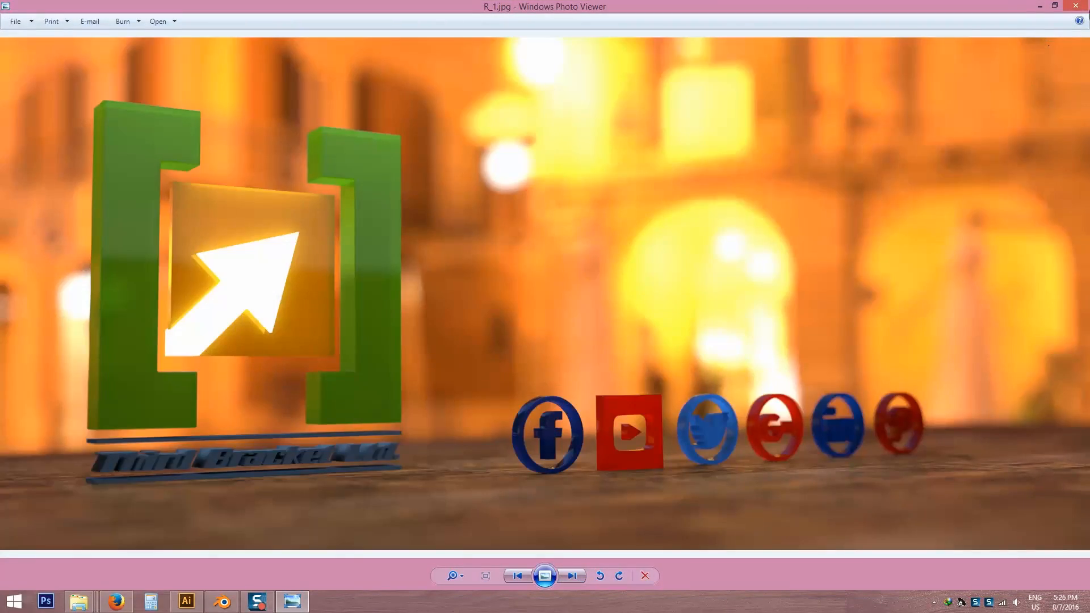
click(643, 576)
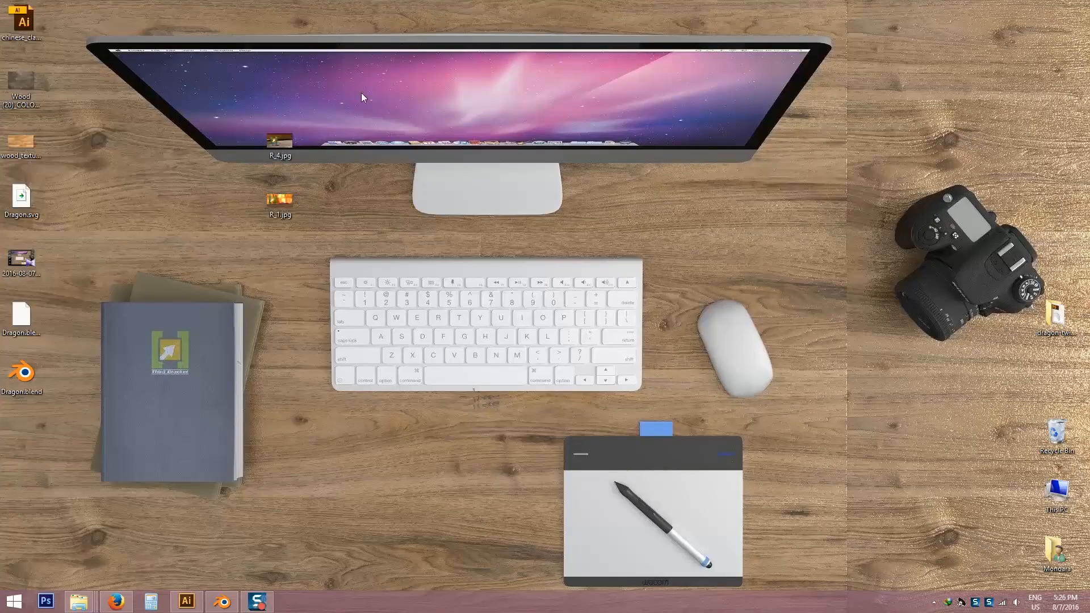
mouse_move(390, 129)
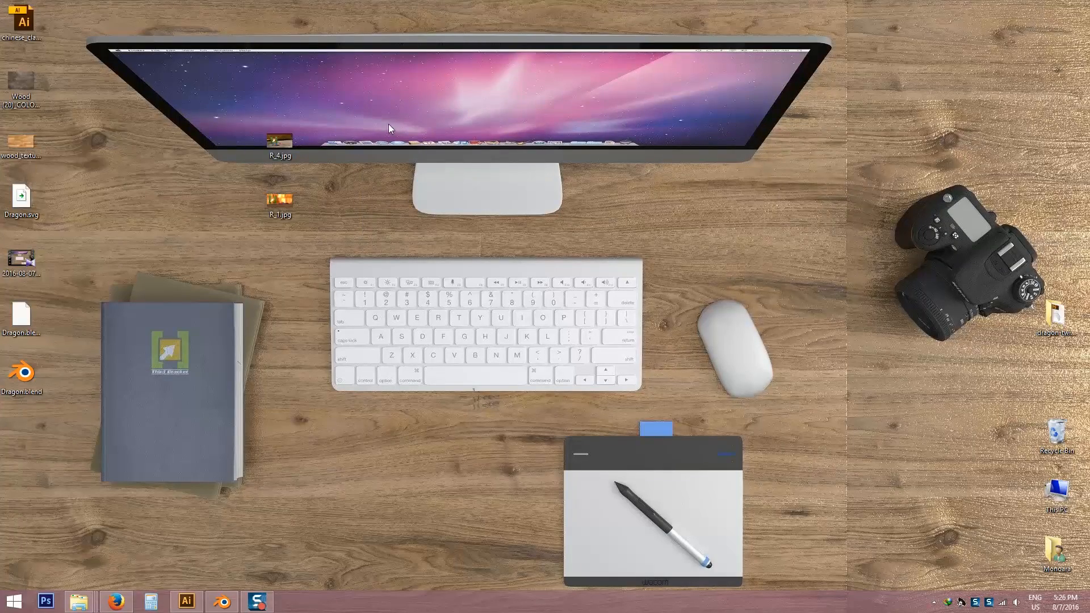